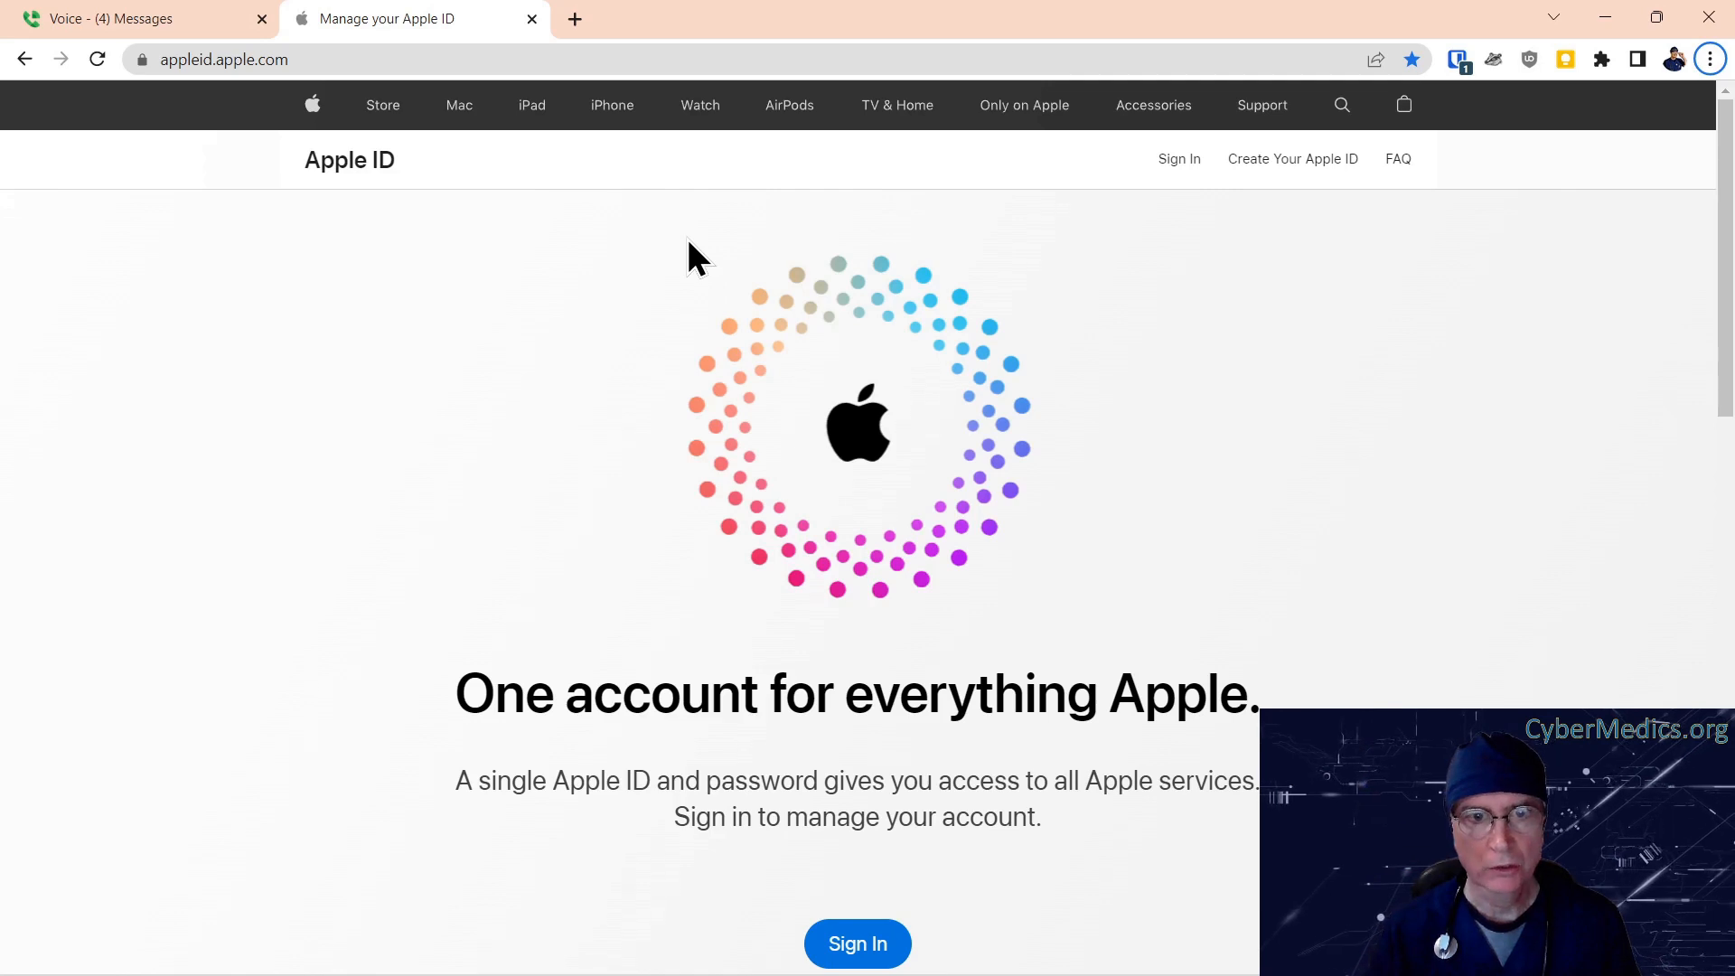
mouse_move(1176, 532)
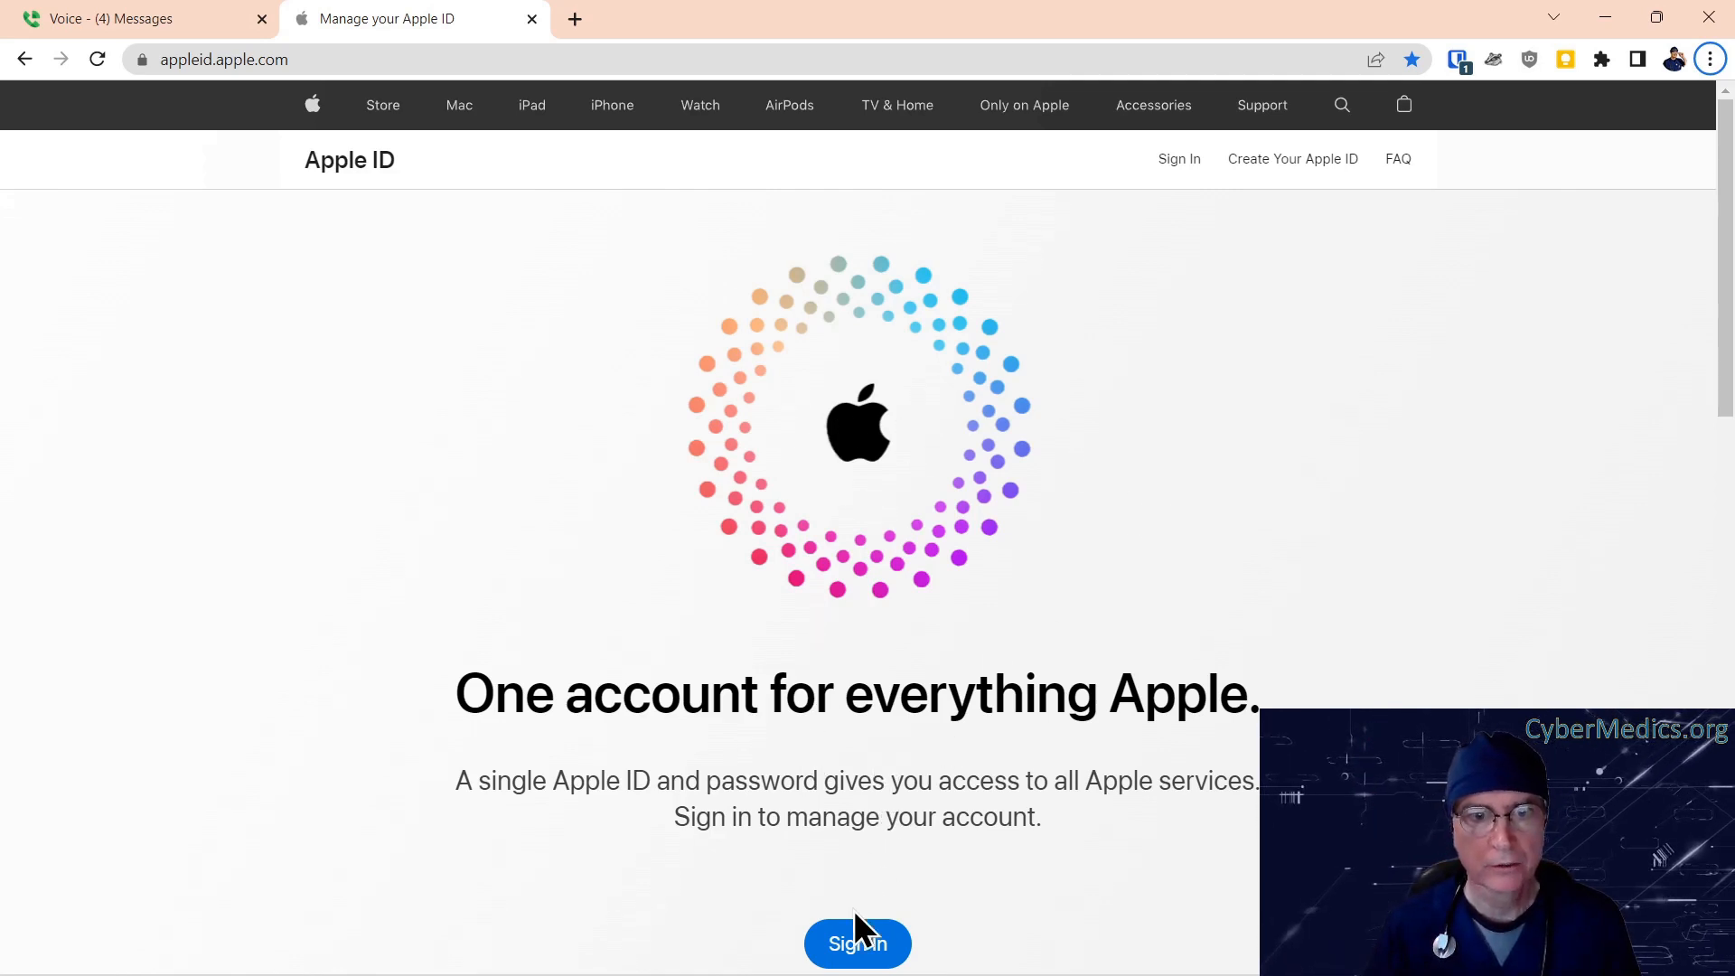
left_click(856, 944)
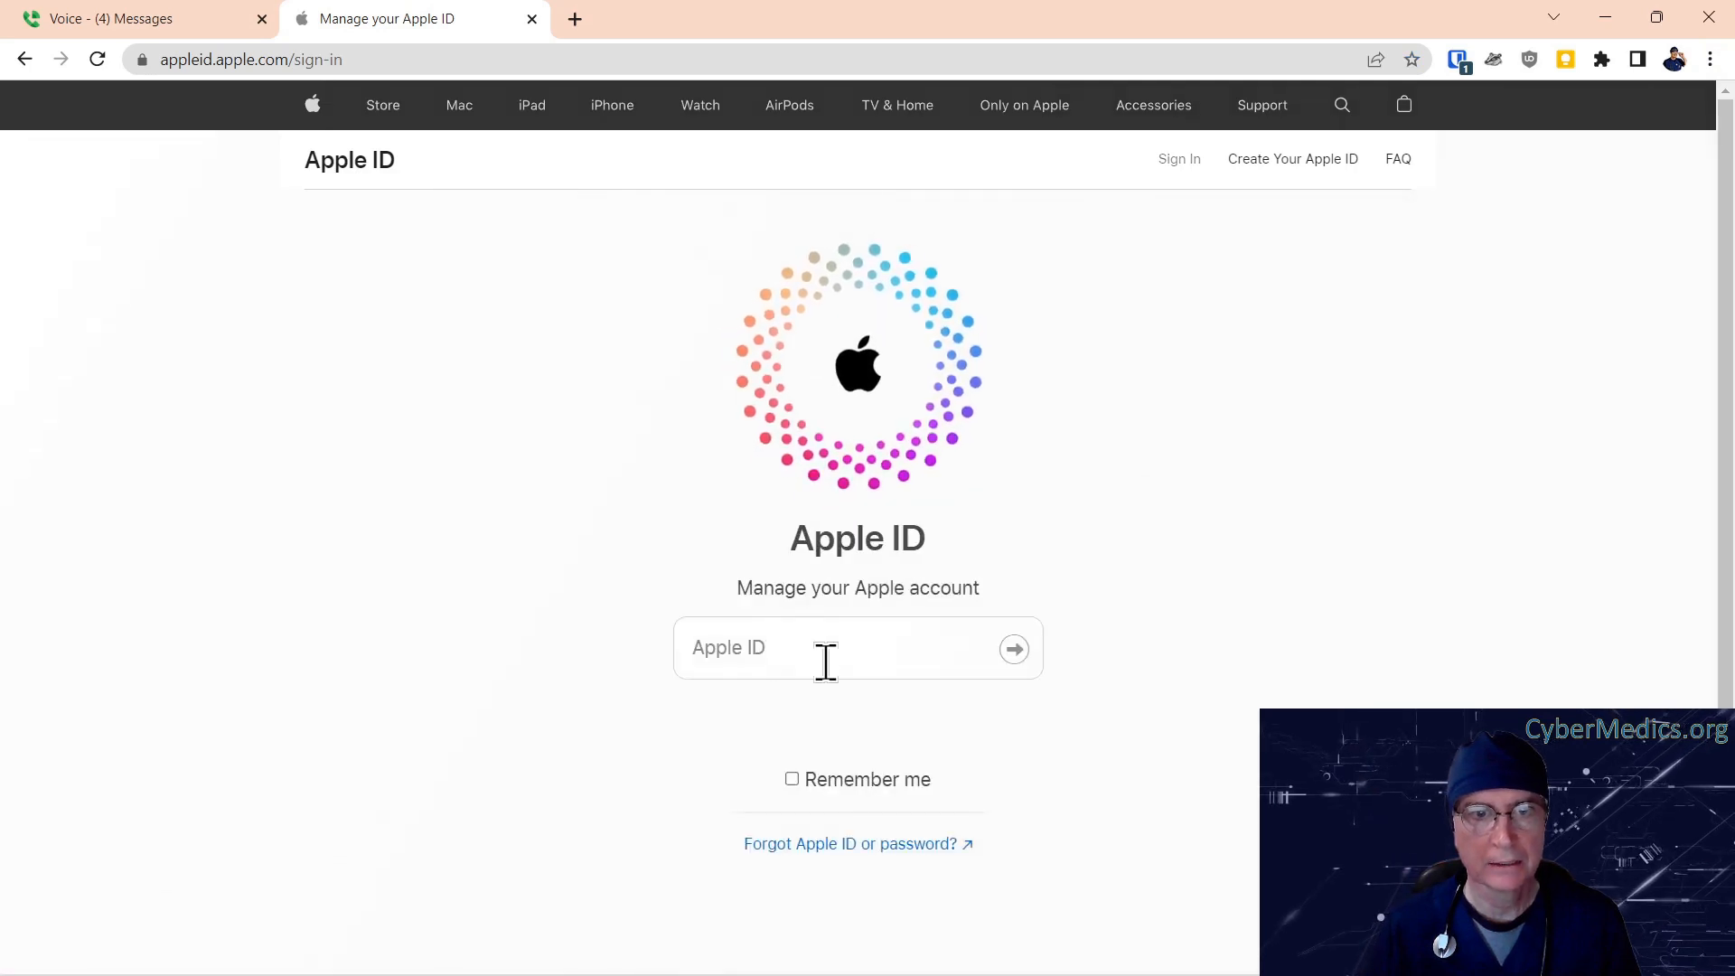
left_click(857, 647)
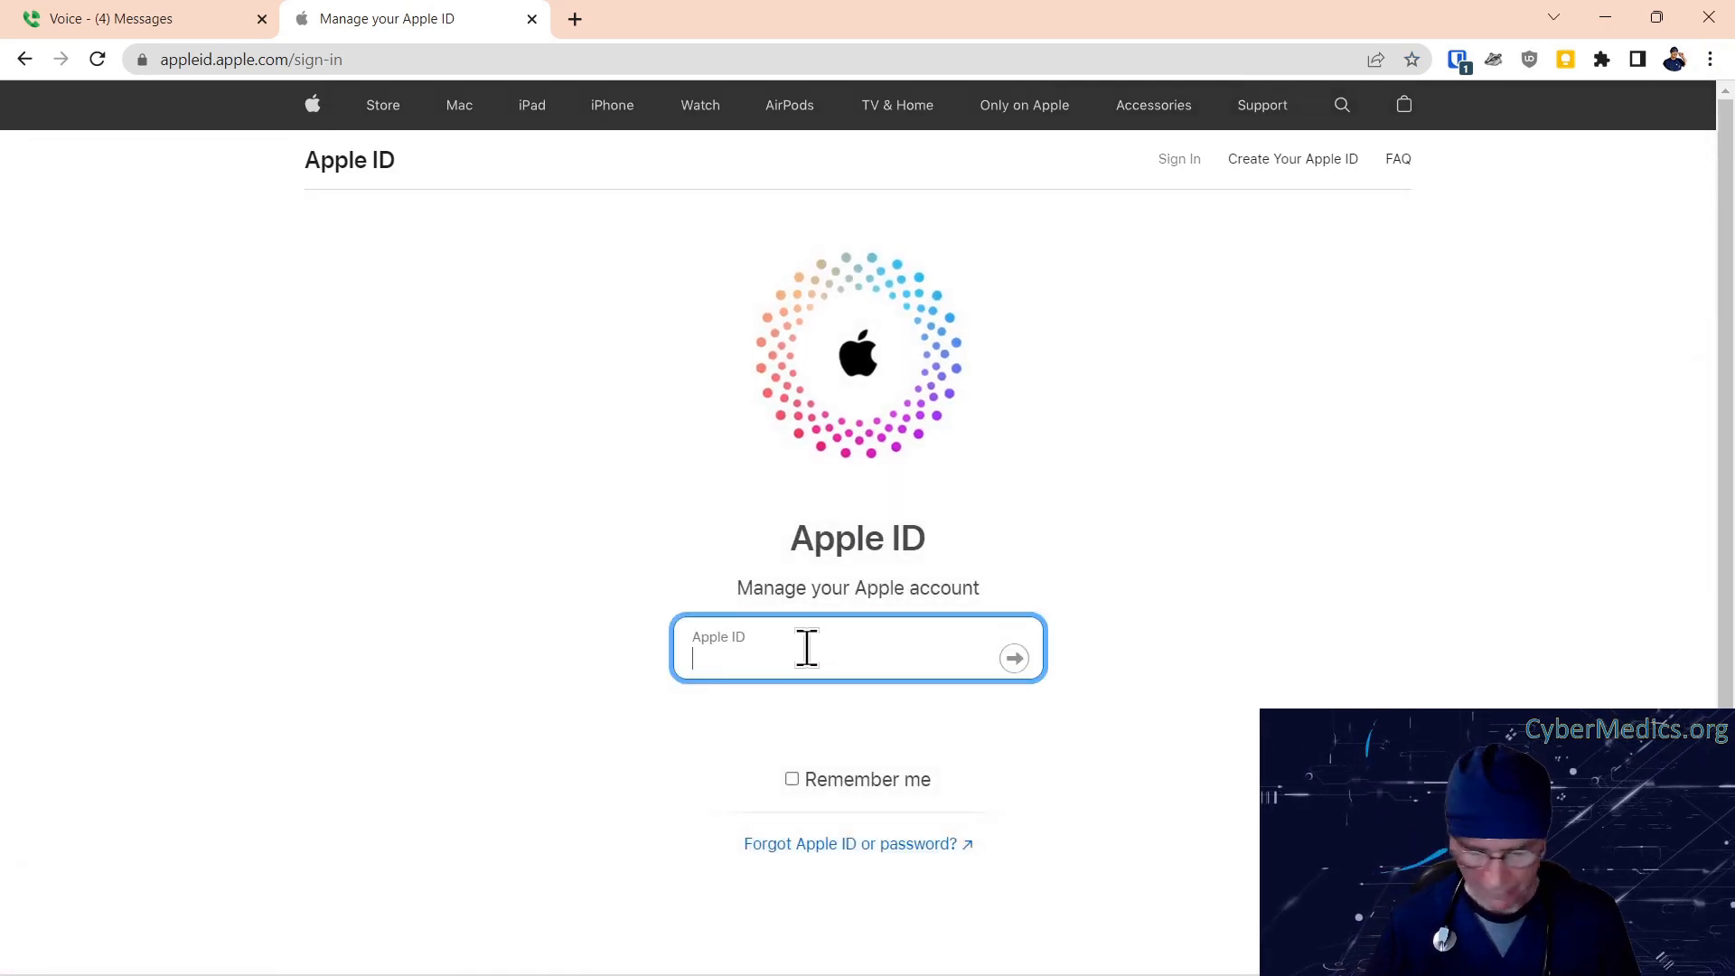
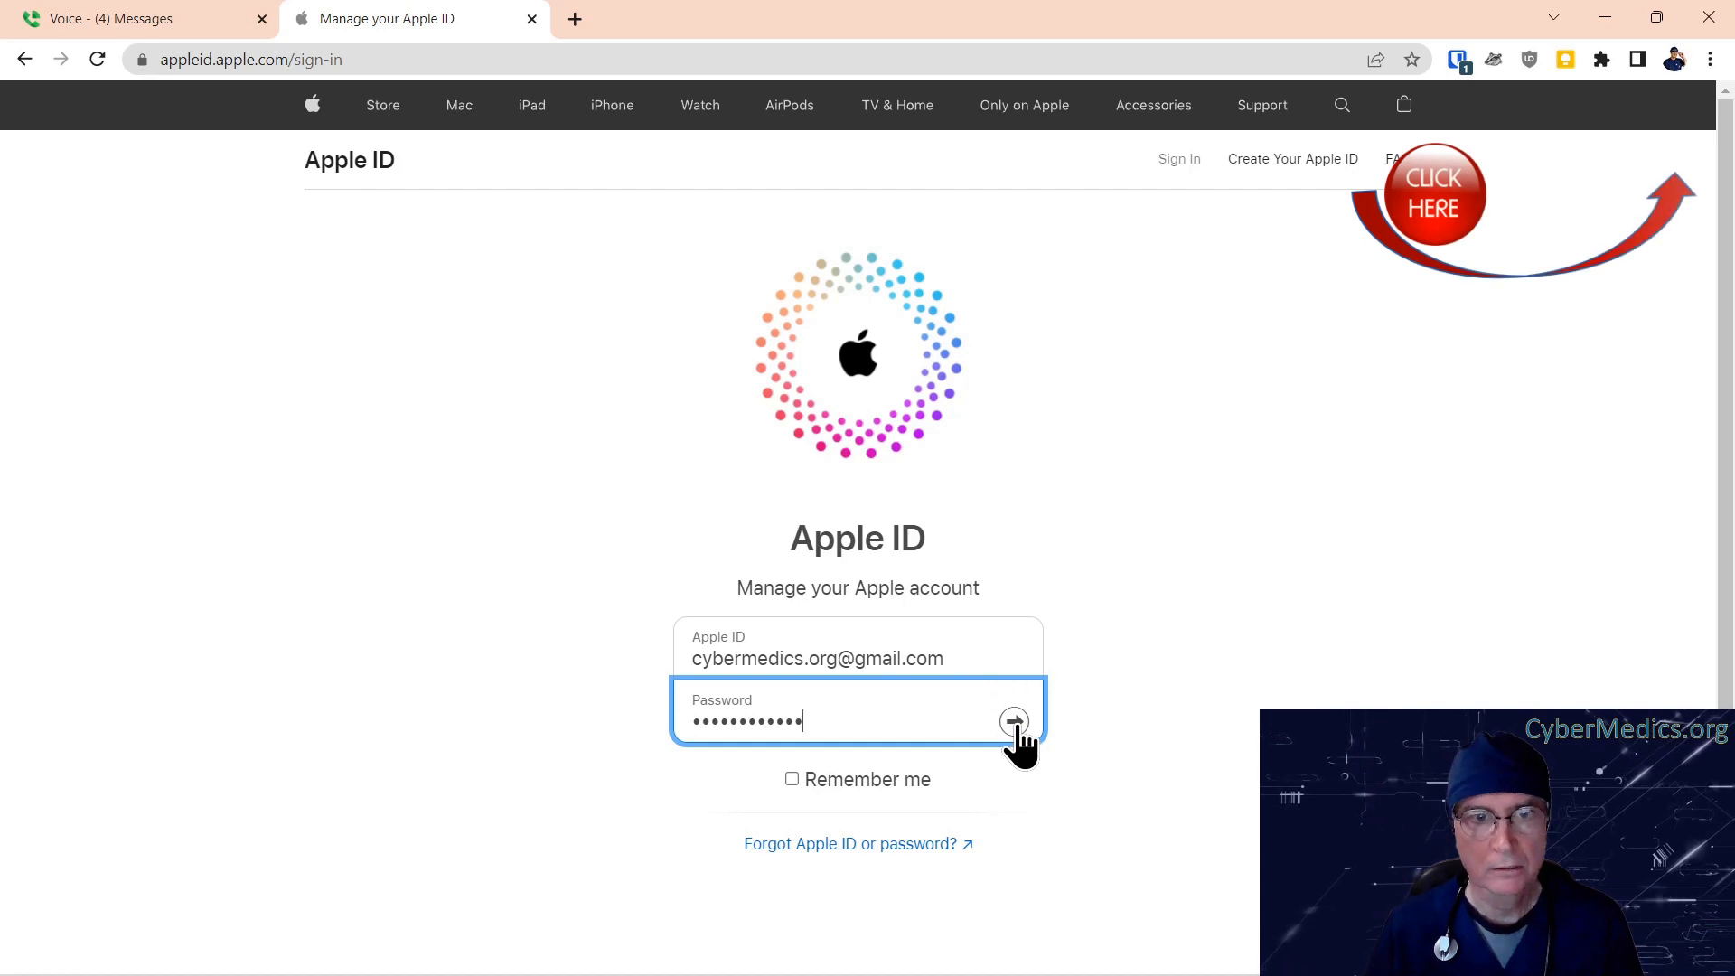
left_click(1012, 721)
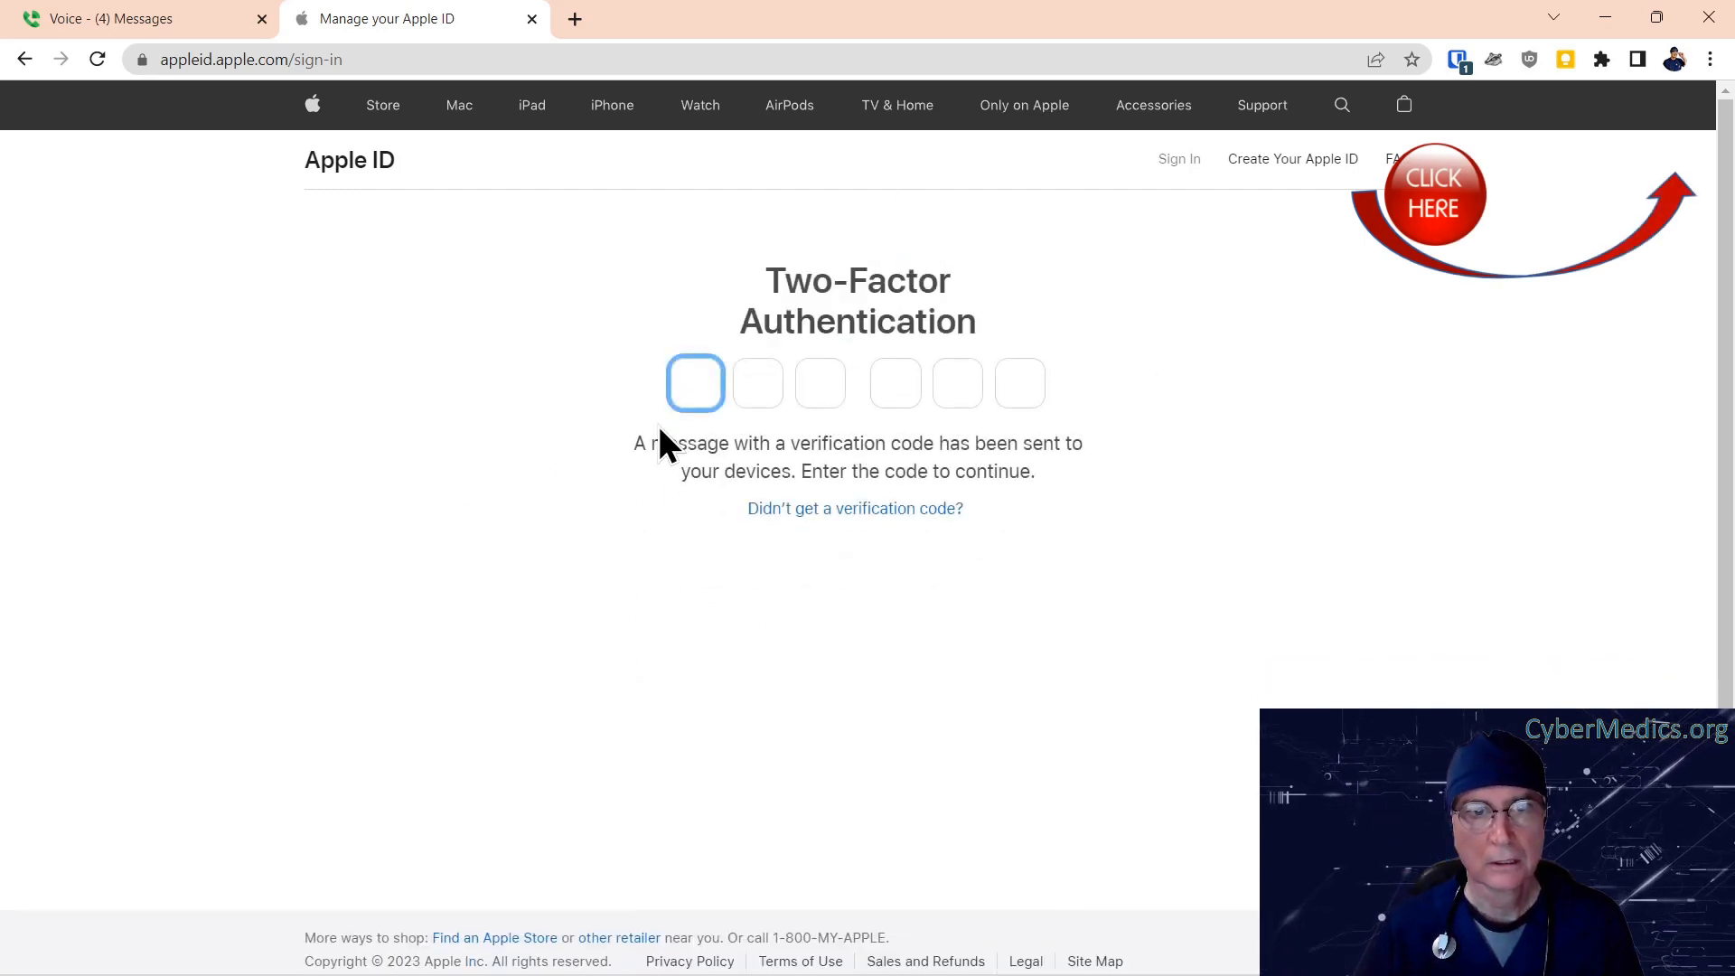
mouse_move(714, 506)
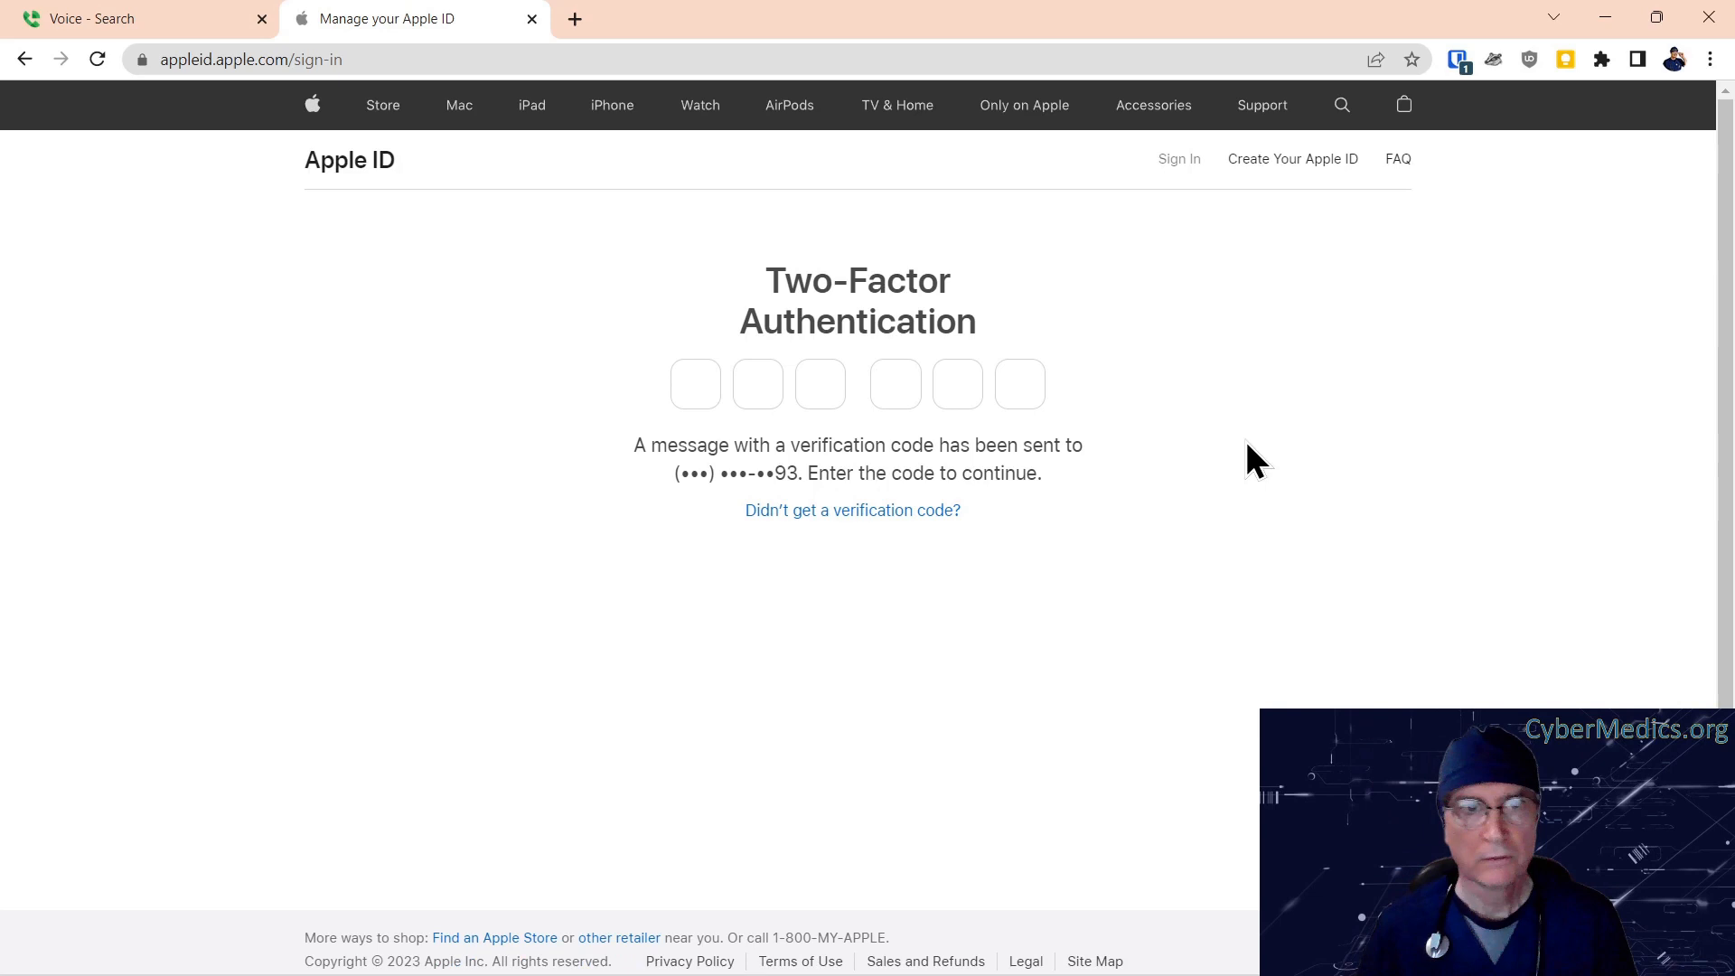
mouse_move(1157, 620)
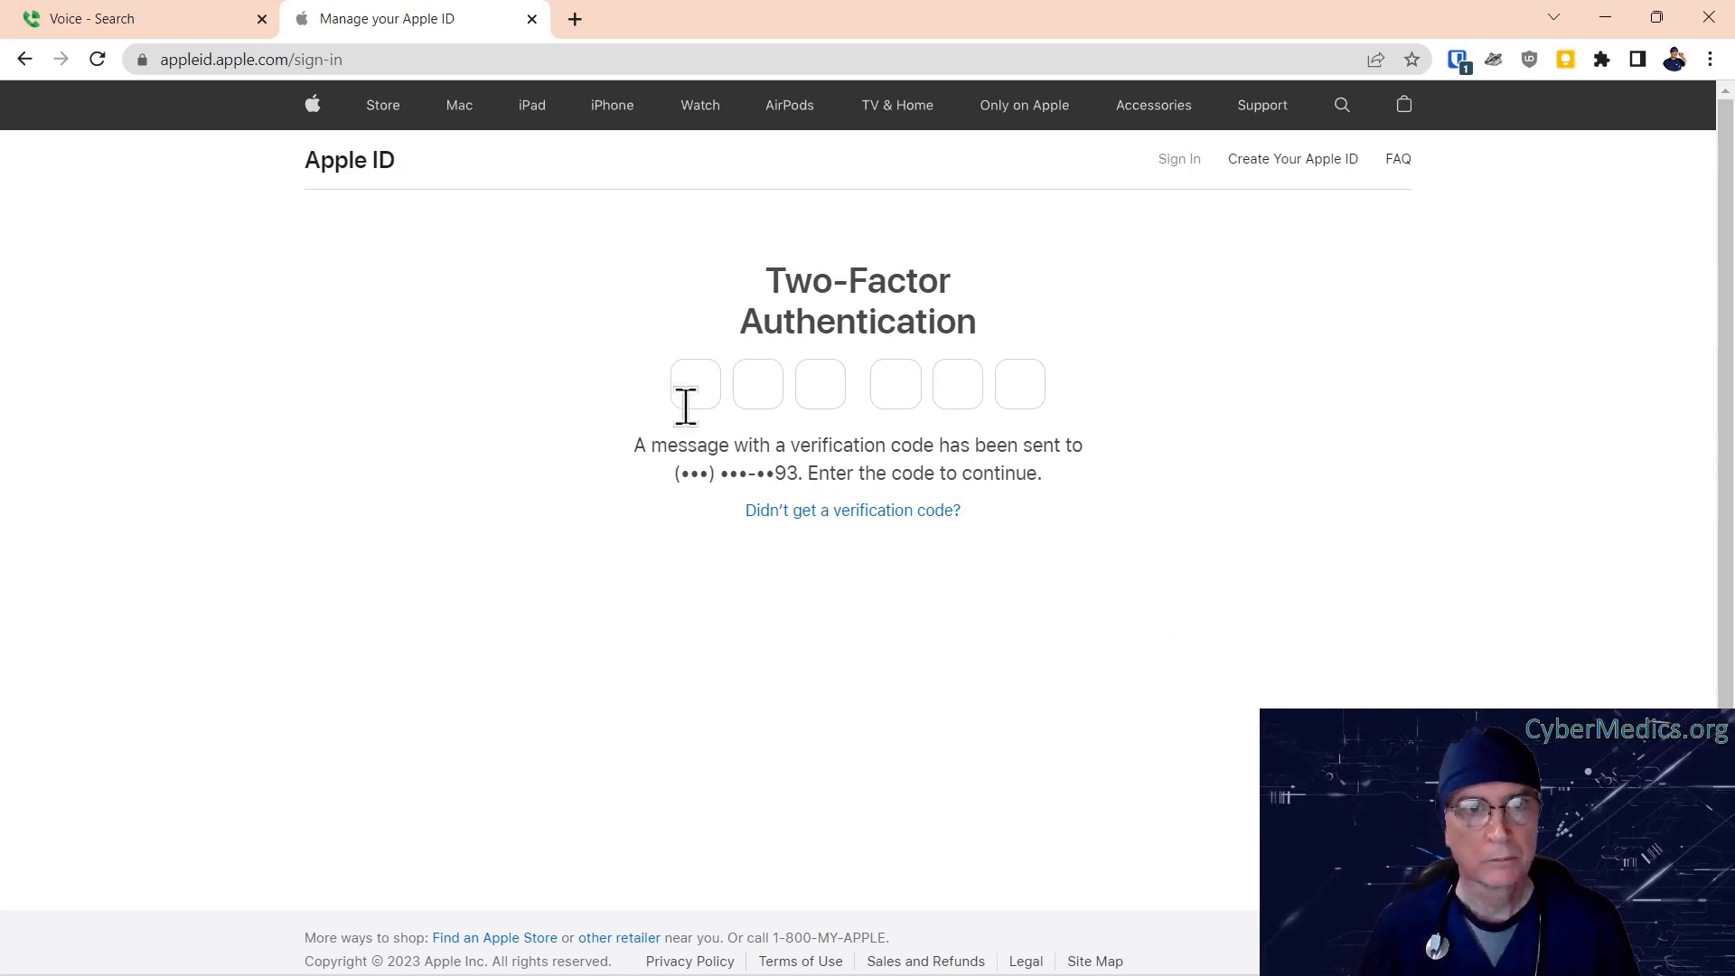
left_click(145, 18)
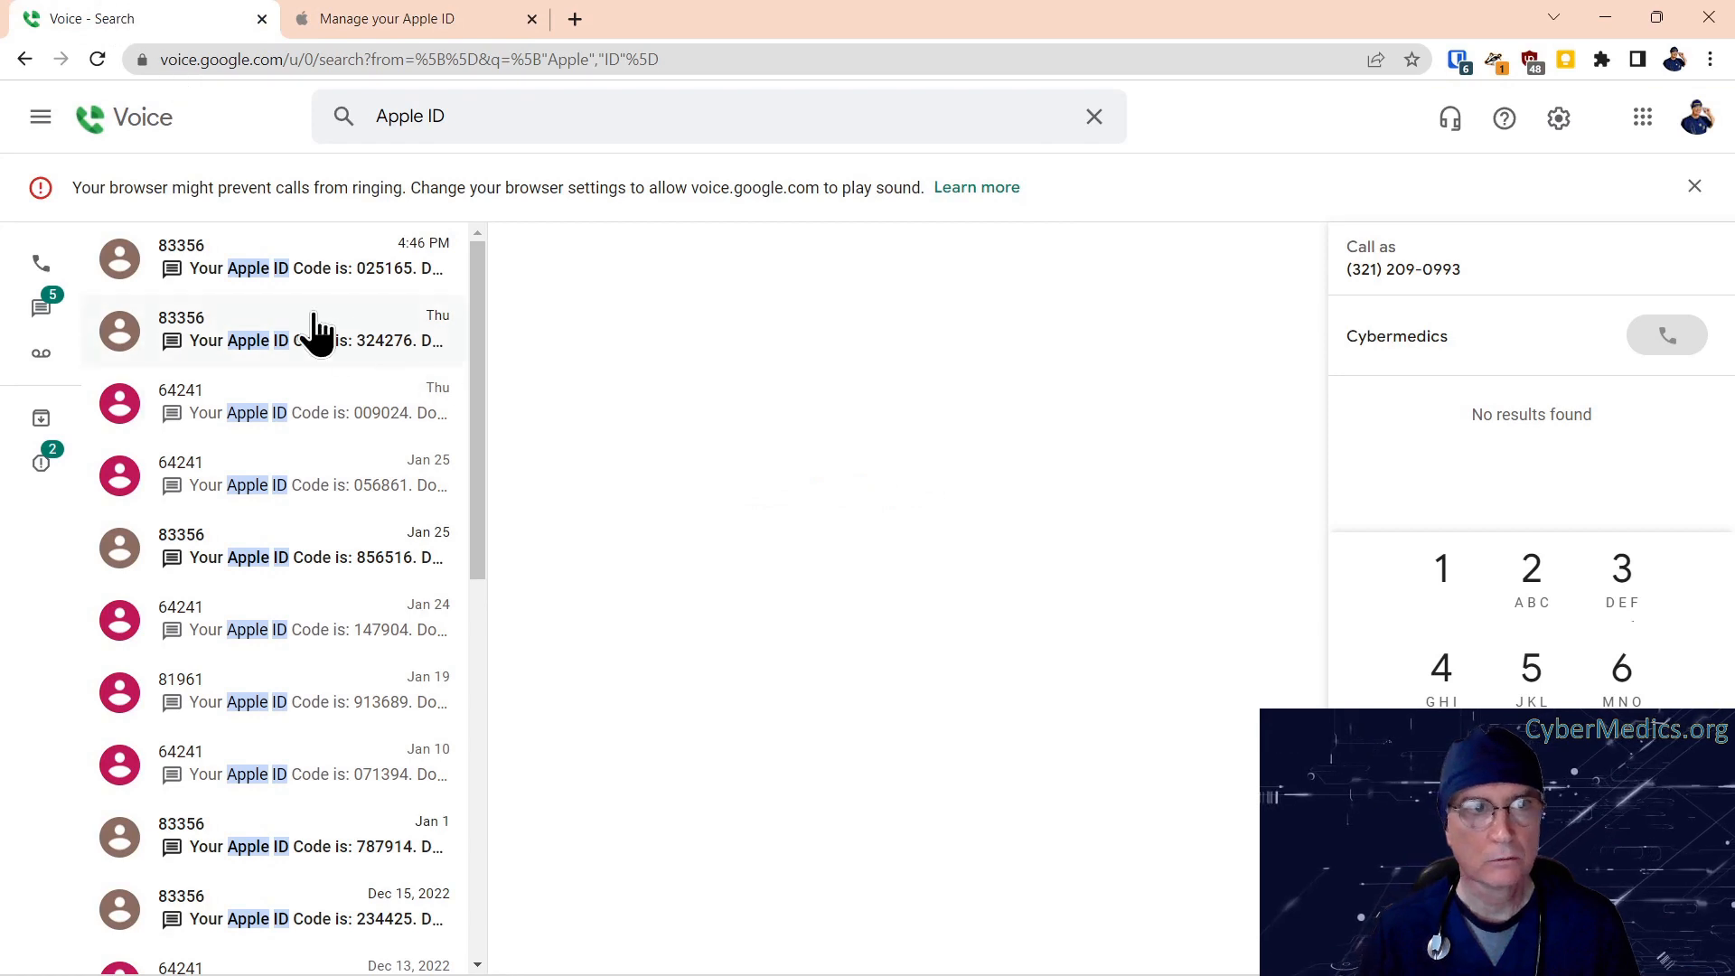
left_click(266, 257)
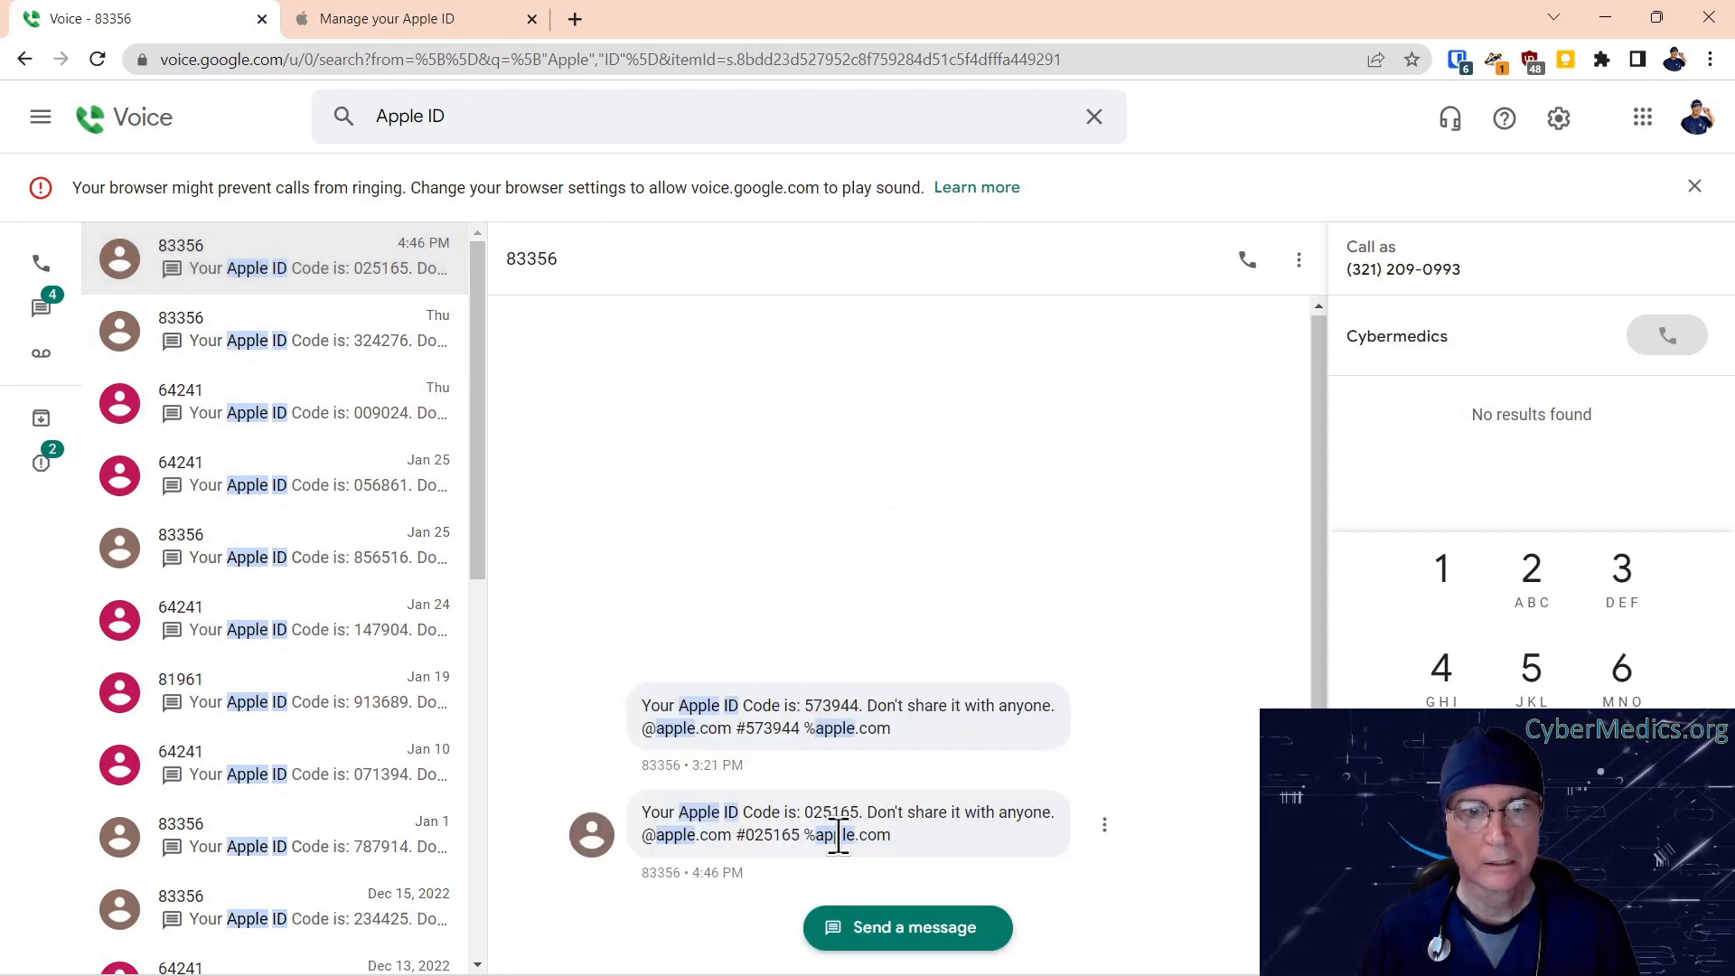
right_click(820, 811)
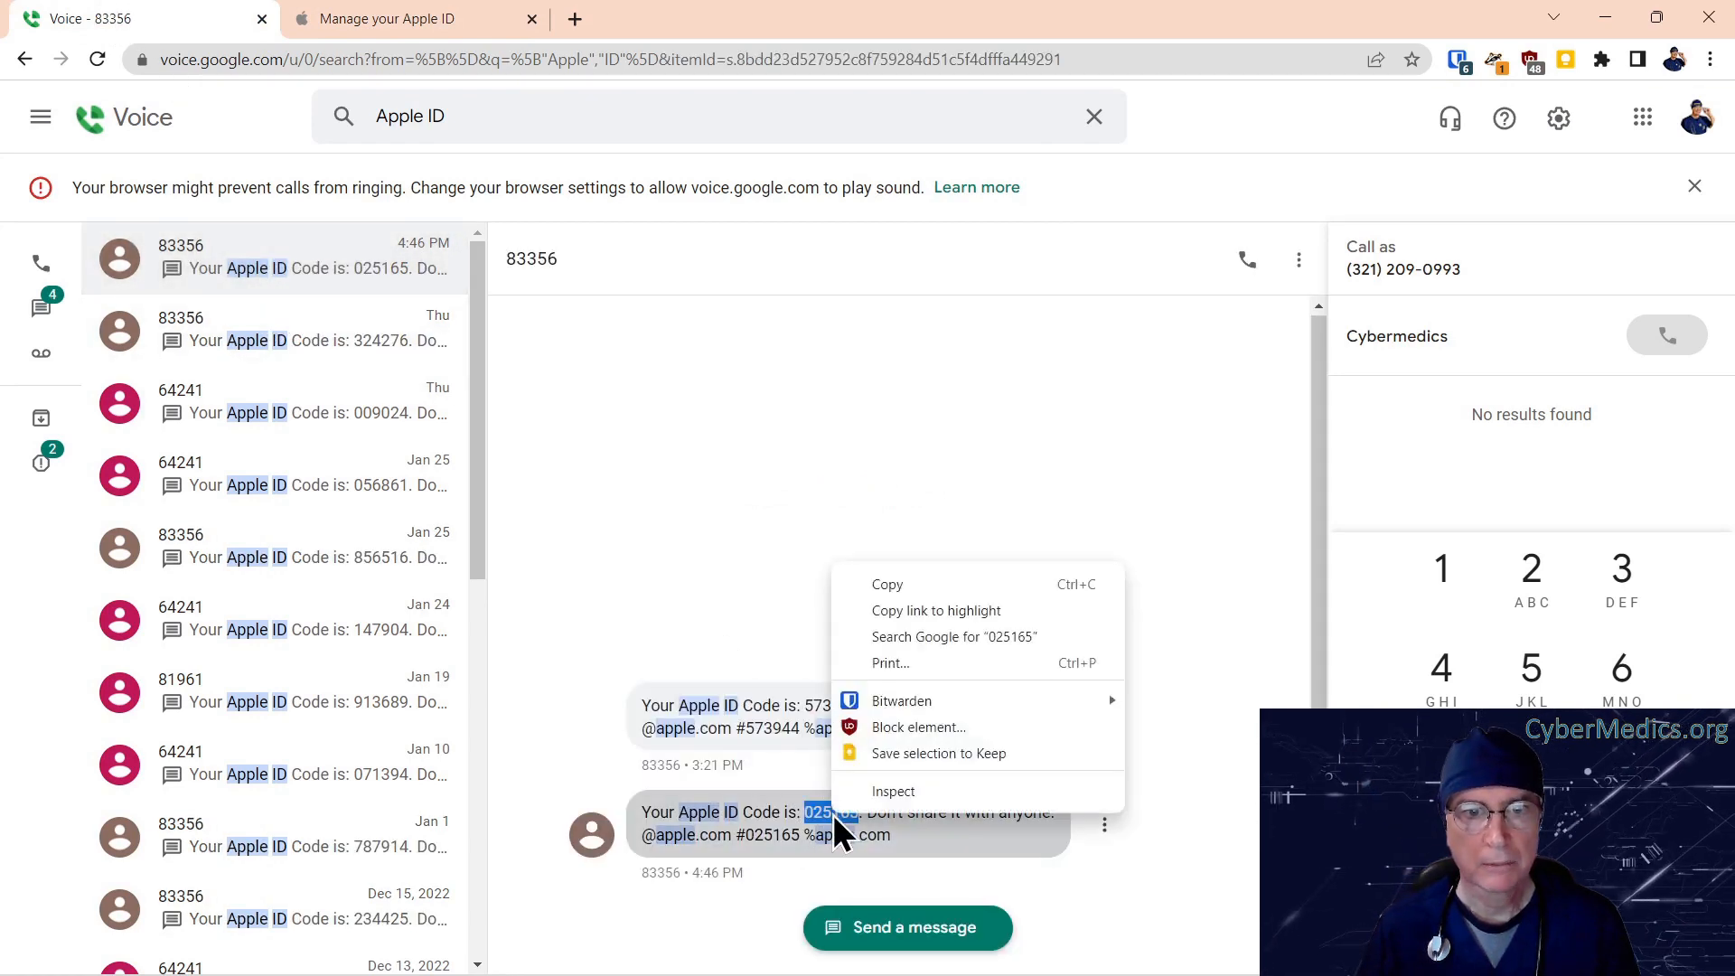
- Paste the verification code into the Apple ID prompt to finish signing in
left_click(410, 18)
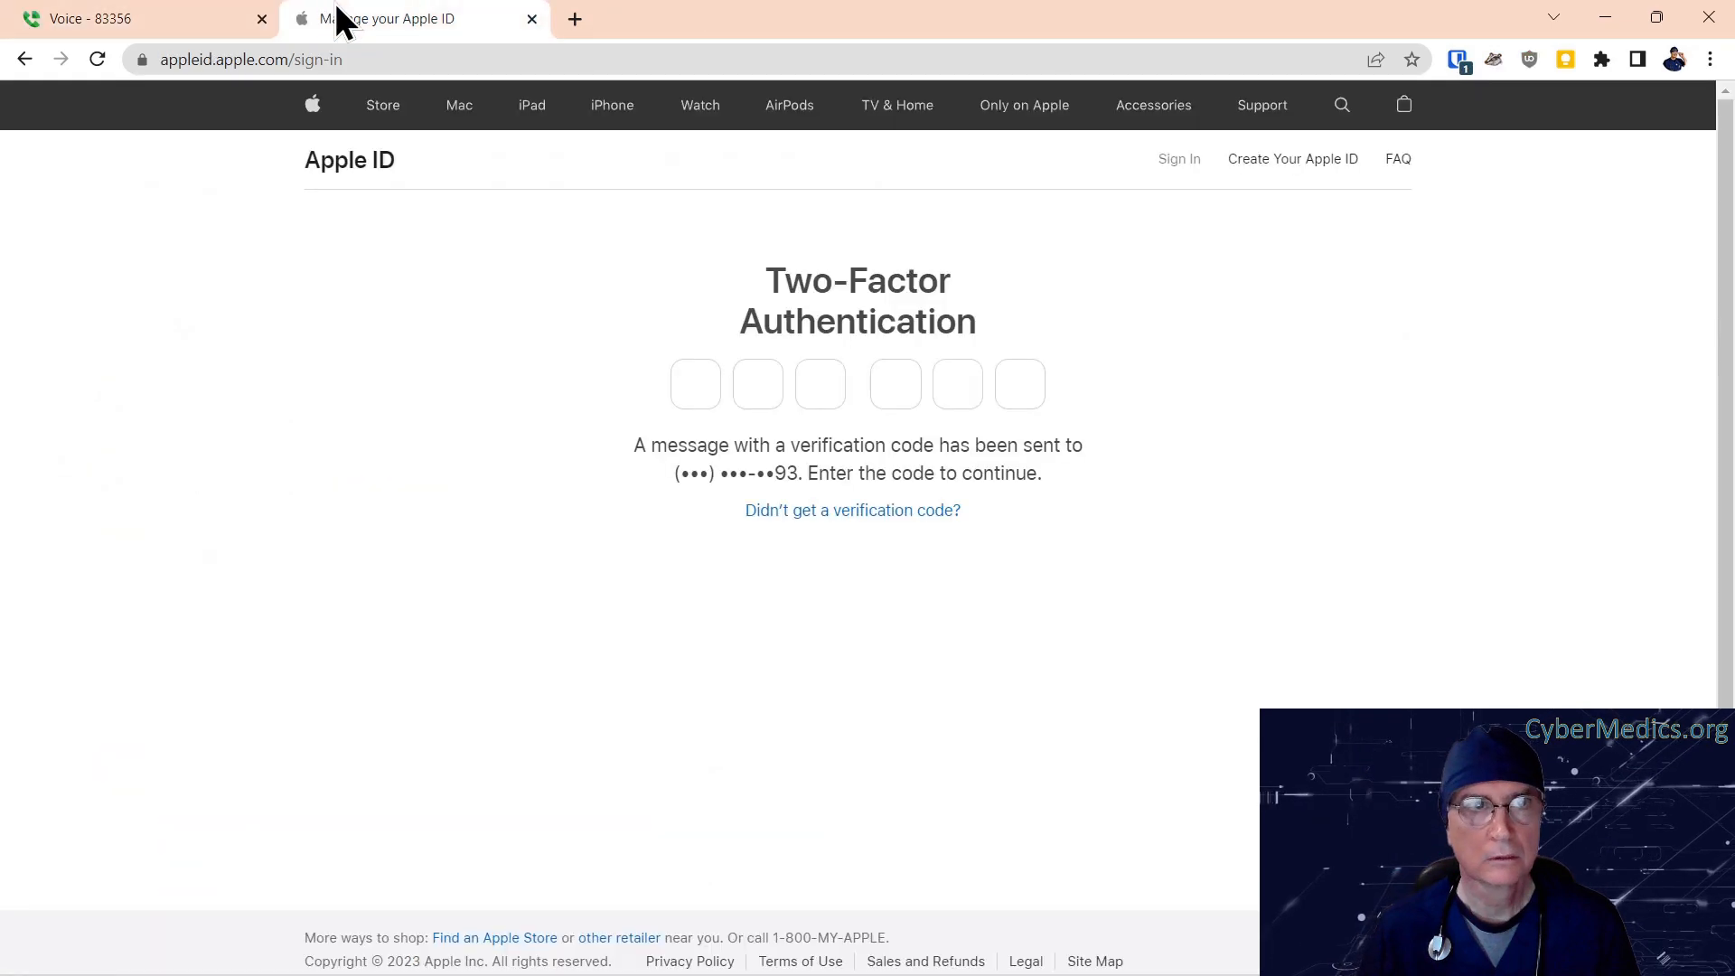
right_click(694, 383)
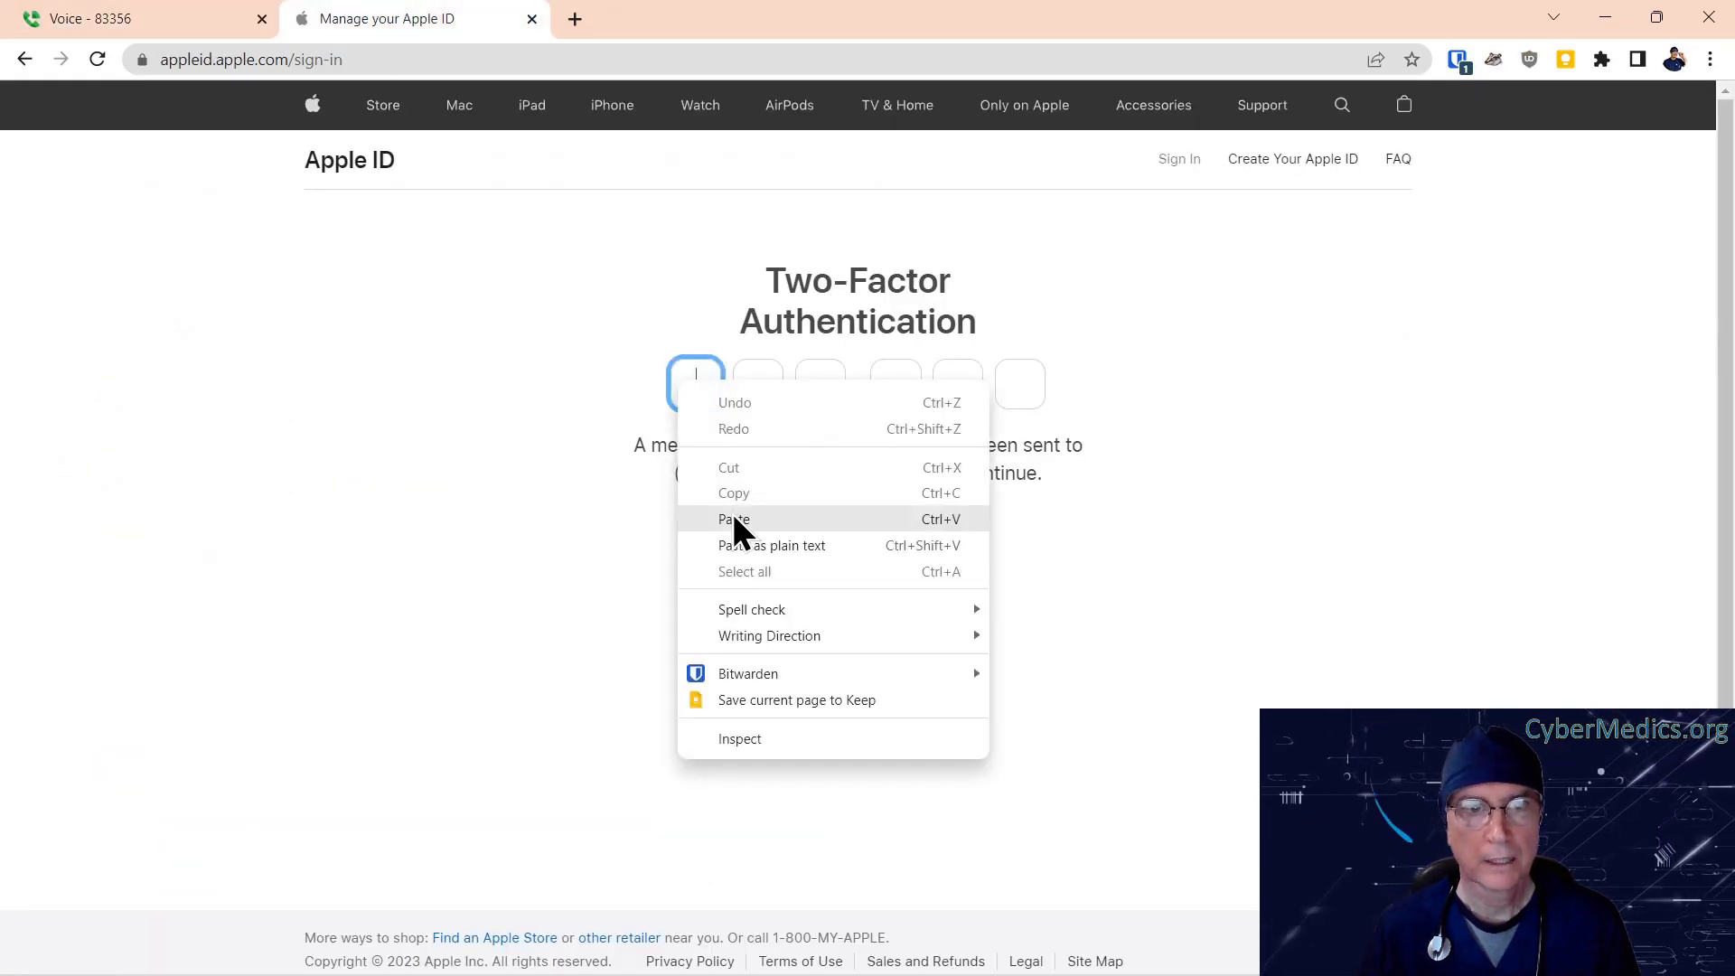
left_click(735, 518)
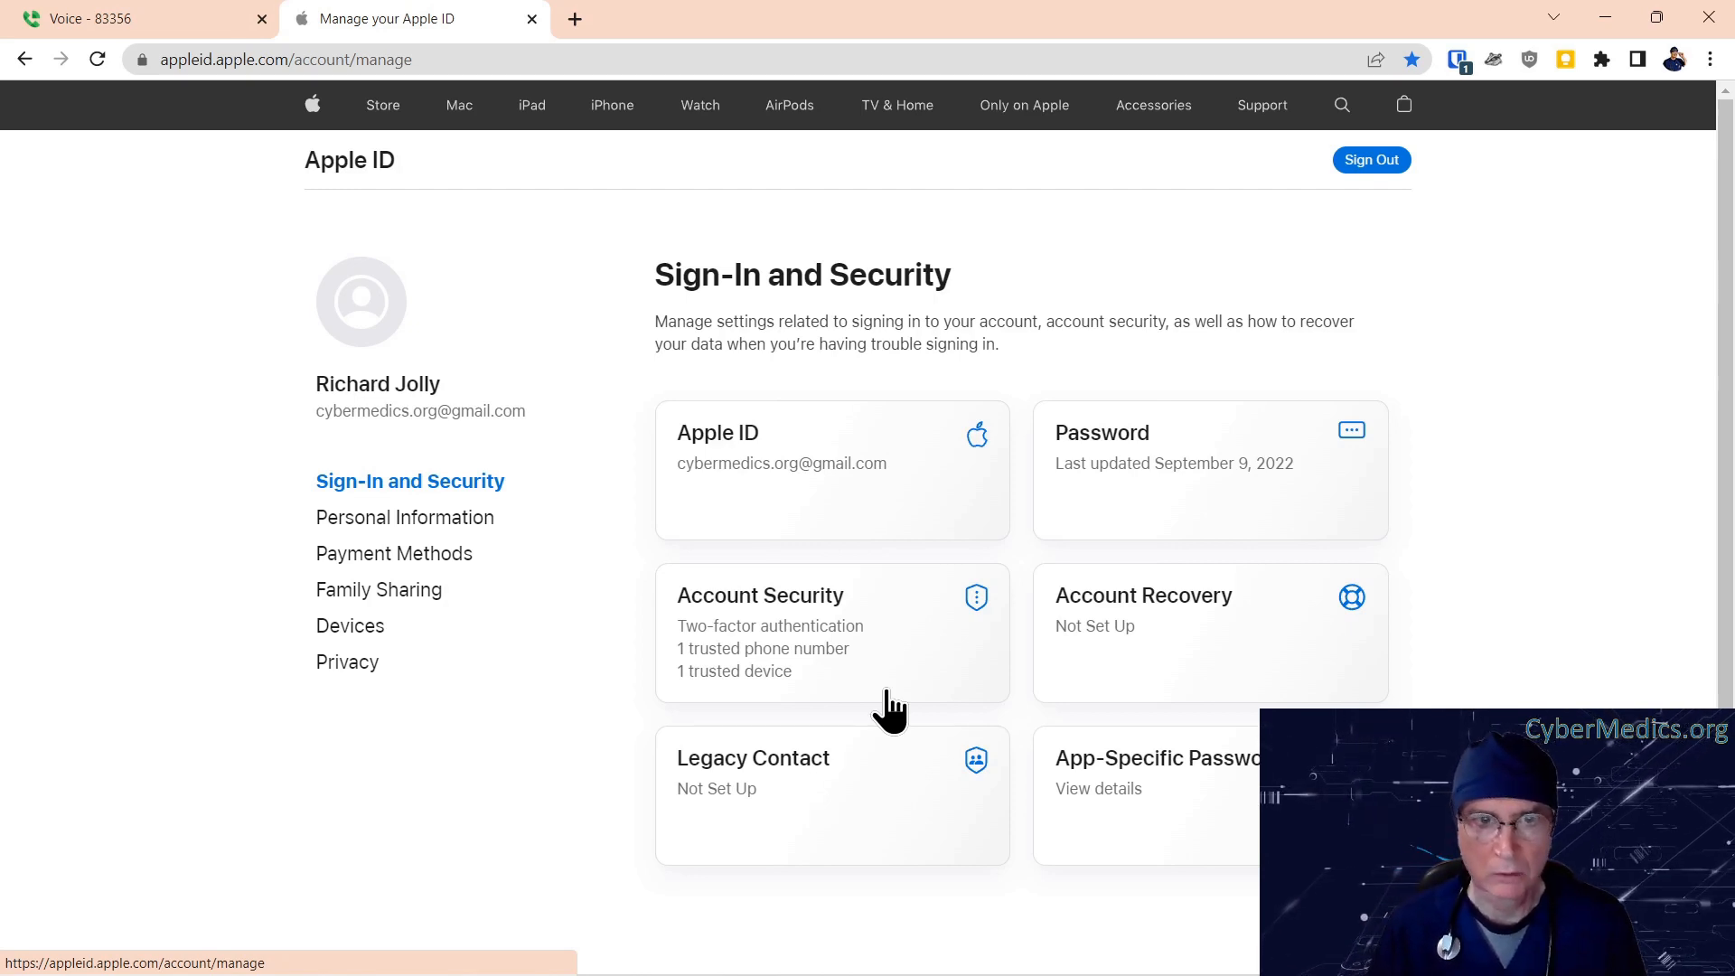
mouse_move(717, 609)
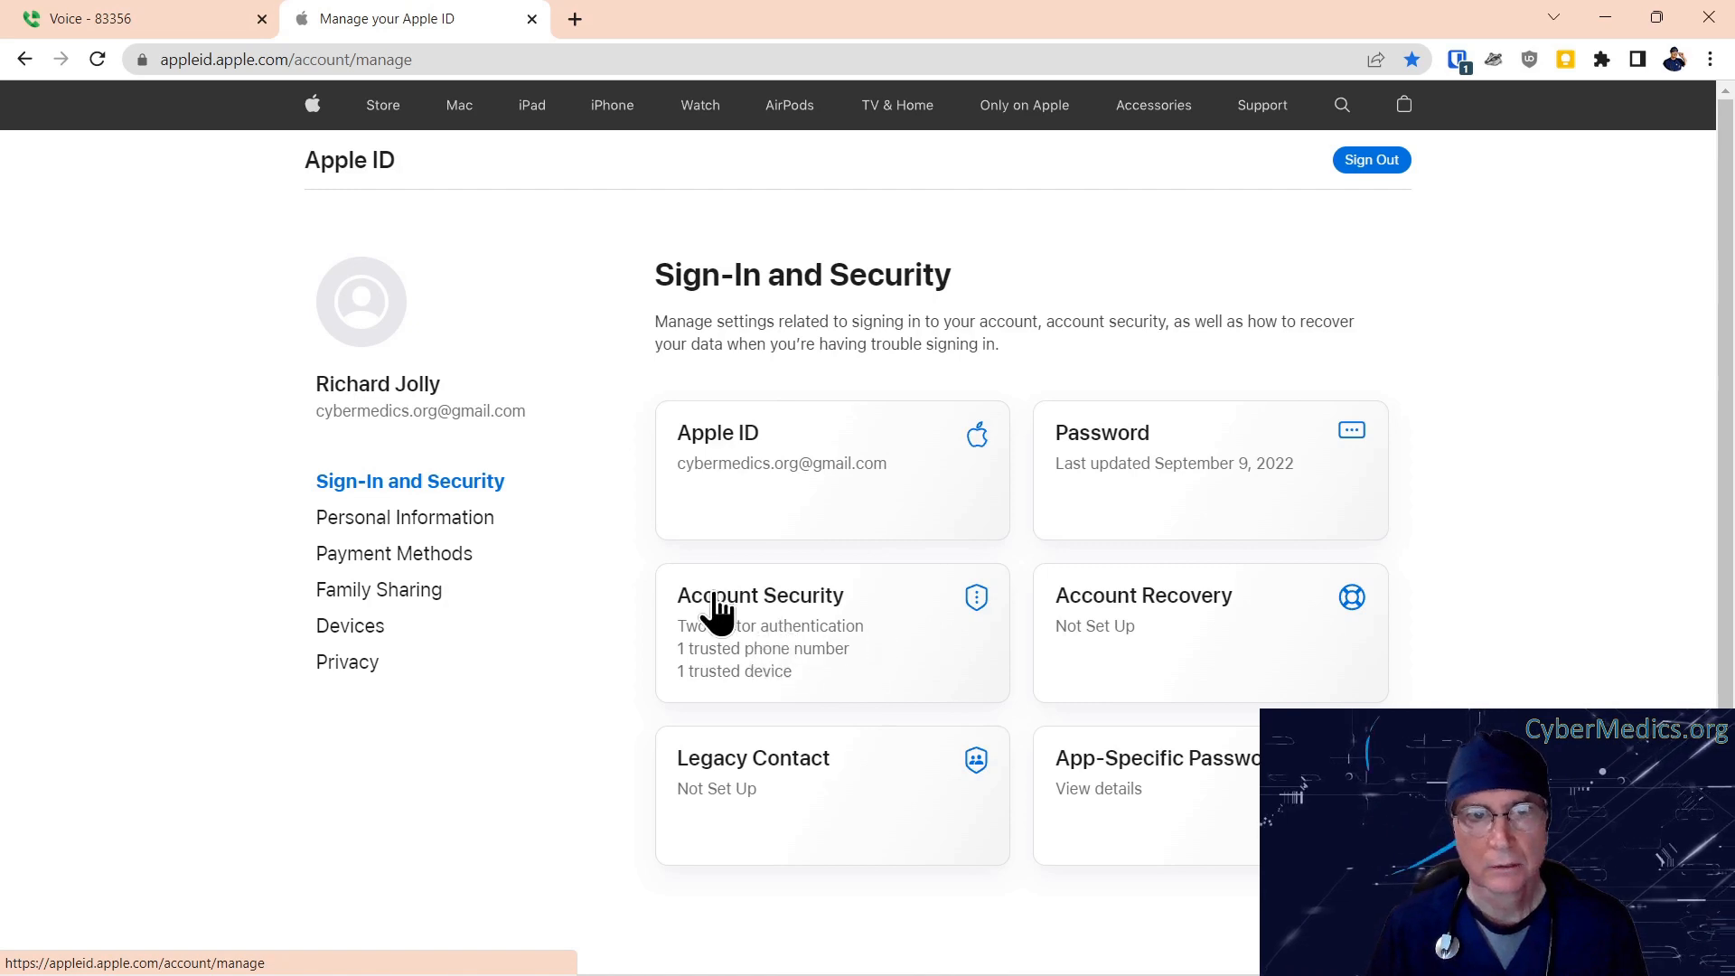
- View Account Security details showing security keys are not set up
left_click(760, 595)
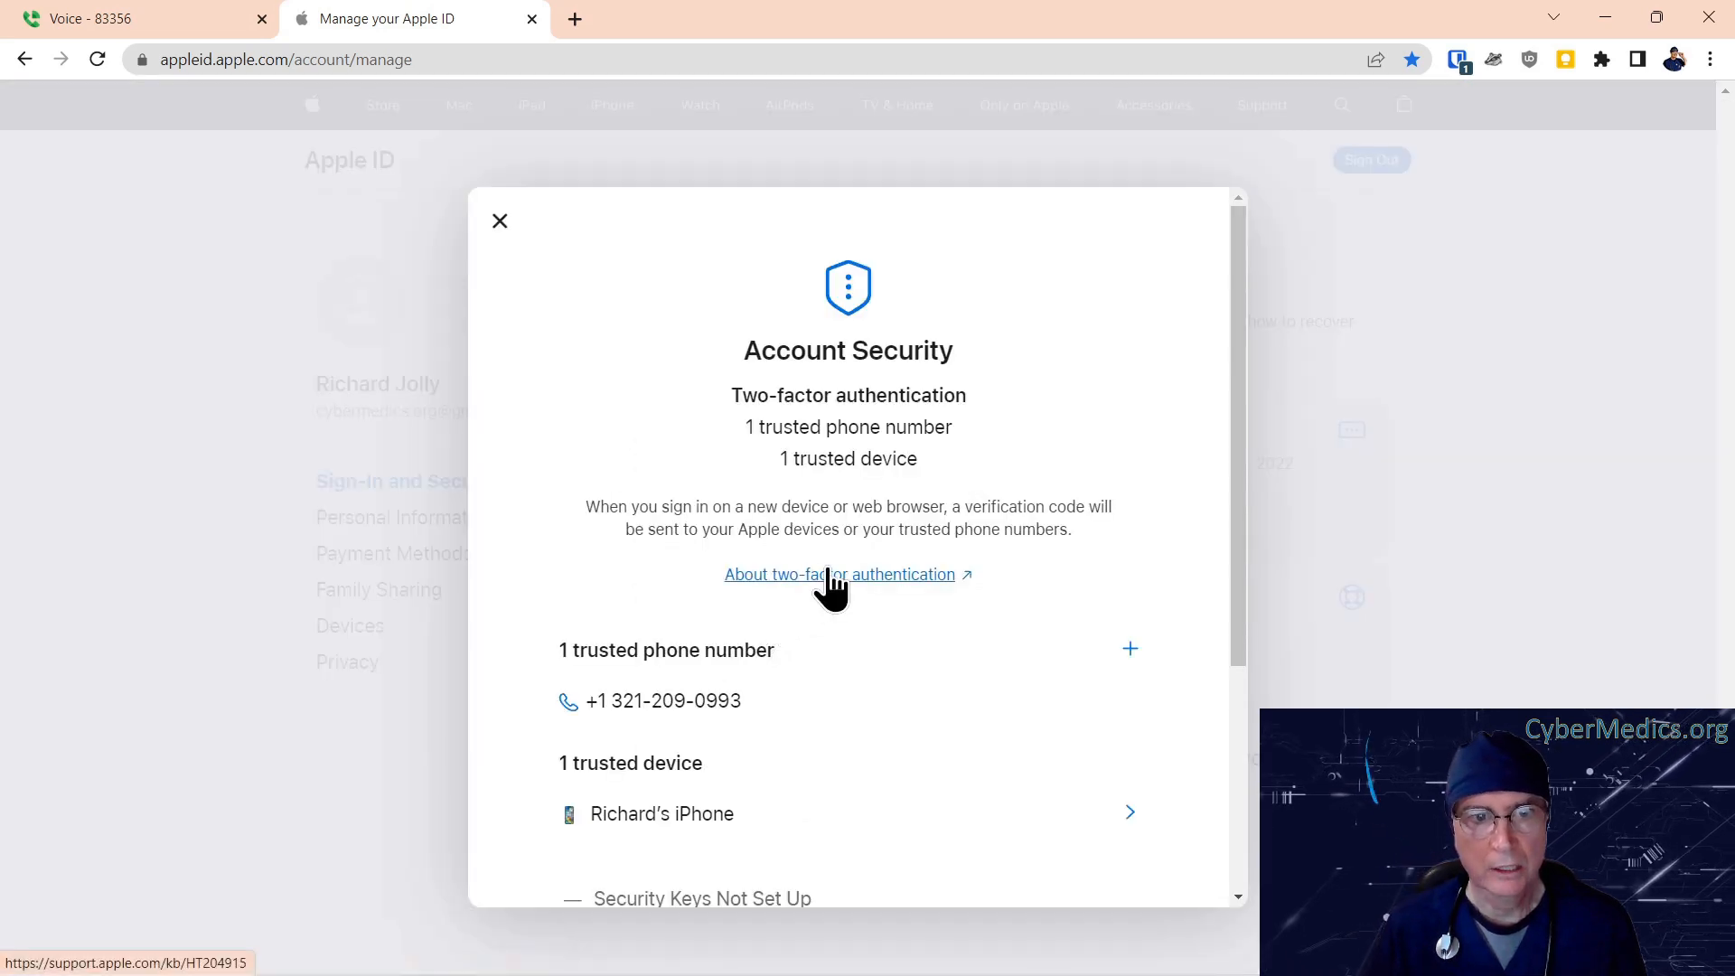
scroll("down", 3)
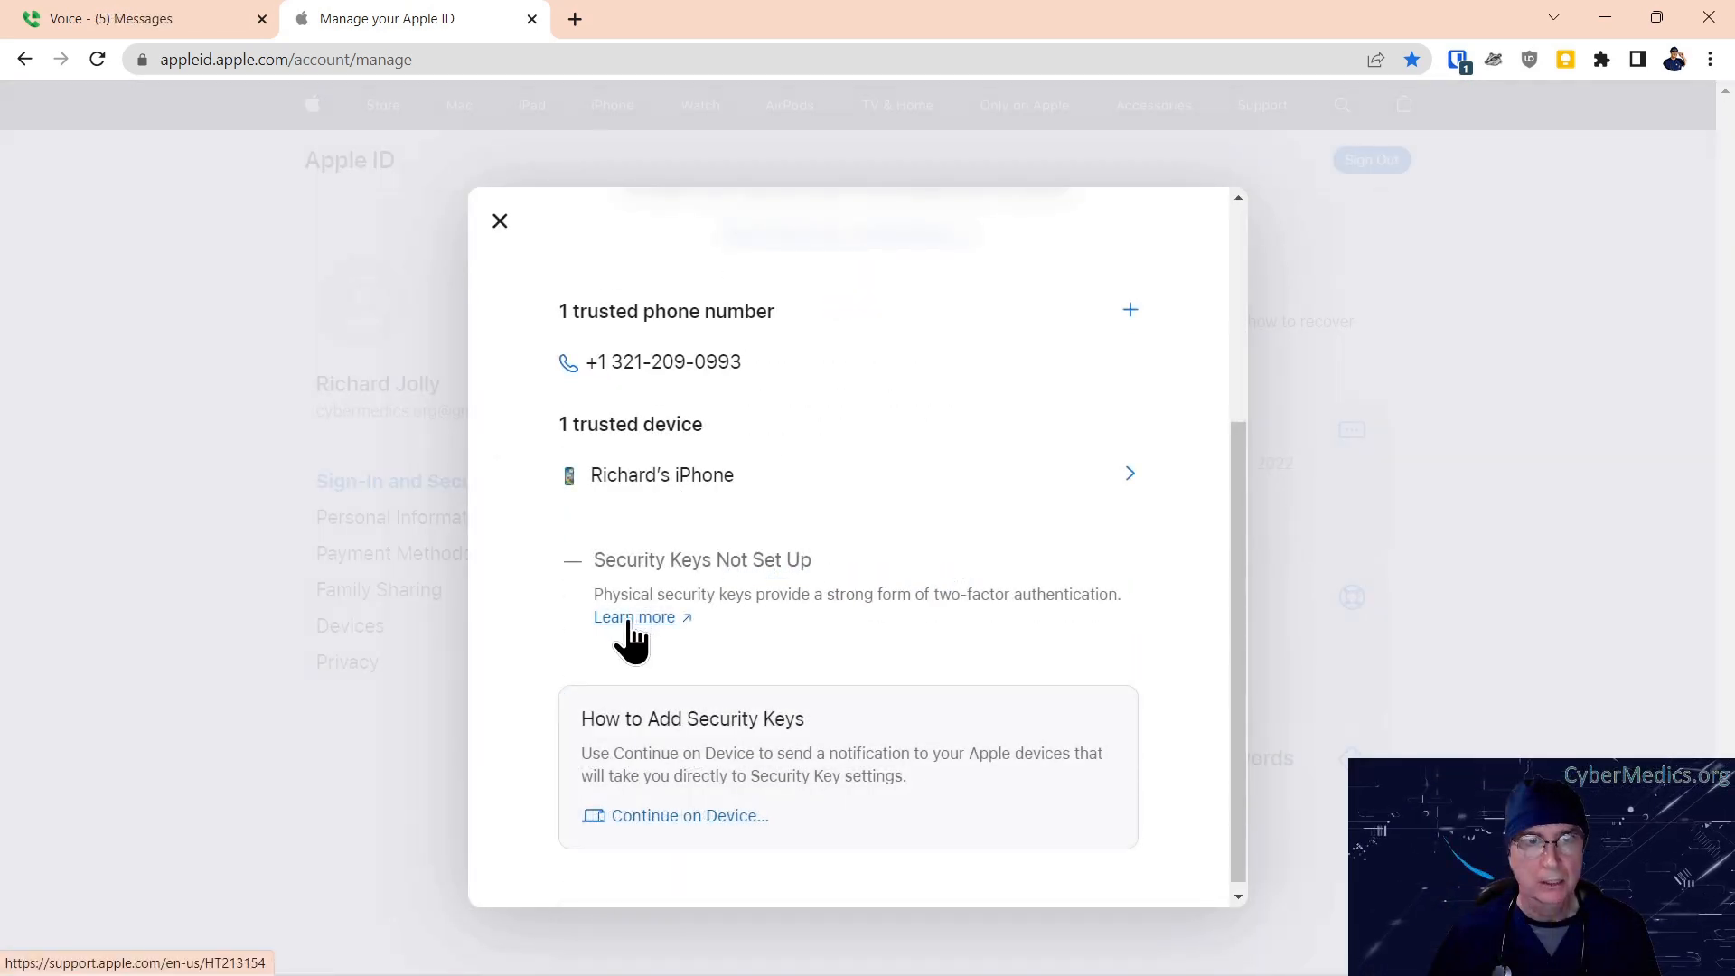
- Read the About Security Keys for Apple ID support article's requirements and limitations
left_click(634, 617)
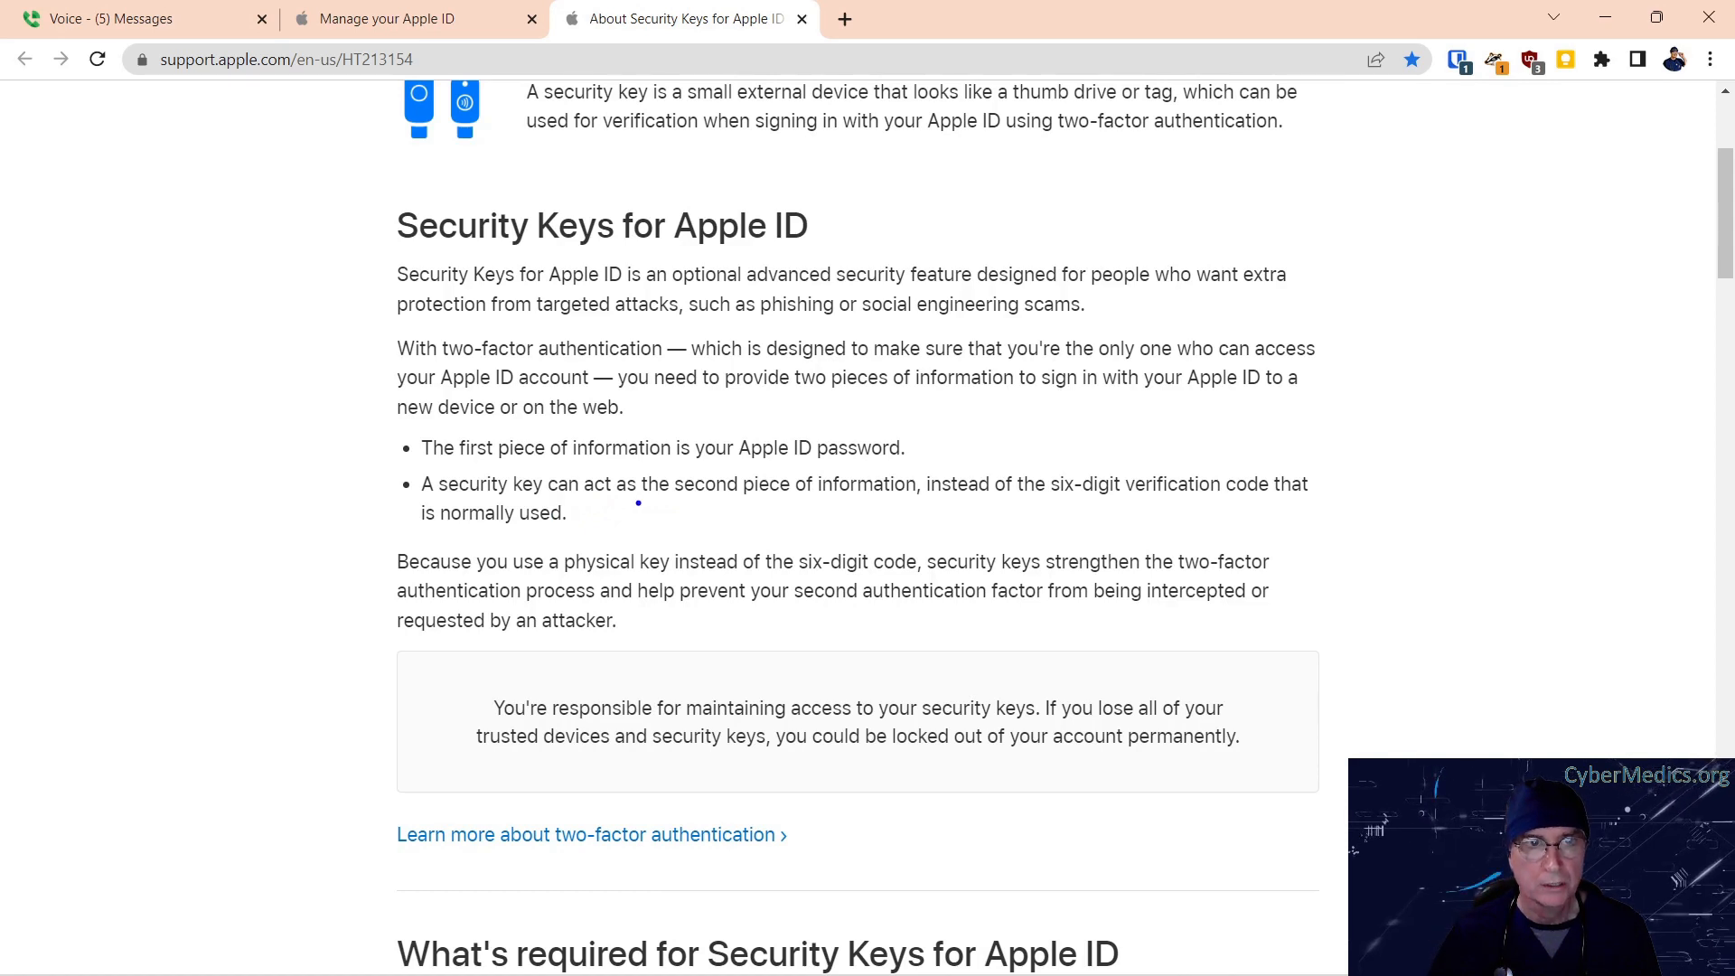
mouse_move(1015, 504)
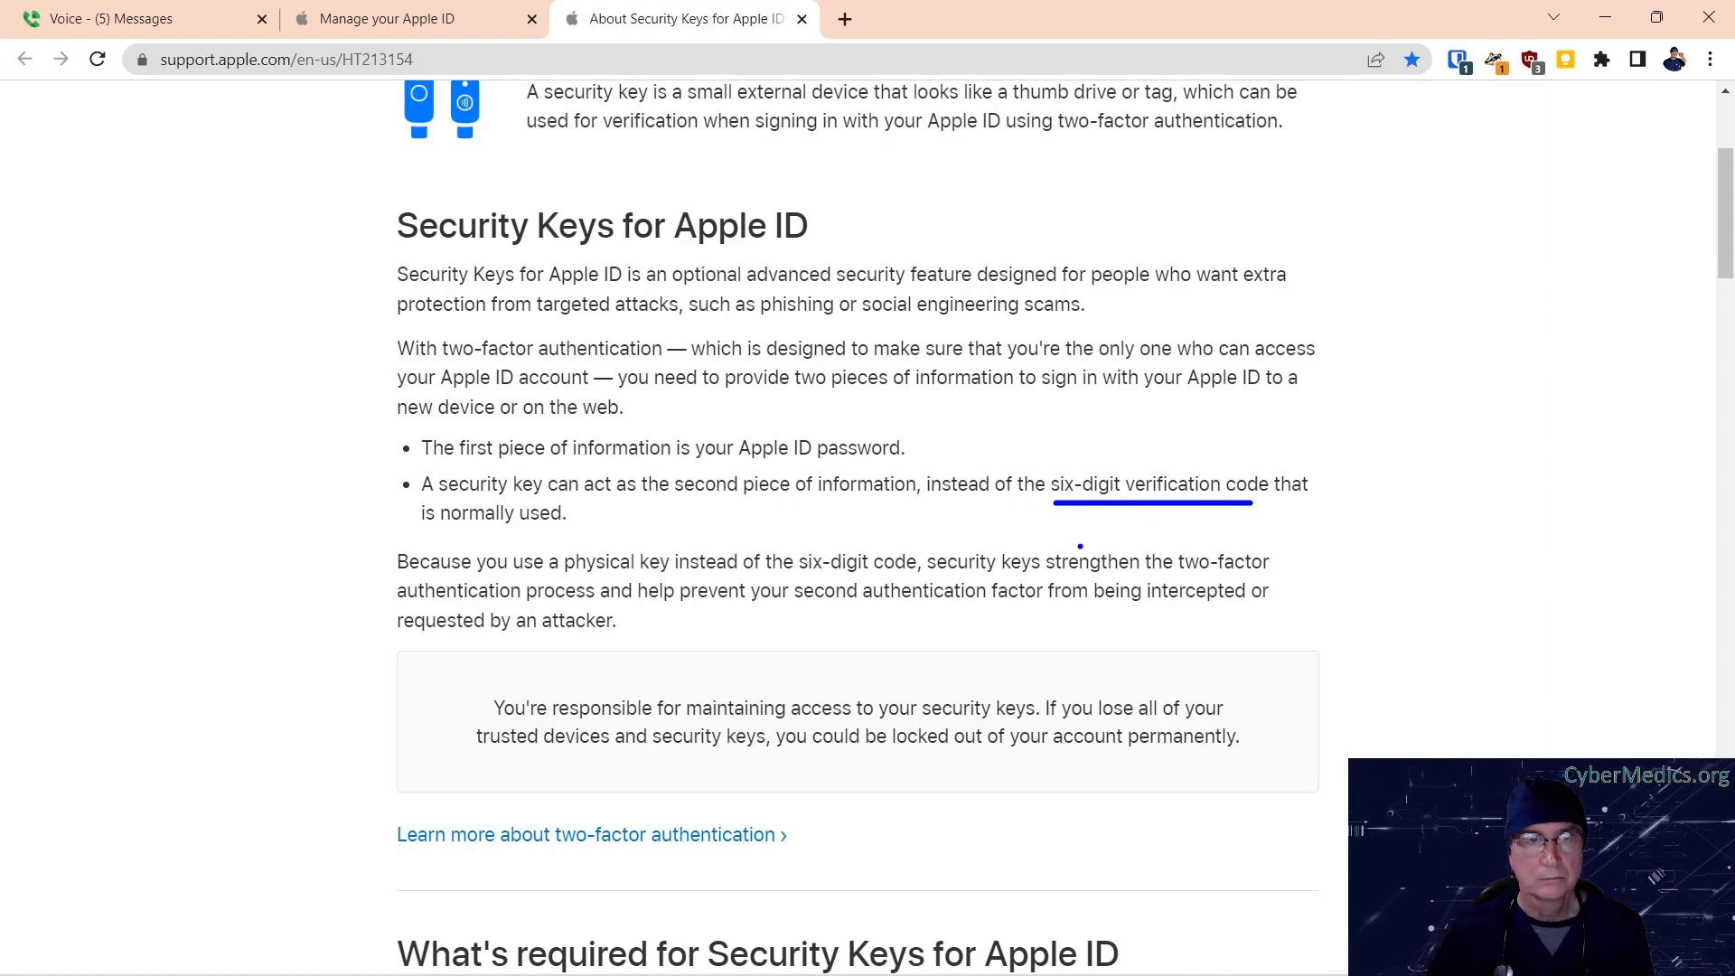
scroll("down", 3)
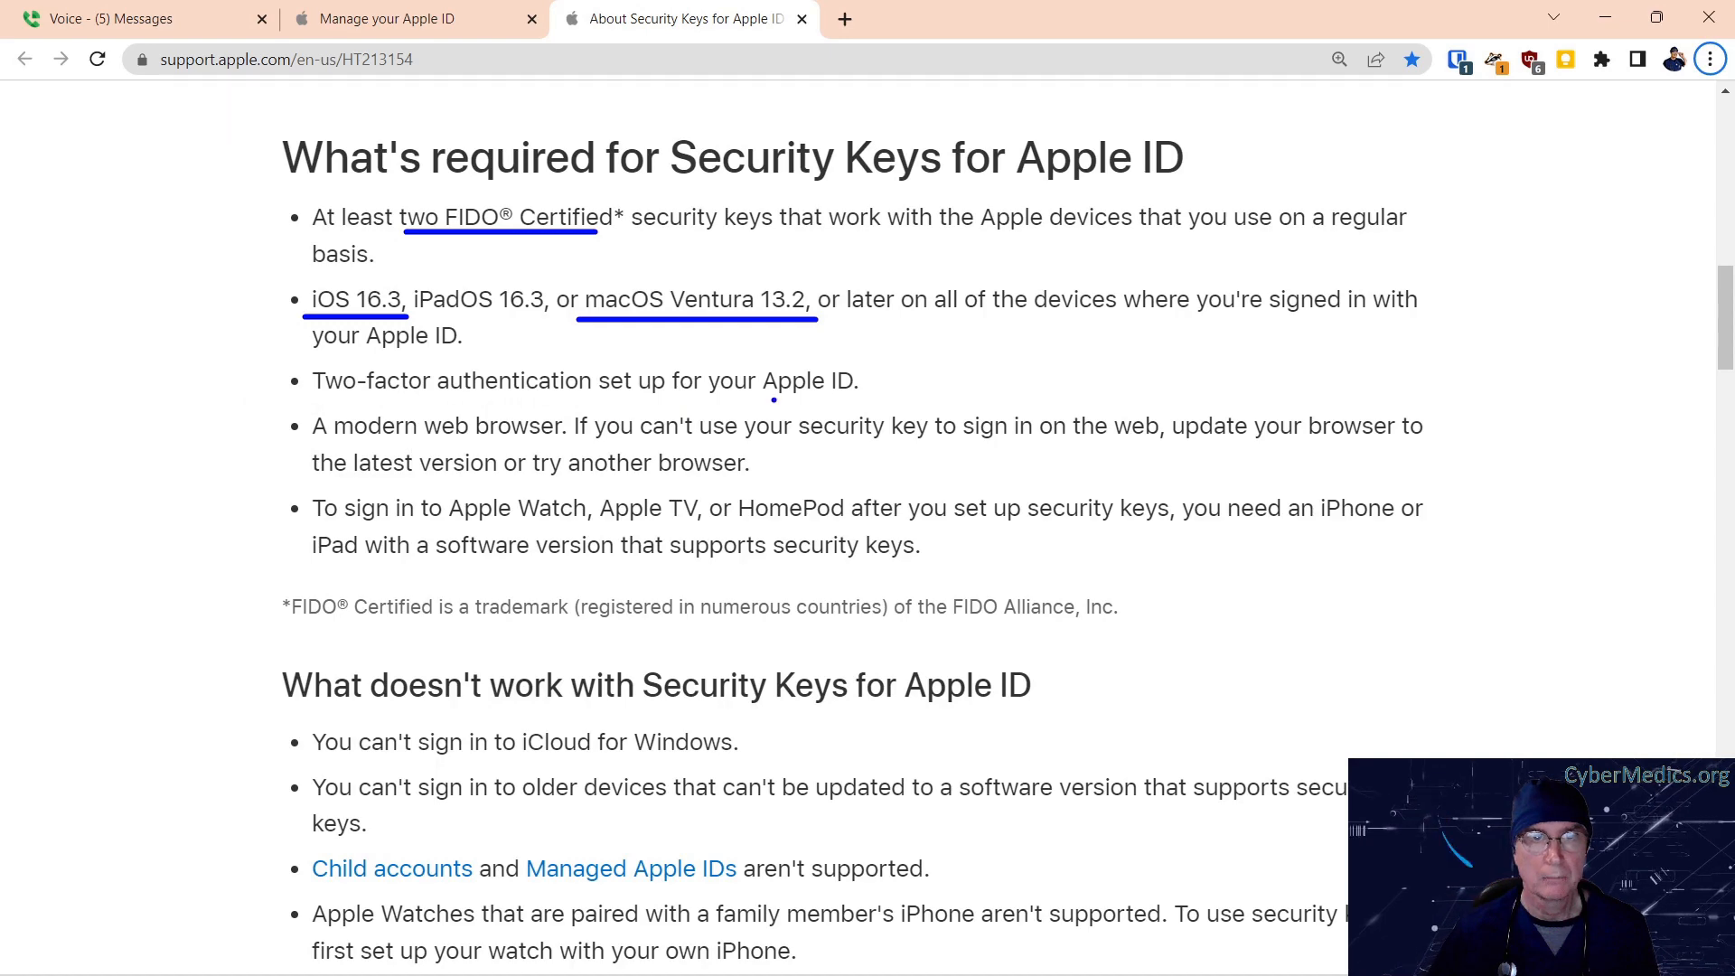
scroll("down", 3)
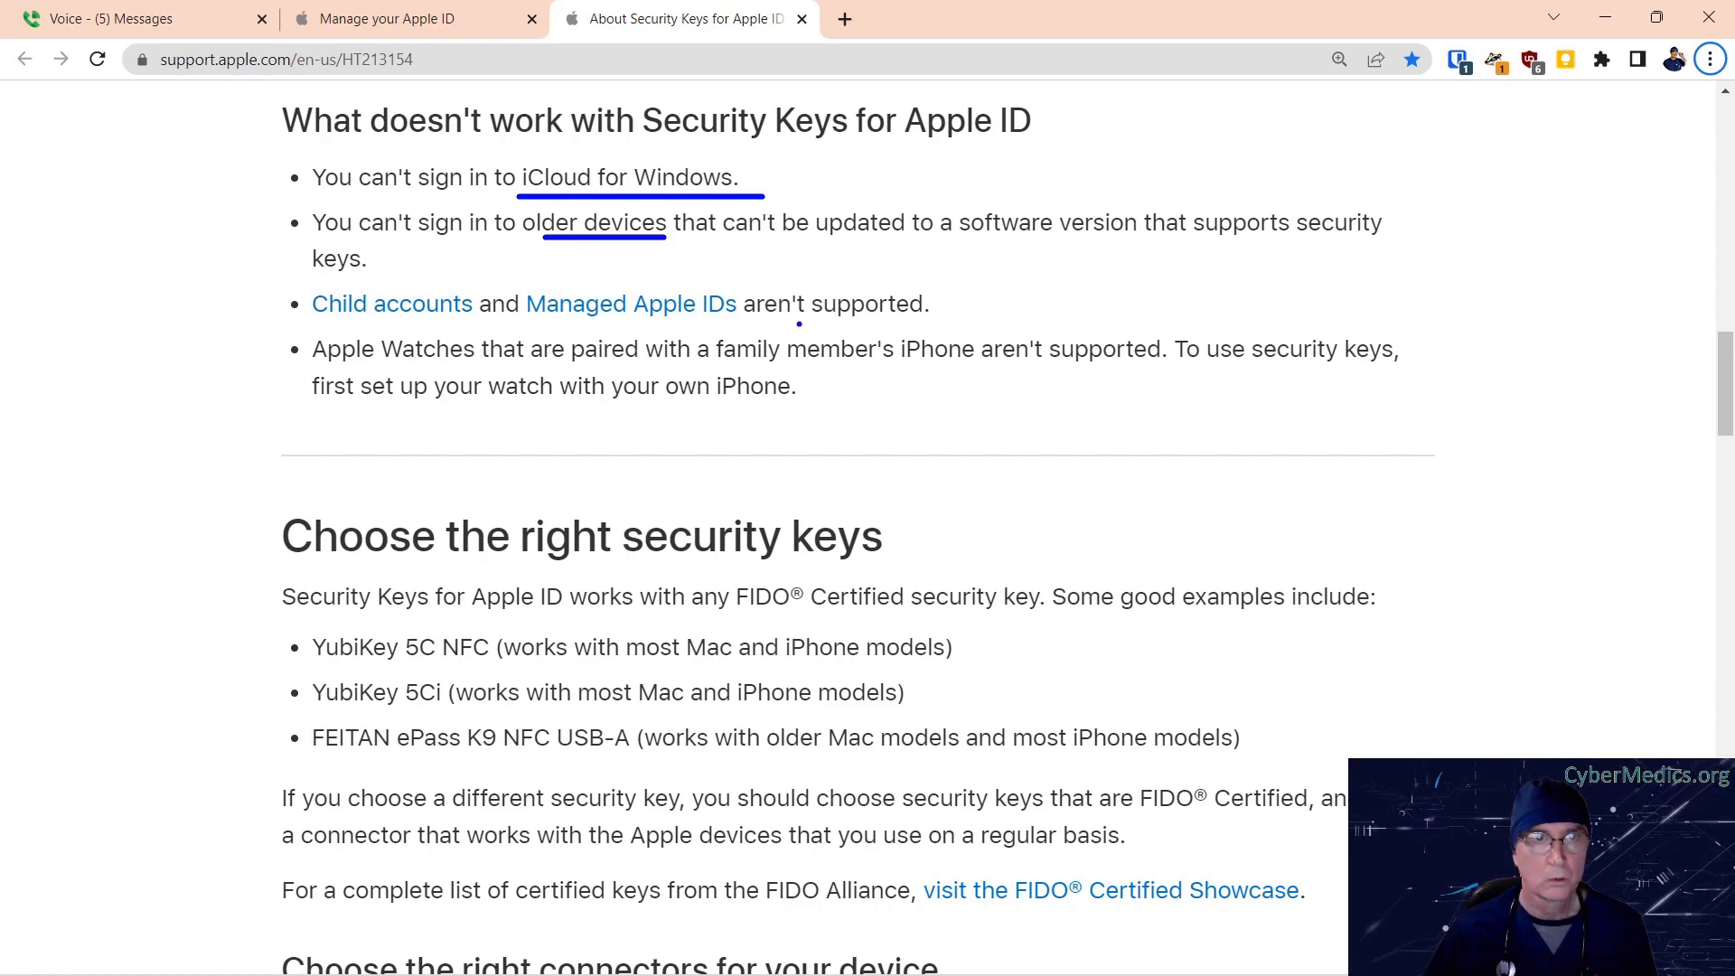
scroll("down", 3)
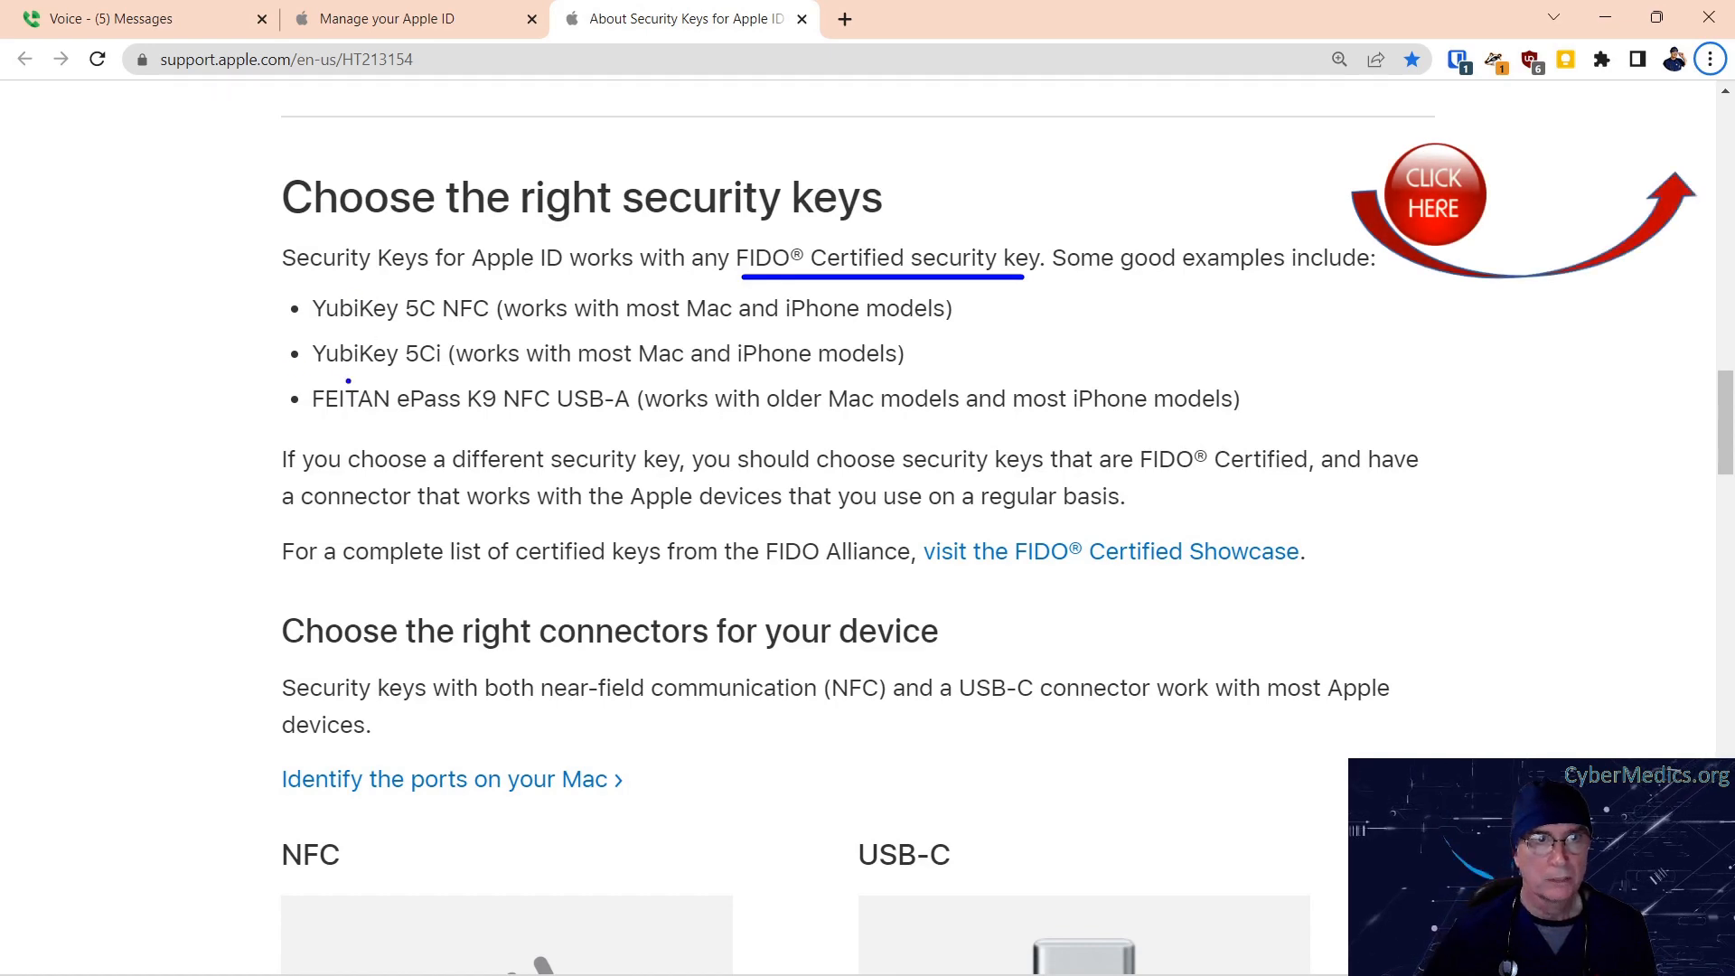
scroll("down", 3)
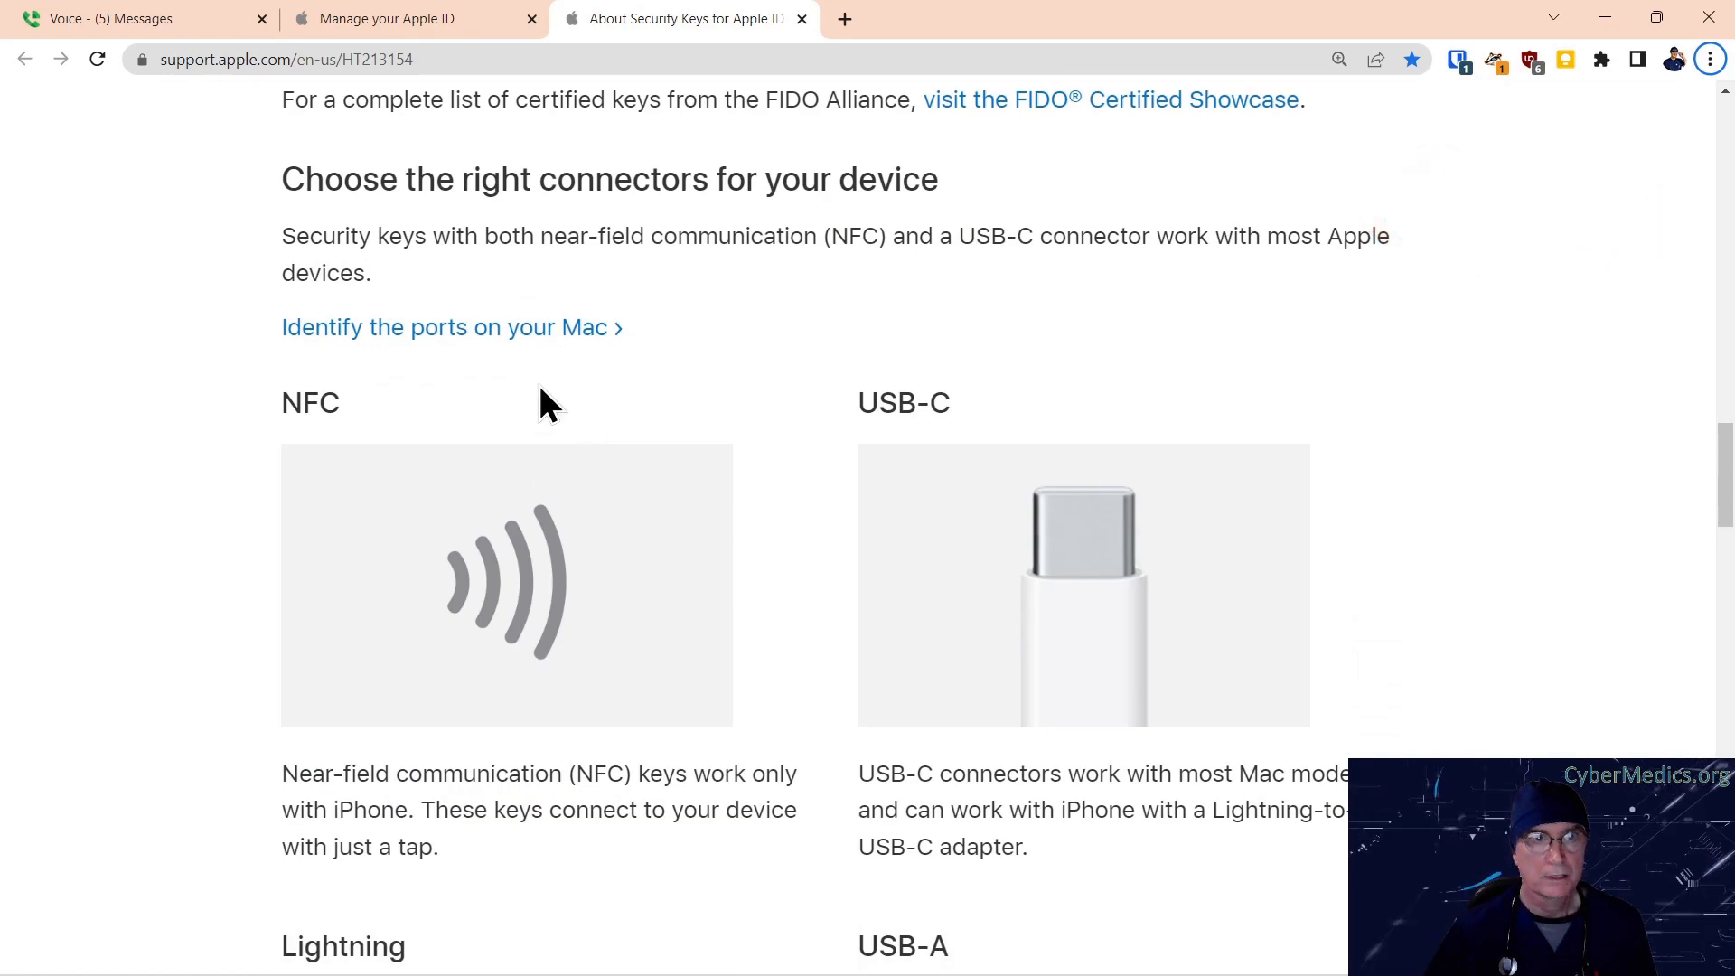
scroll("down", 3)
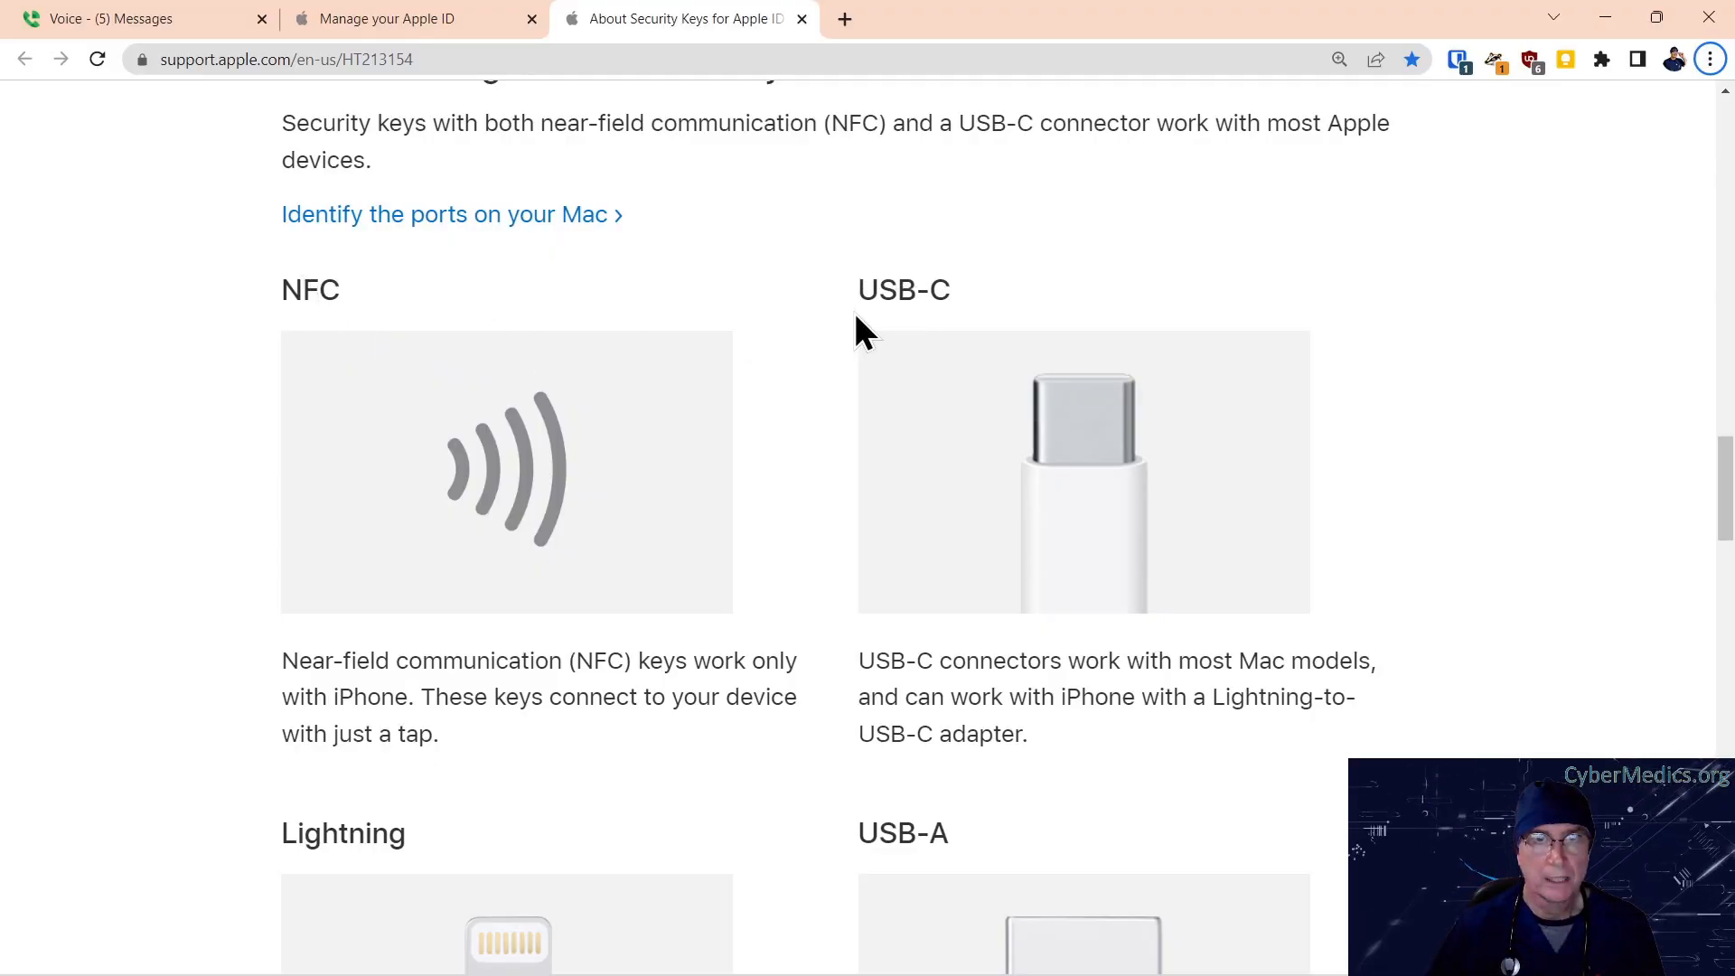
mouse_move(417, 830)
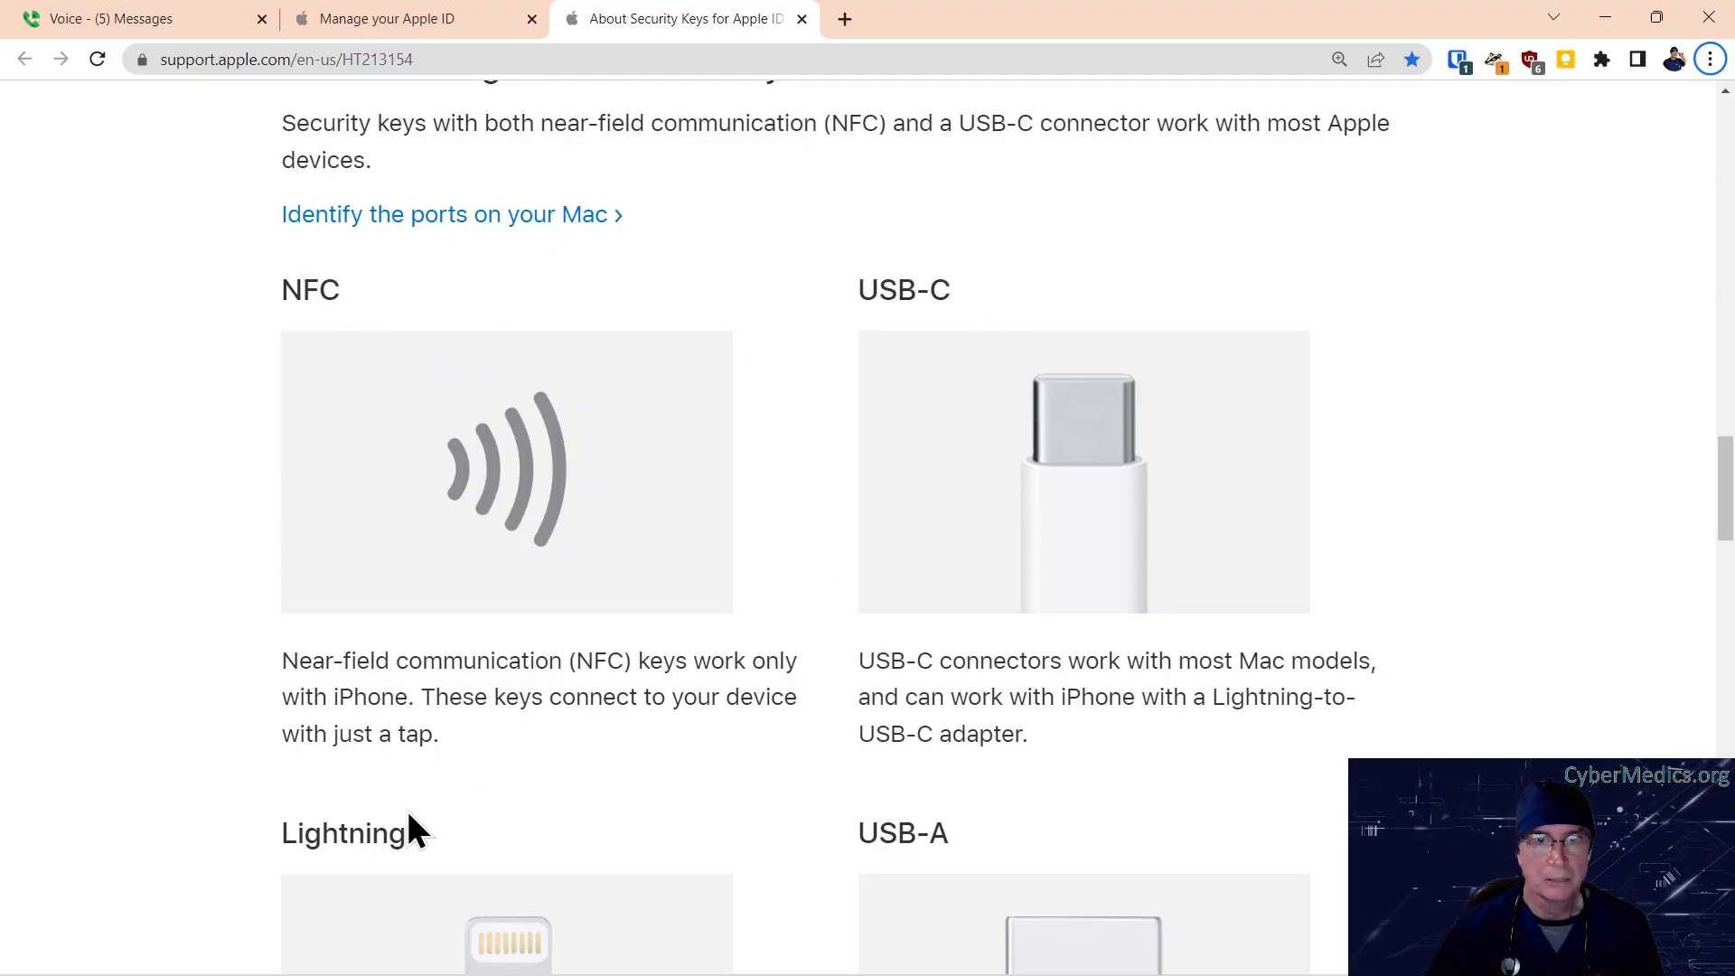
mouse_move(797, 432)
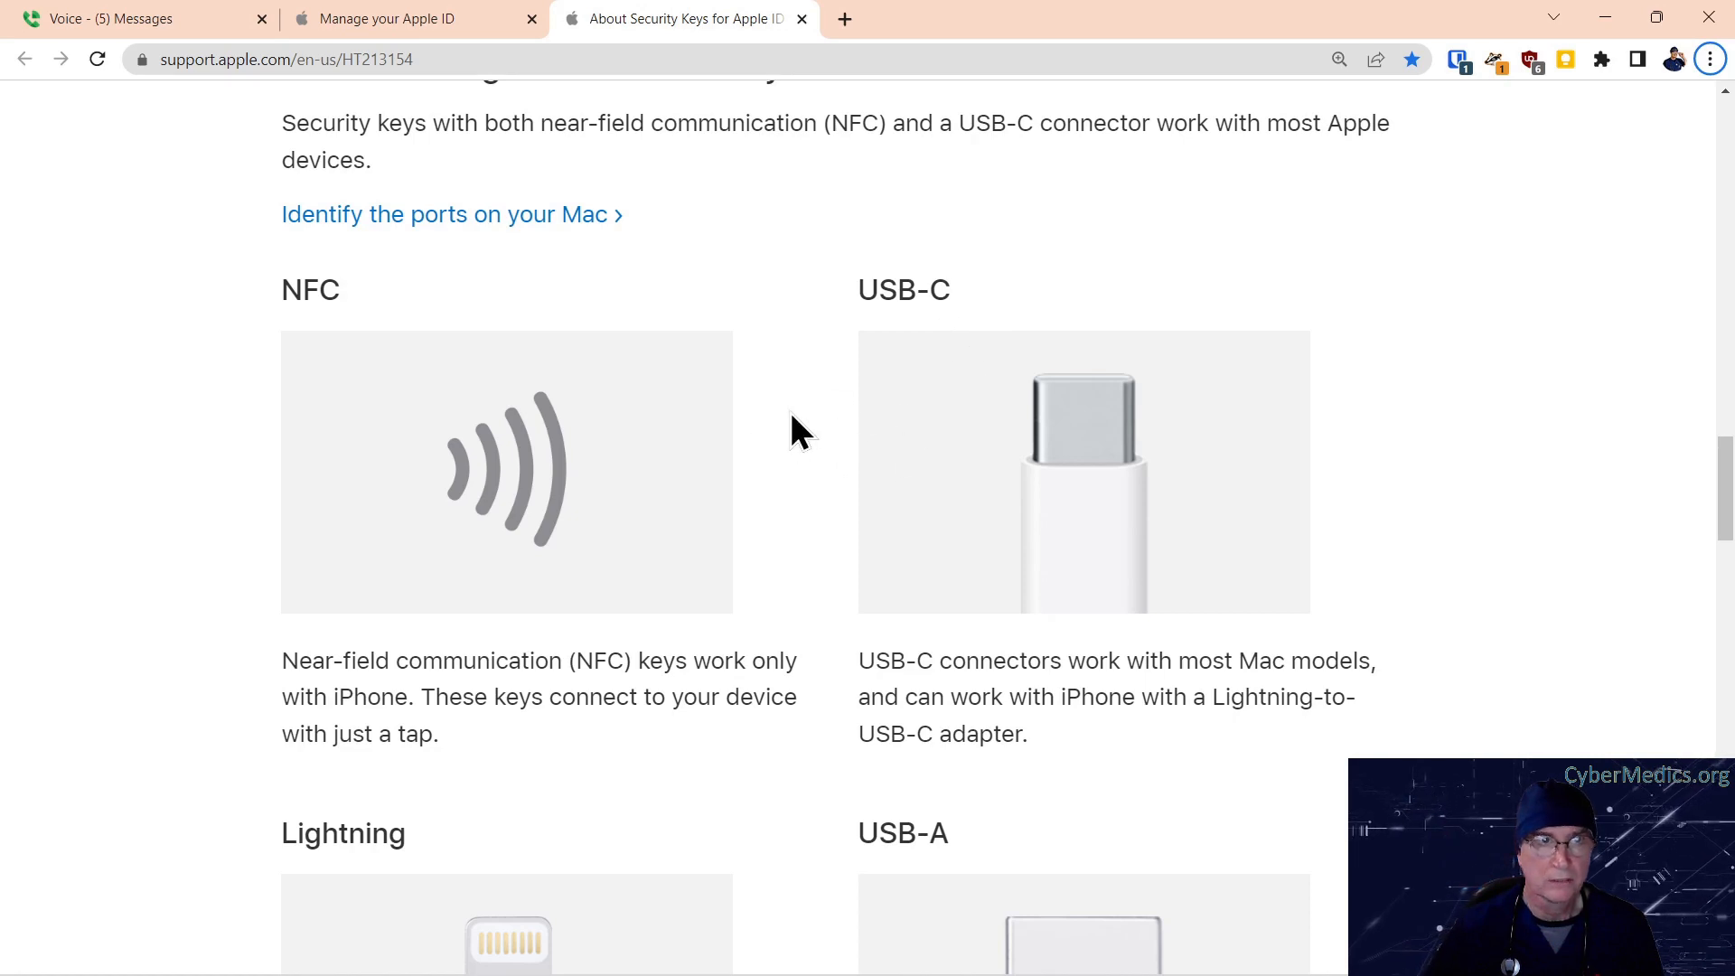
mouse_move(573, 518)
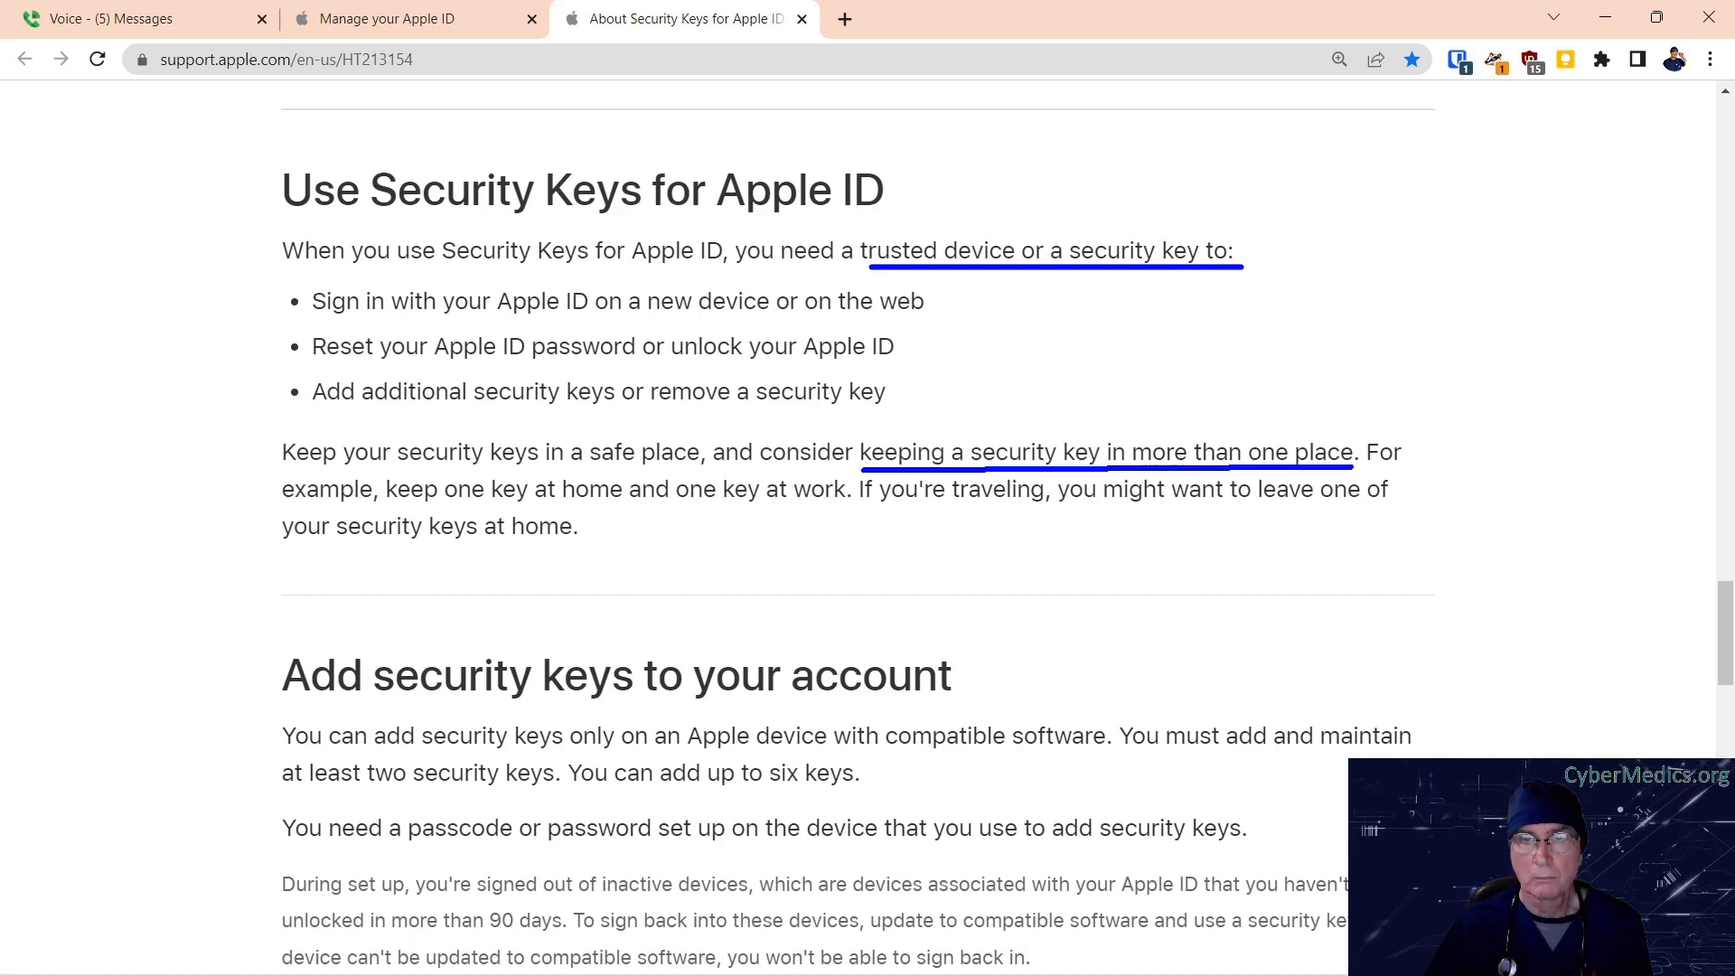
mouse_move(1151, 451)
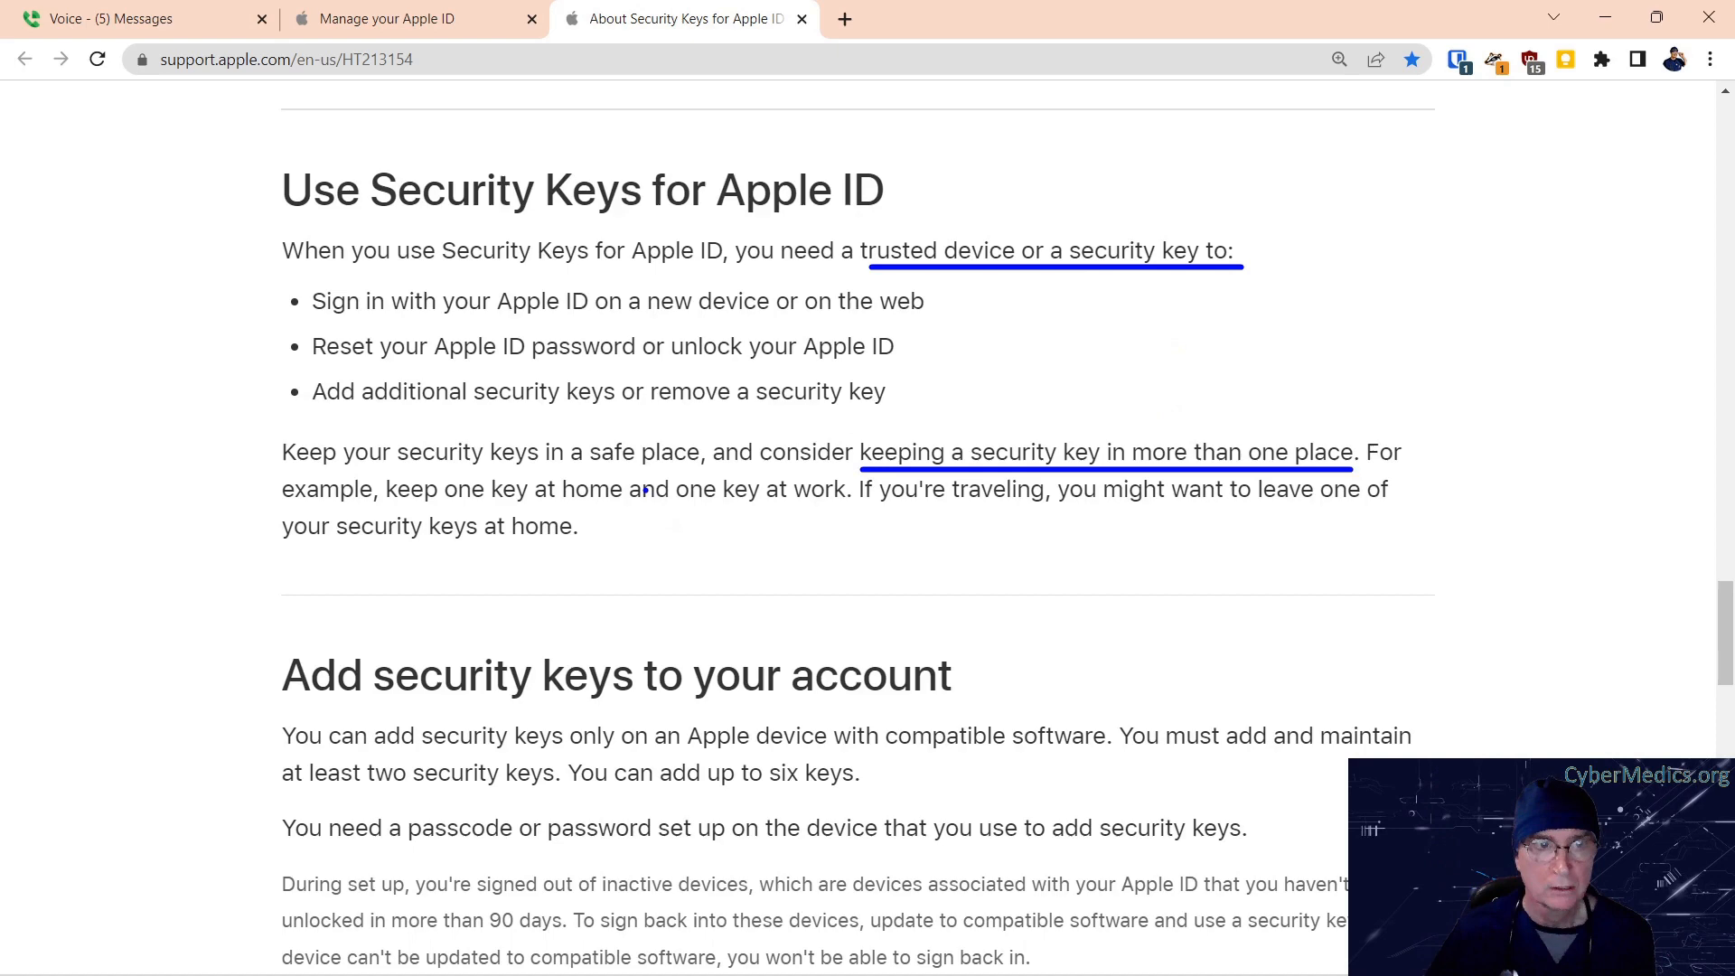
scroll("down", 3)
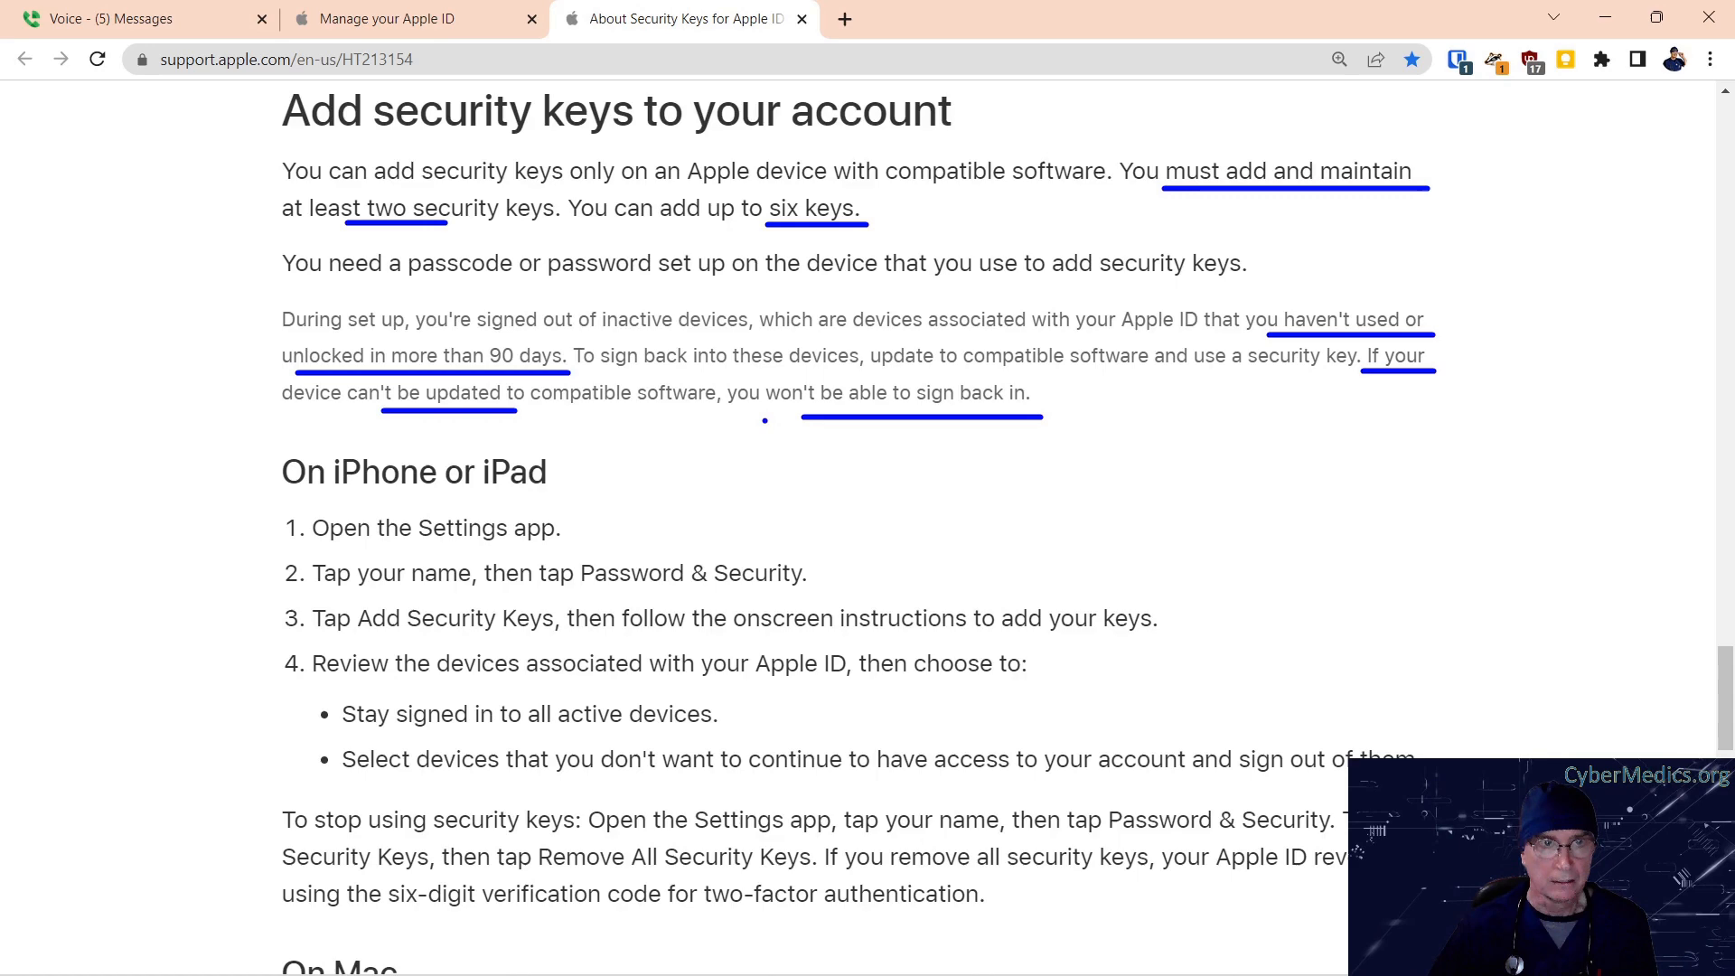
- Send the security-key setup notification to the iPhone via Continue on Device
left_click(397, 18)
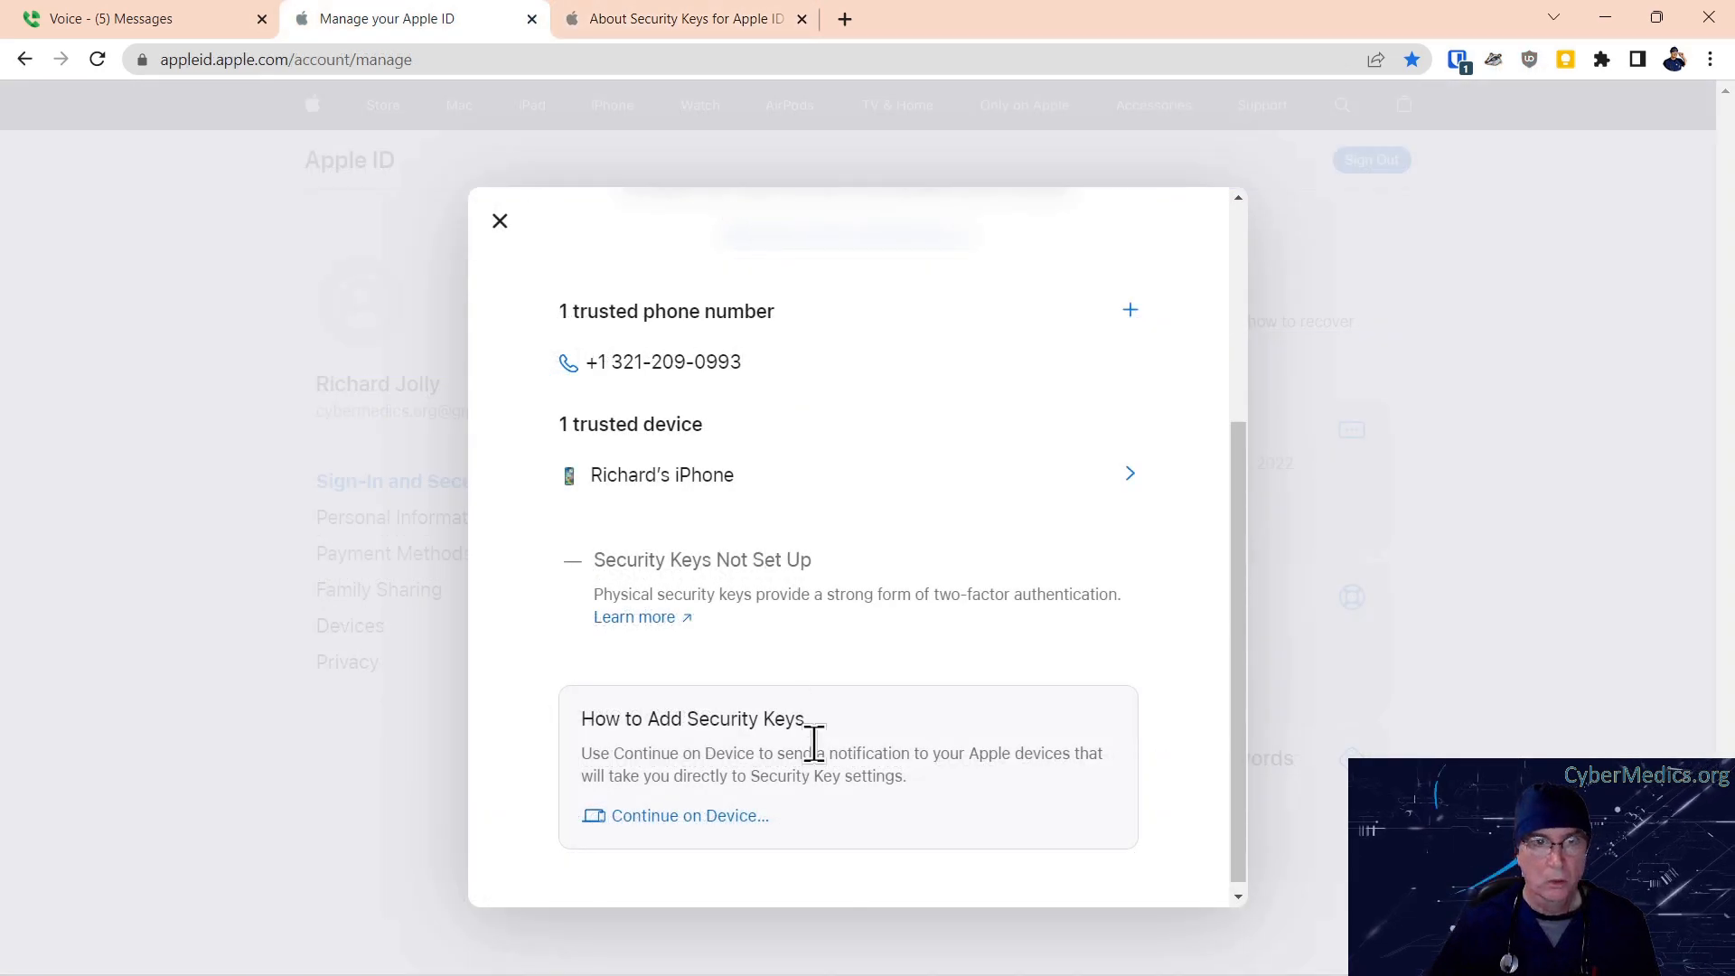
mouse_move(689, 824)
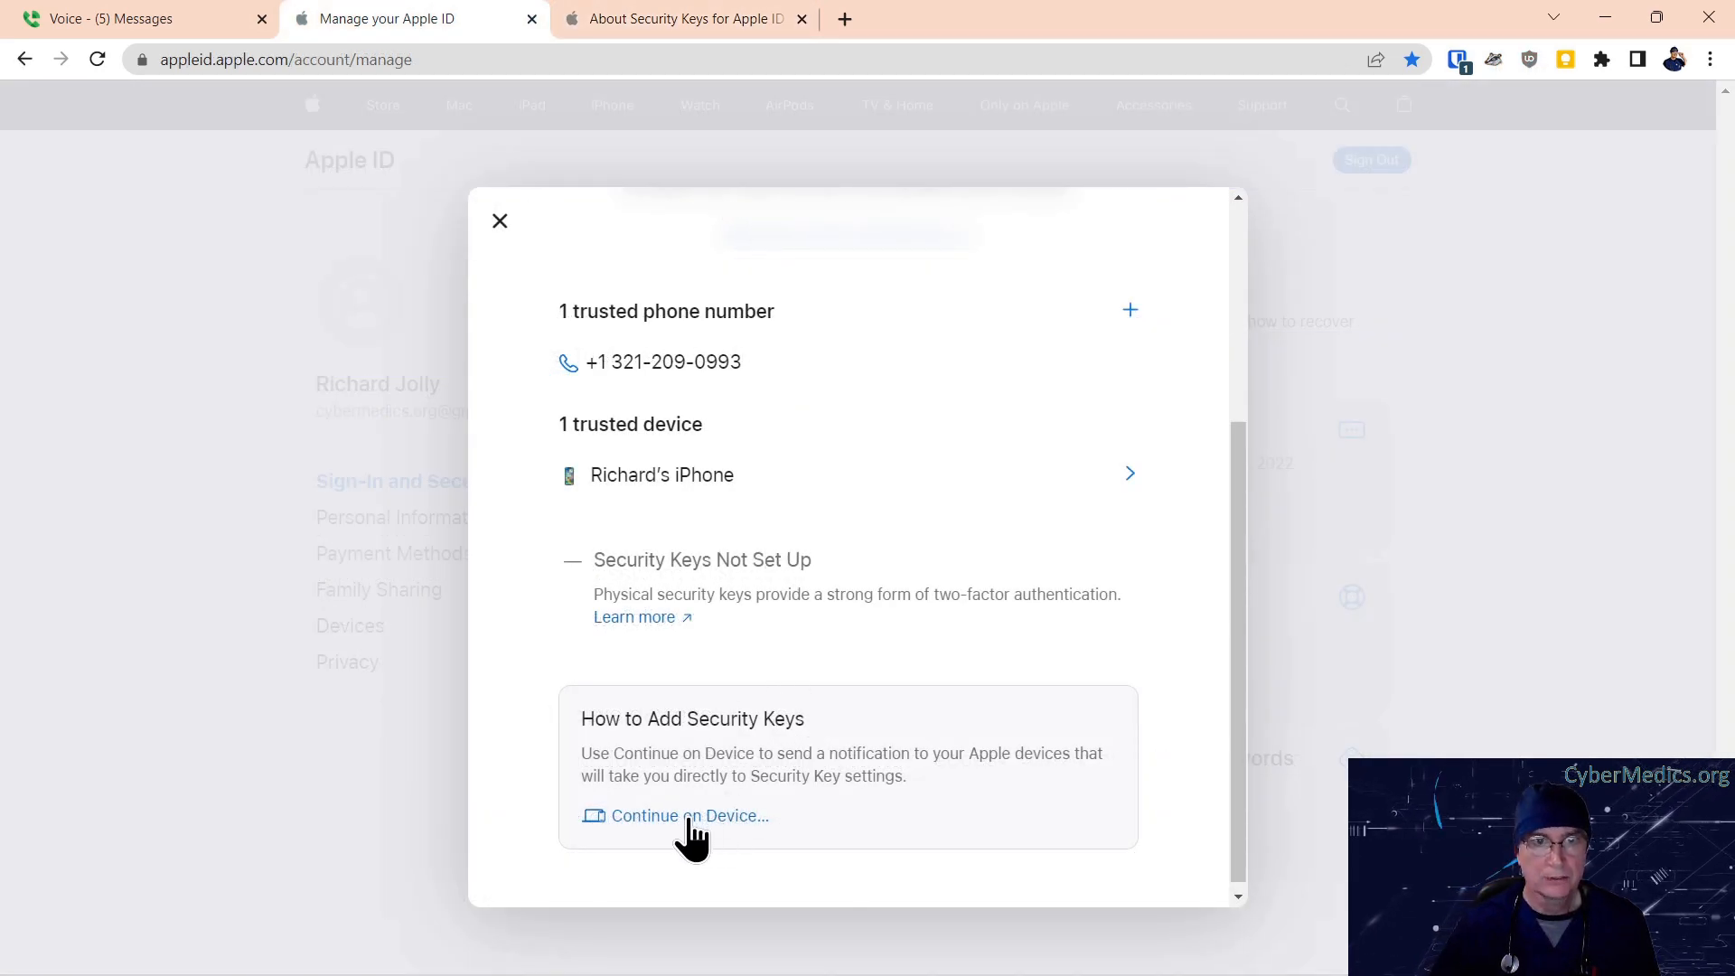
left_click(674, 815)
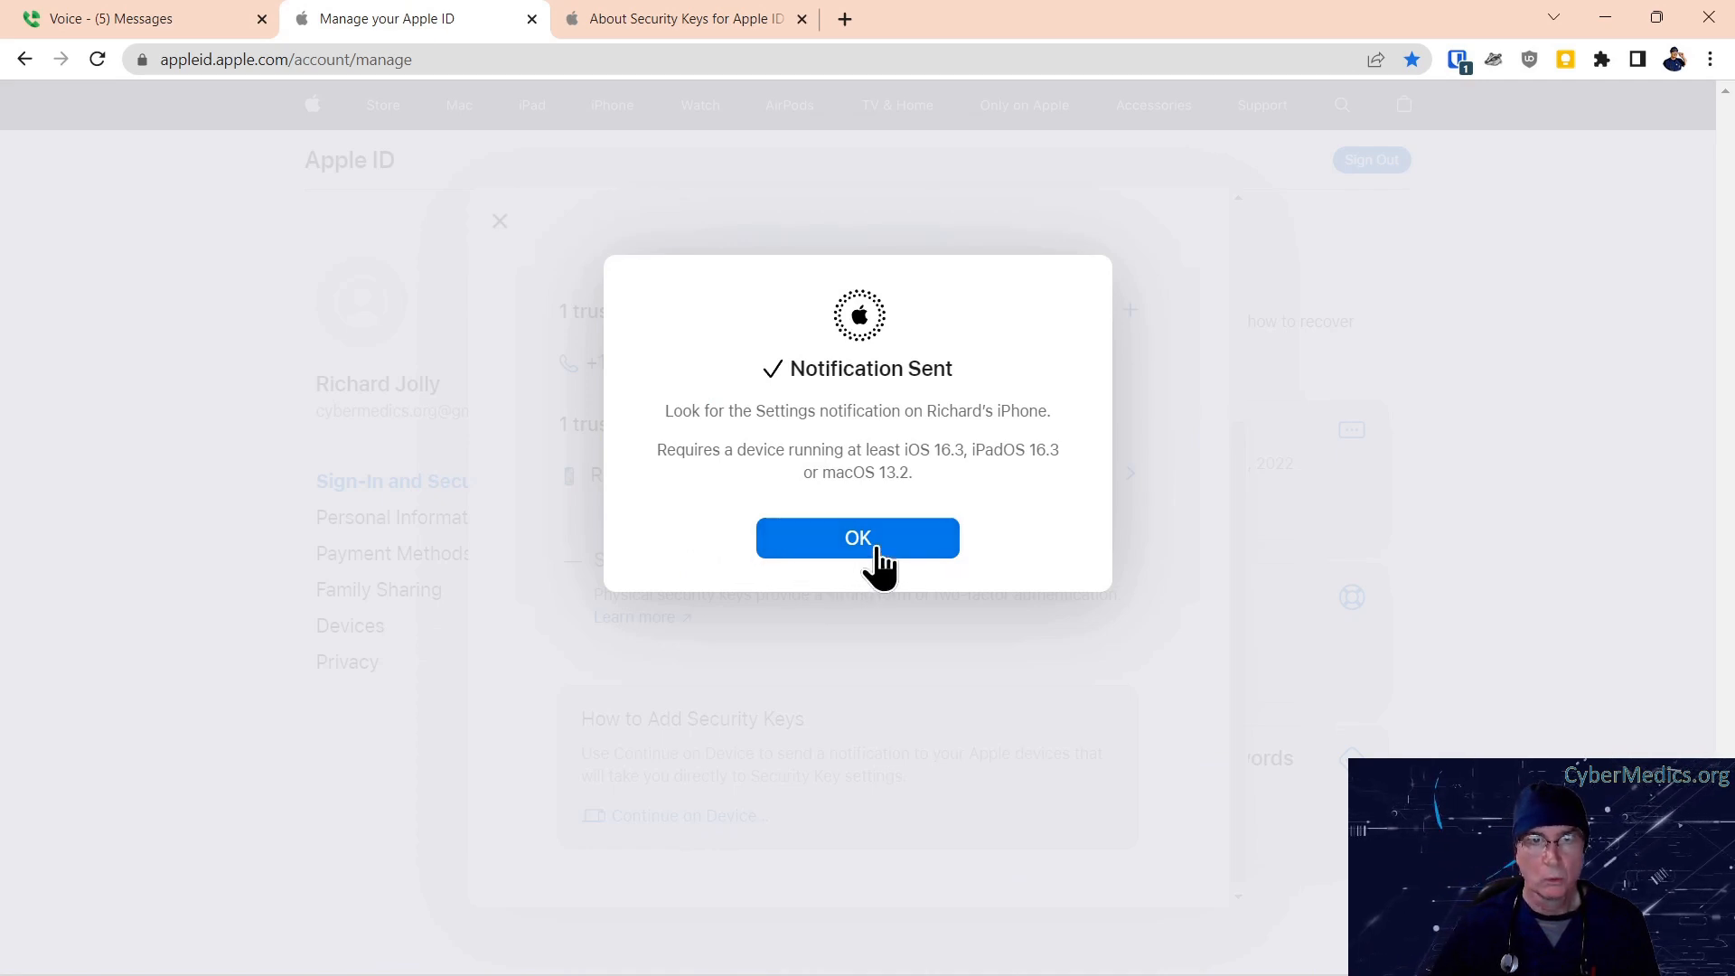
mouse_move(817, 558)
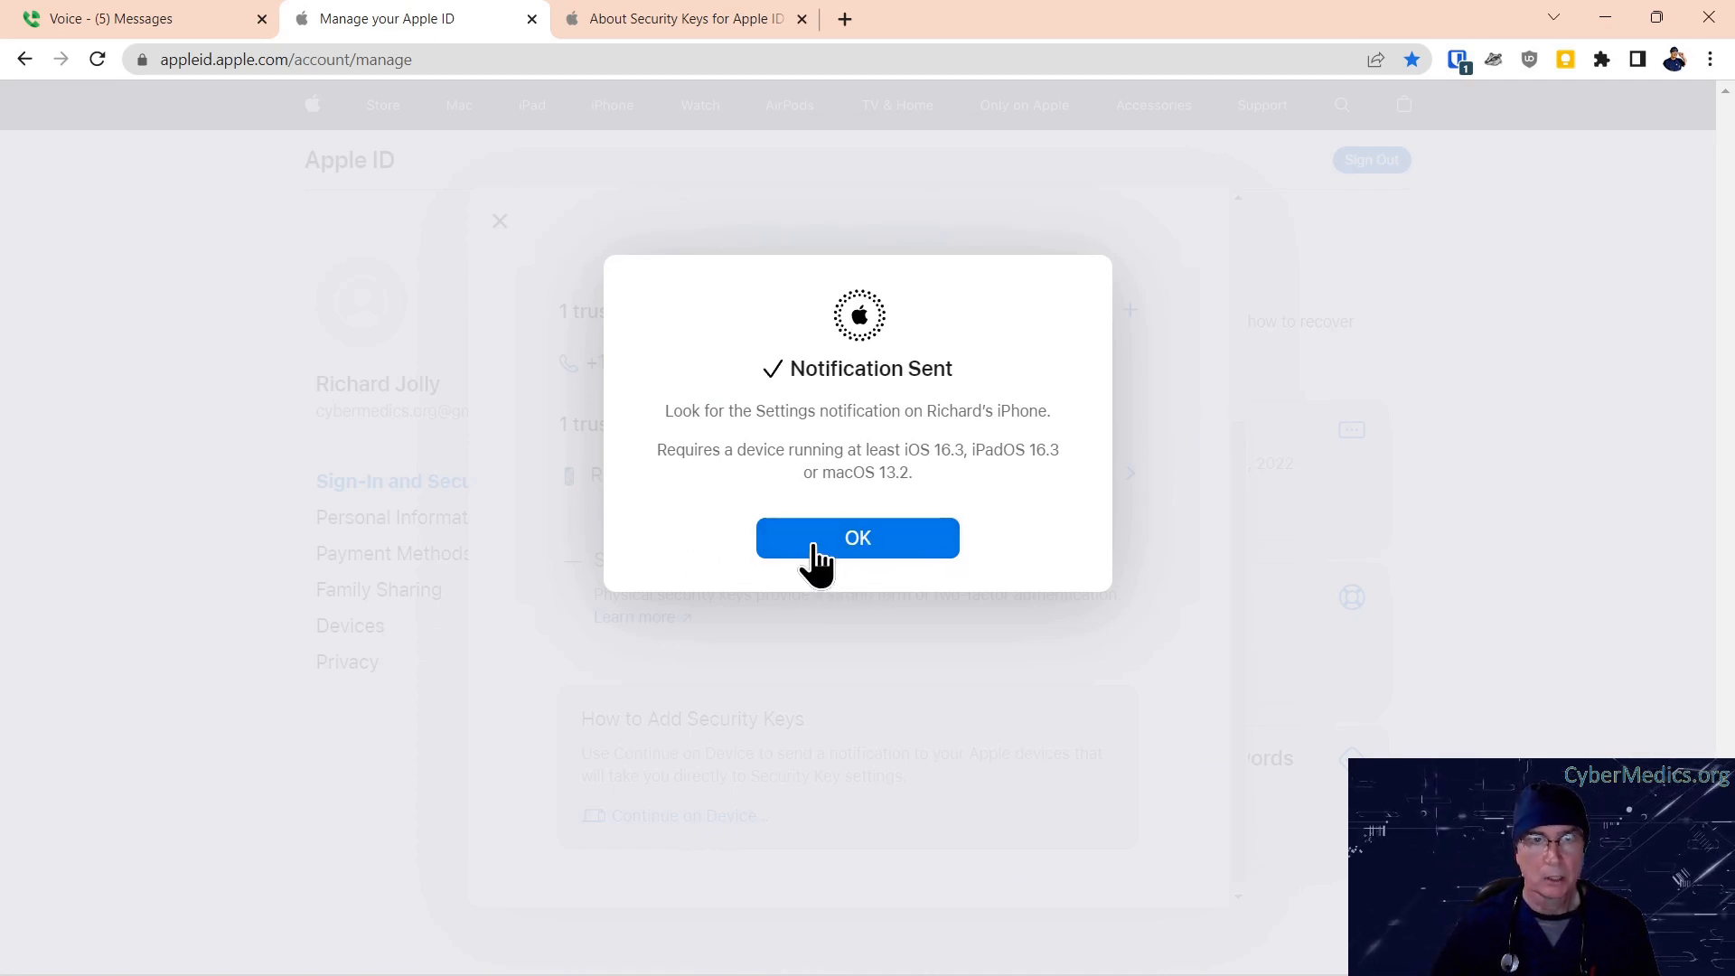
mouse_move(869, 559)
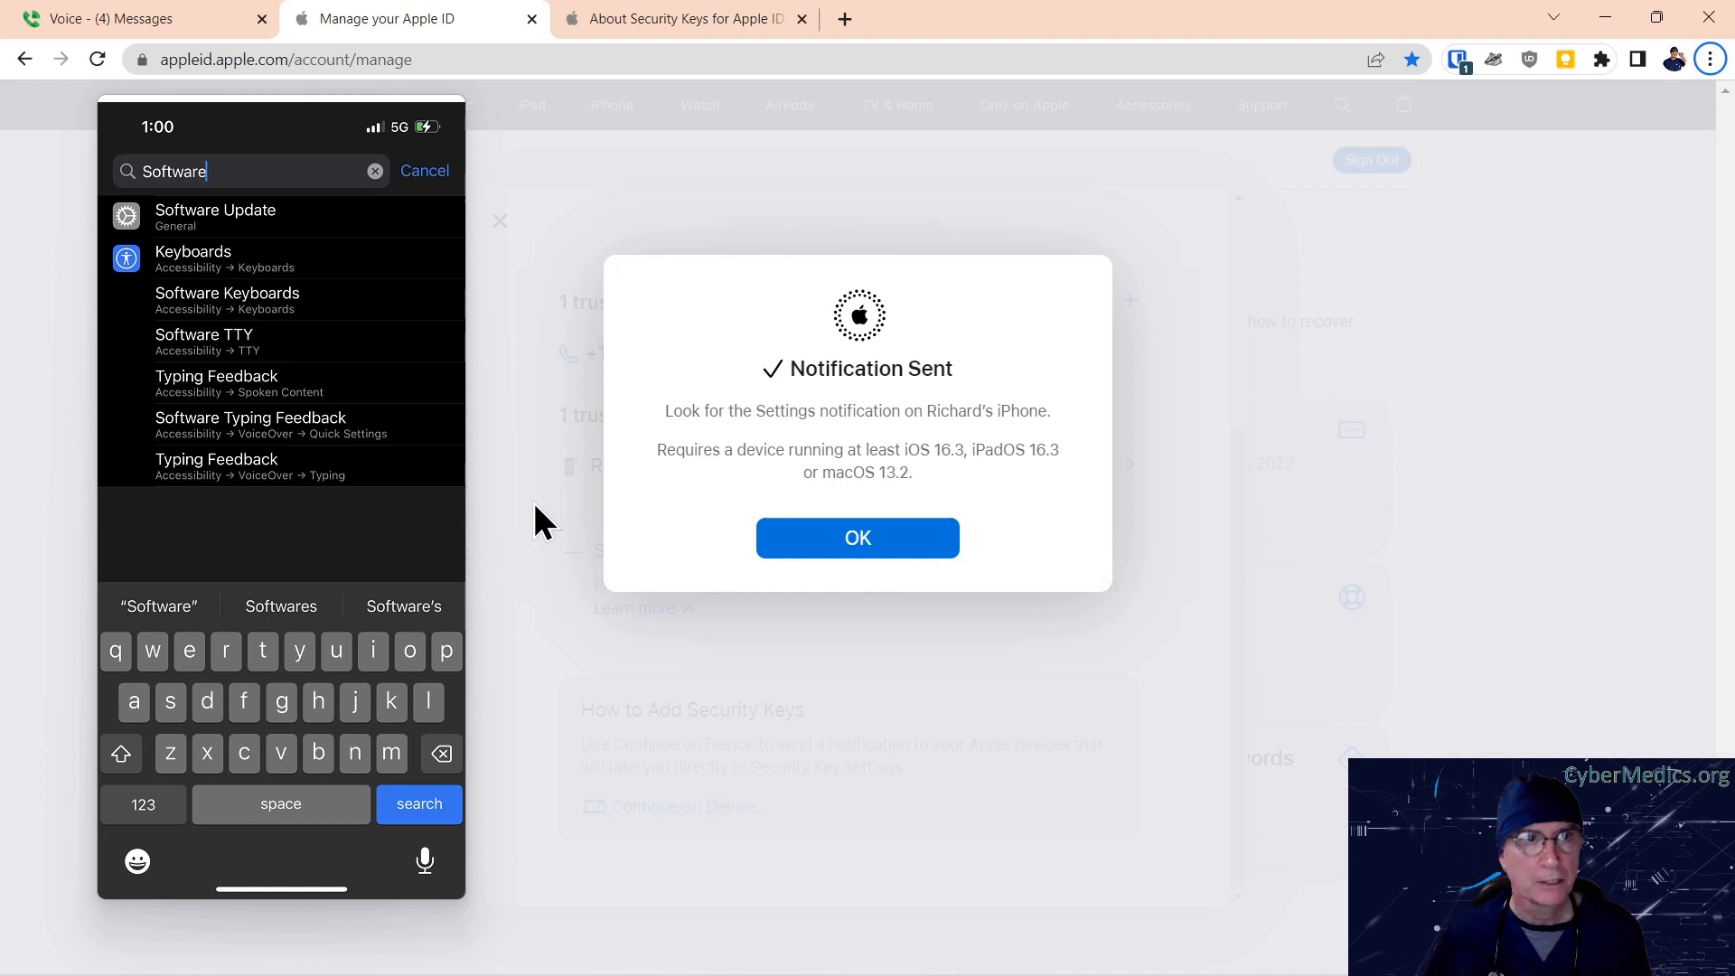
mouse_move(322, 233)
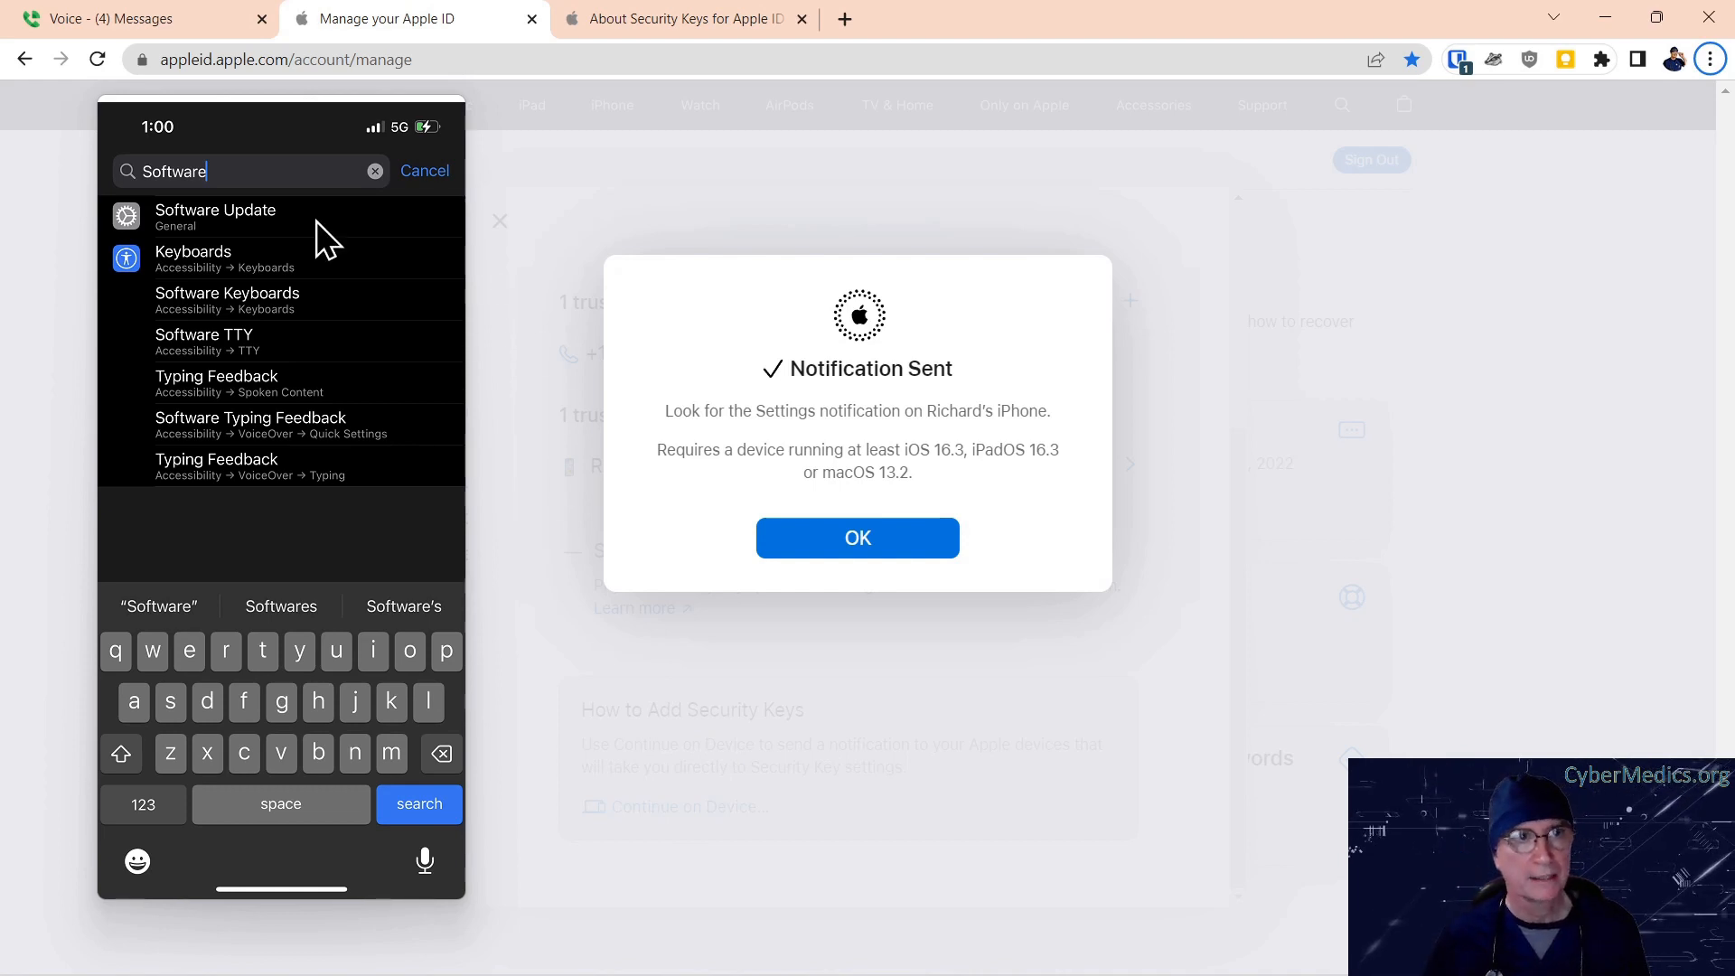
mouse_move(348, 215)
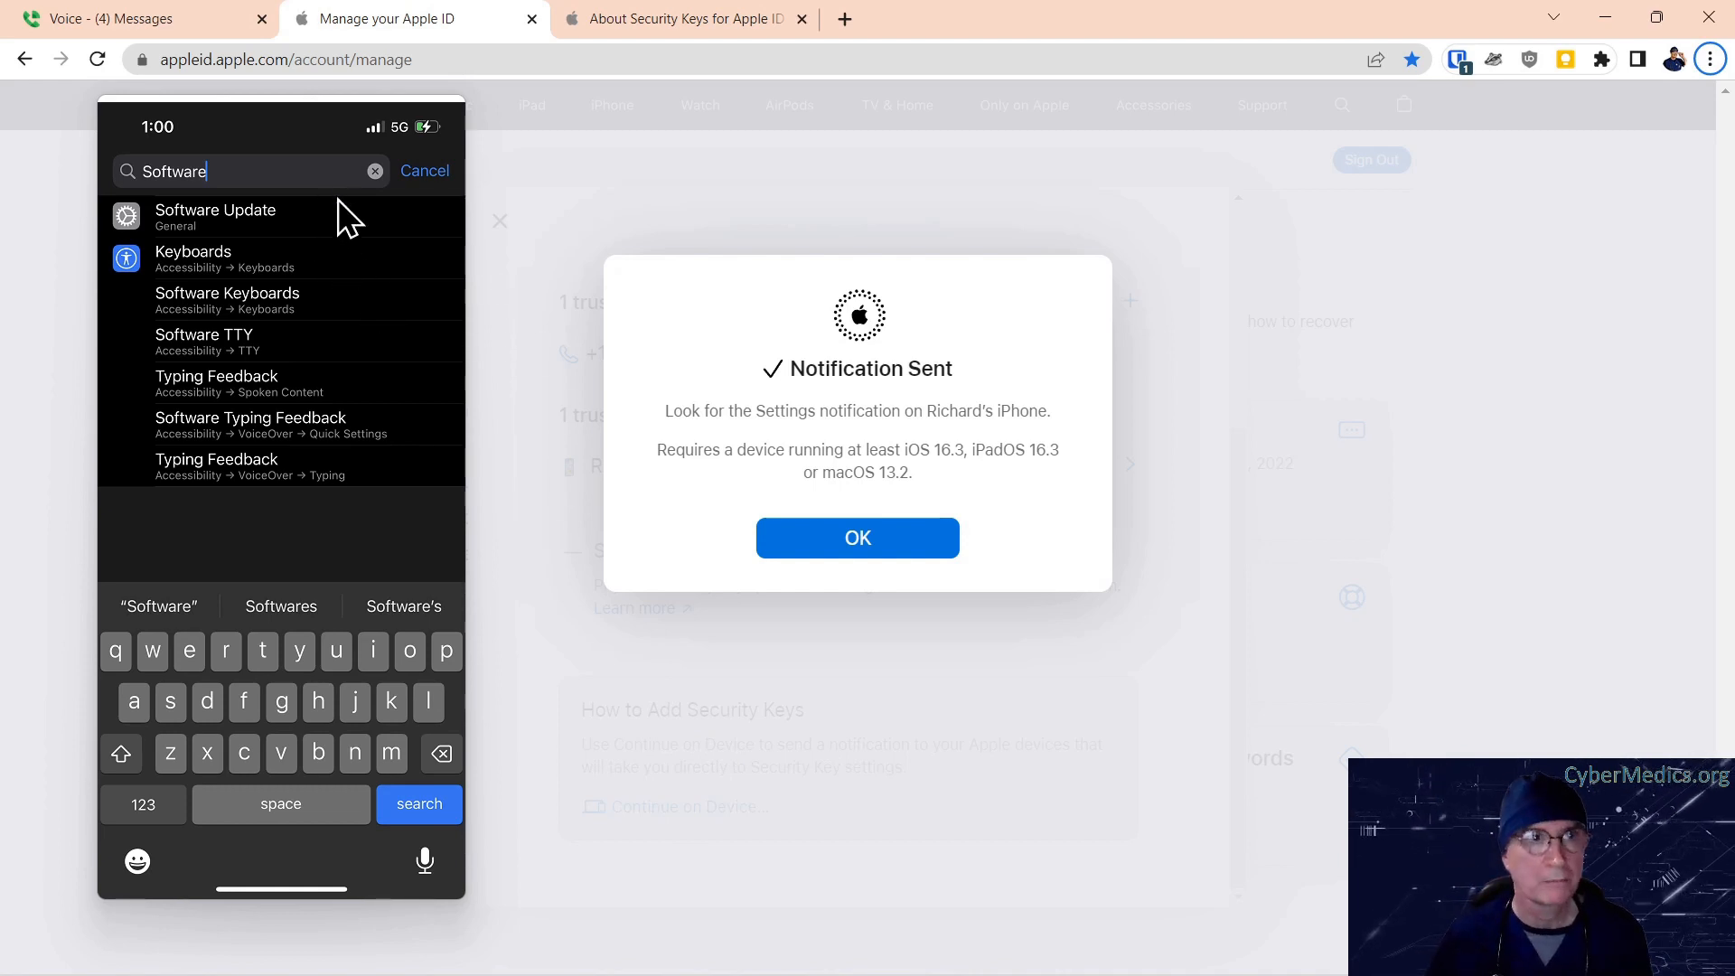
mouse_move(227, 220)
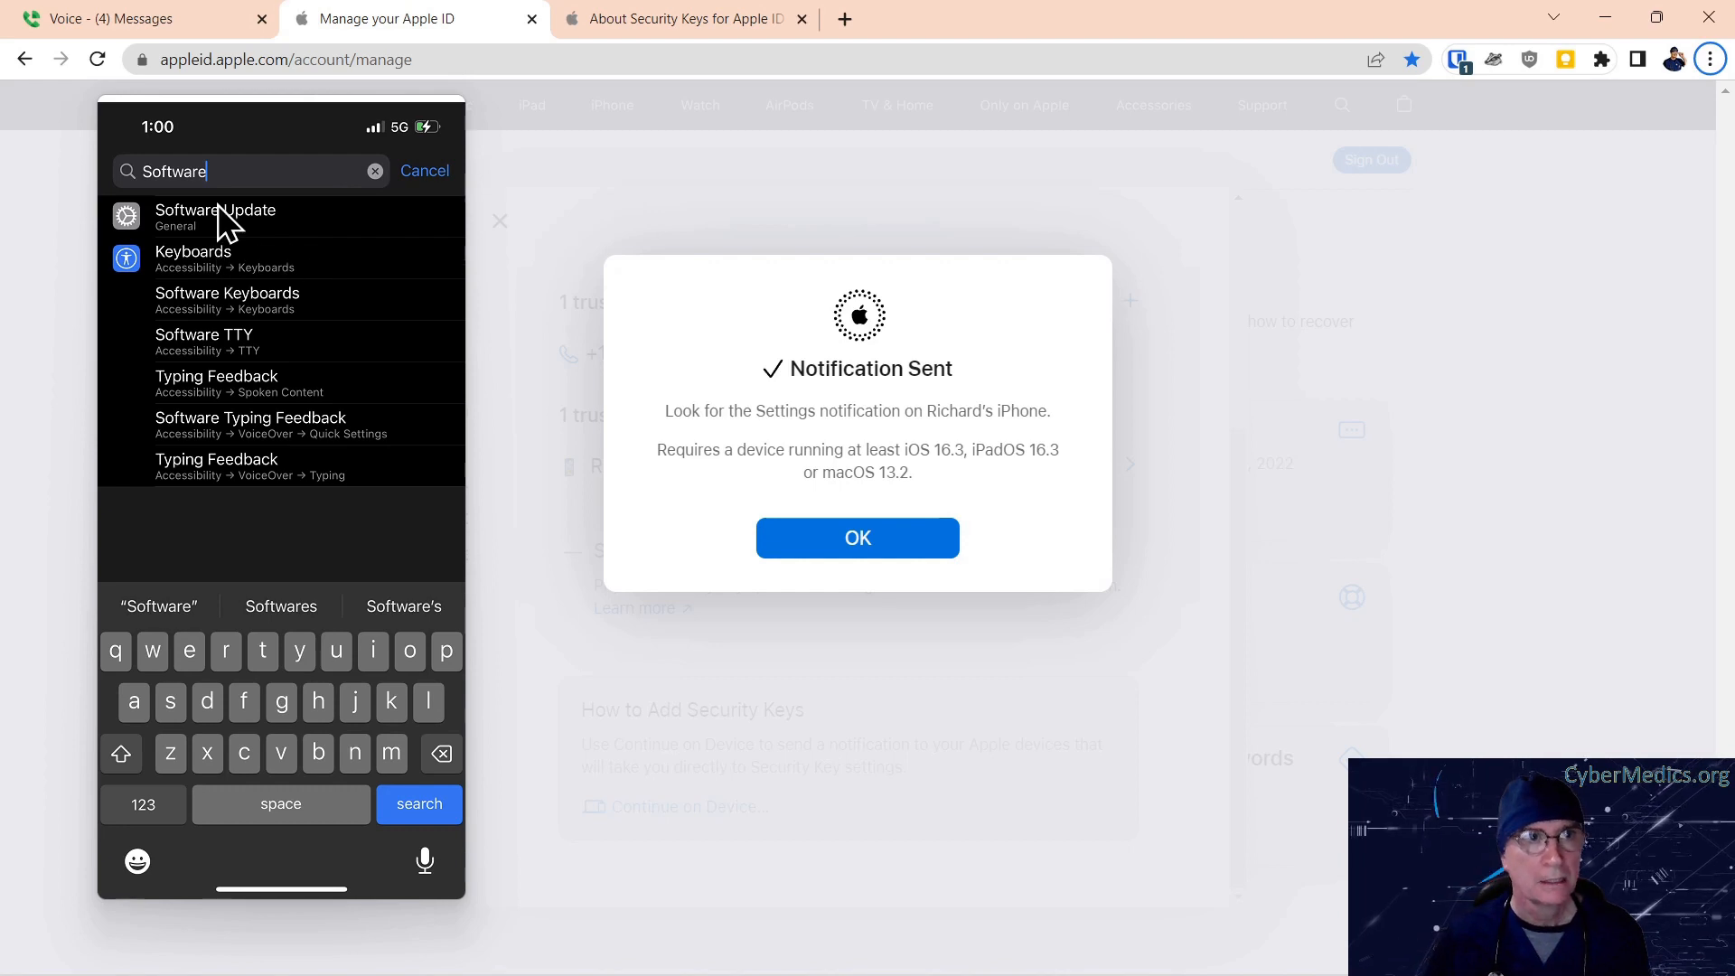
mouse_move(250, 198)
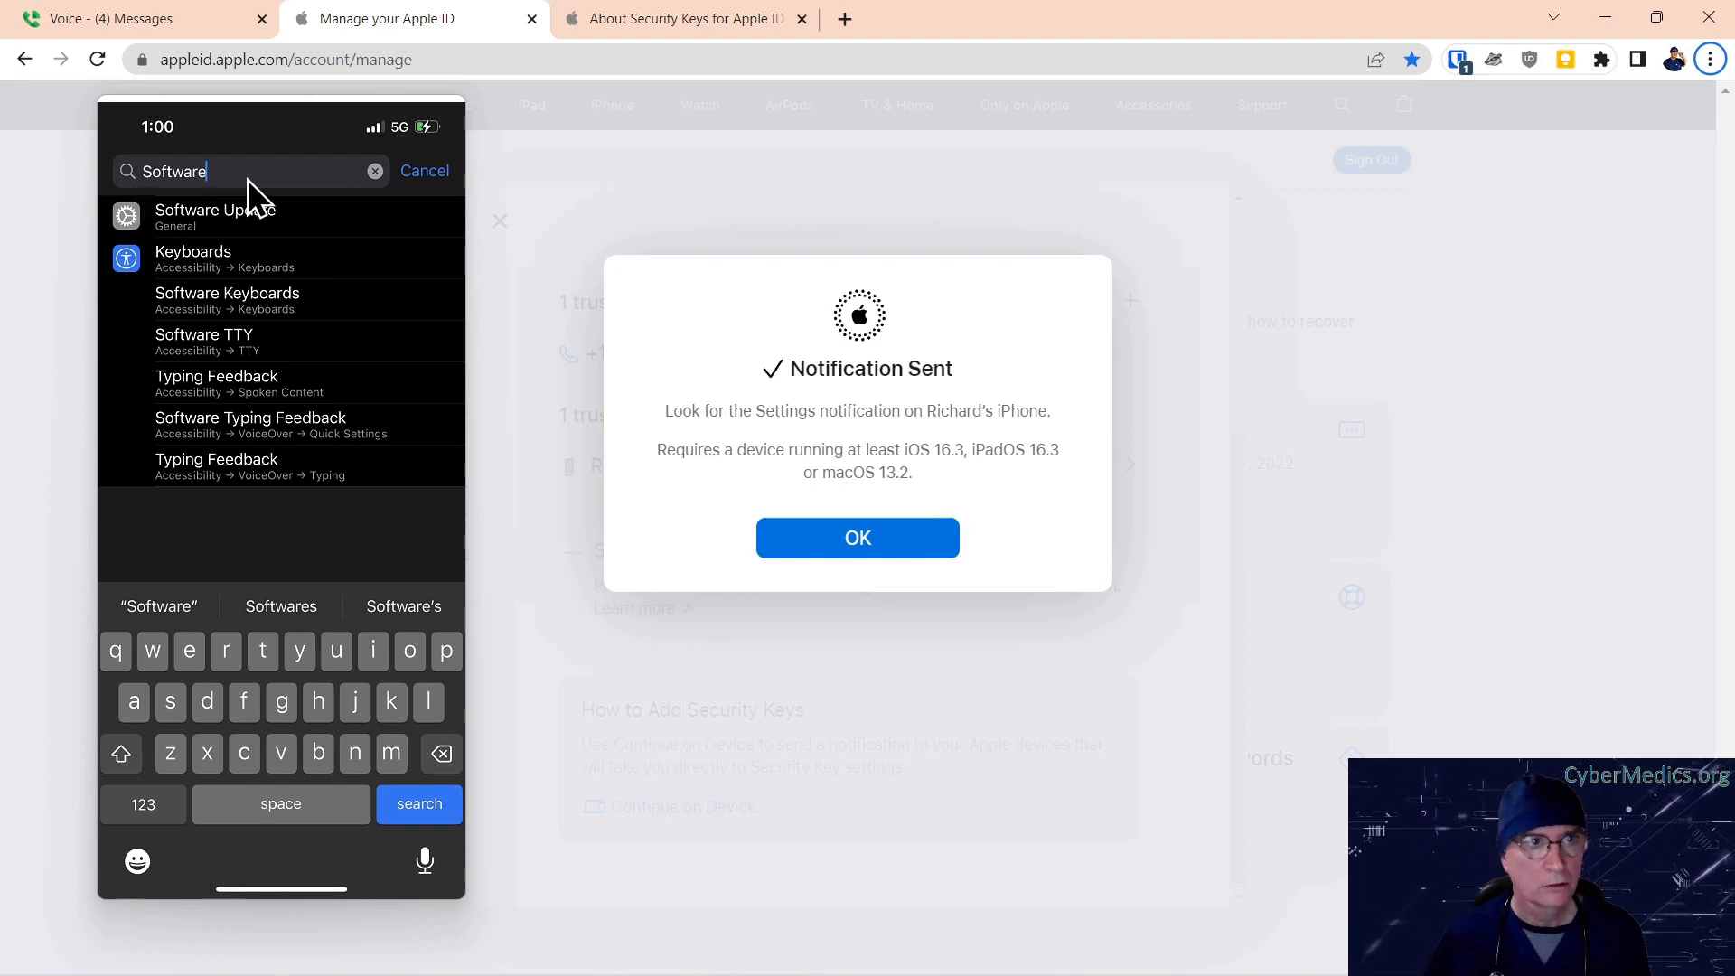
mouse_move(215, 238)
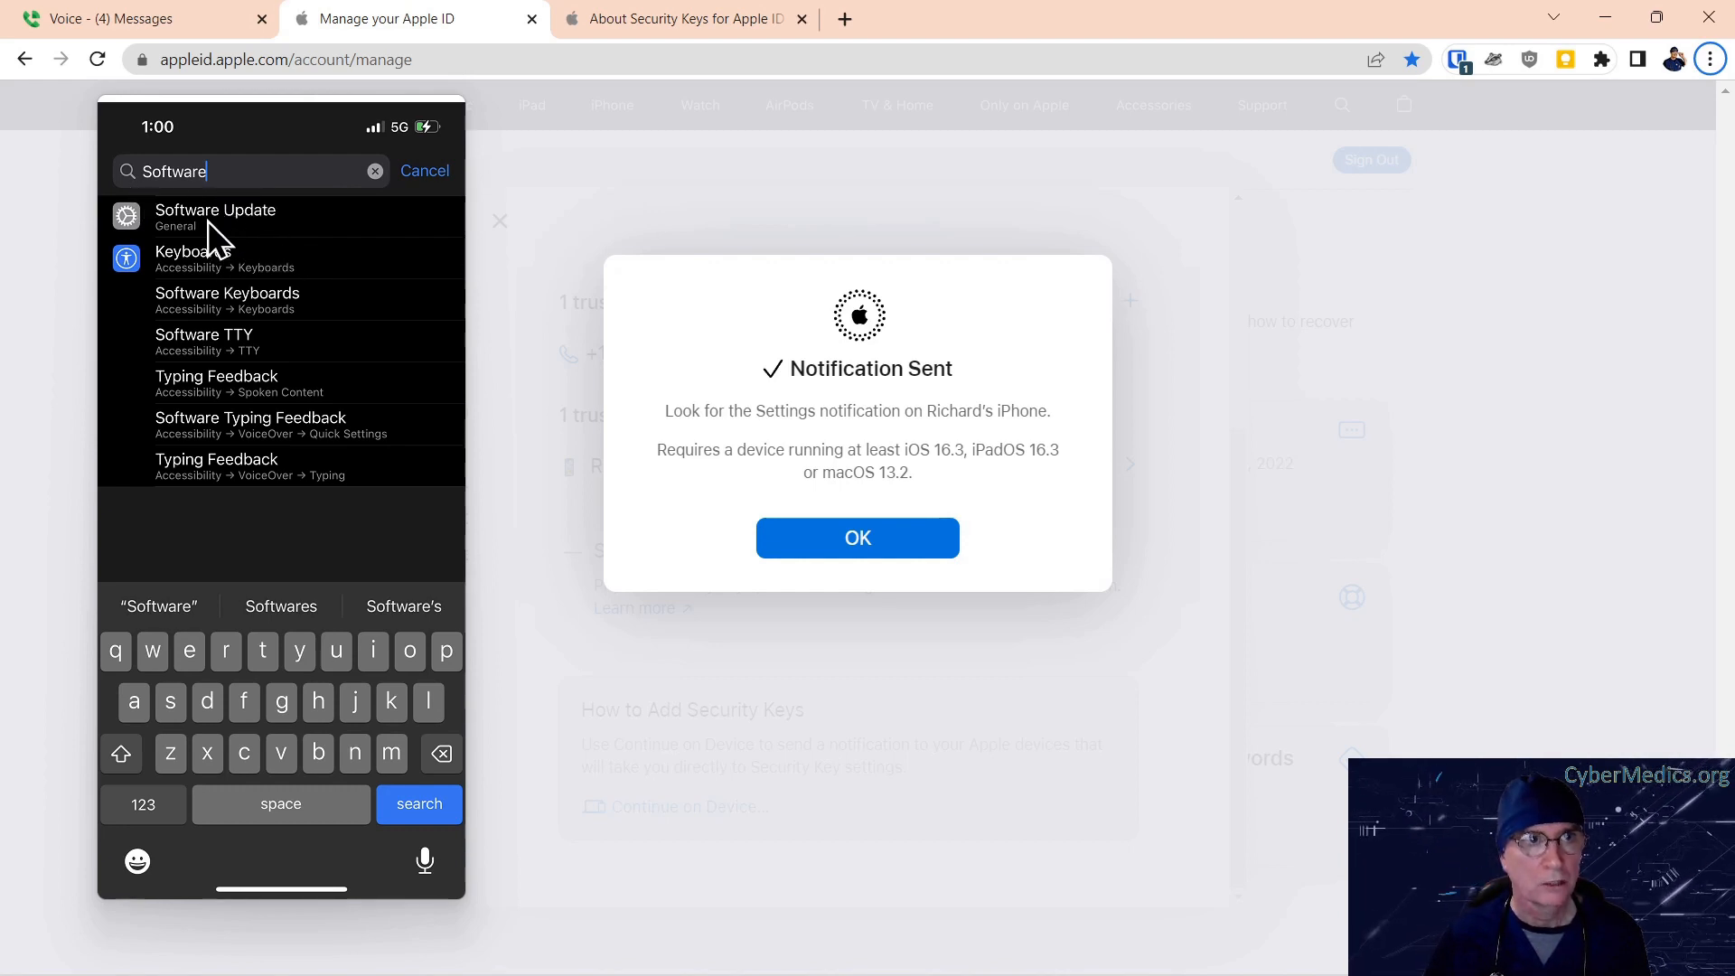
- Download and install the iOS 16.3 update from the Software Update details
left_click(216, 217)
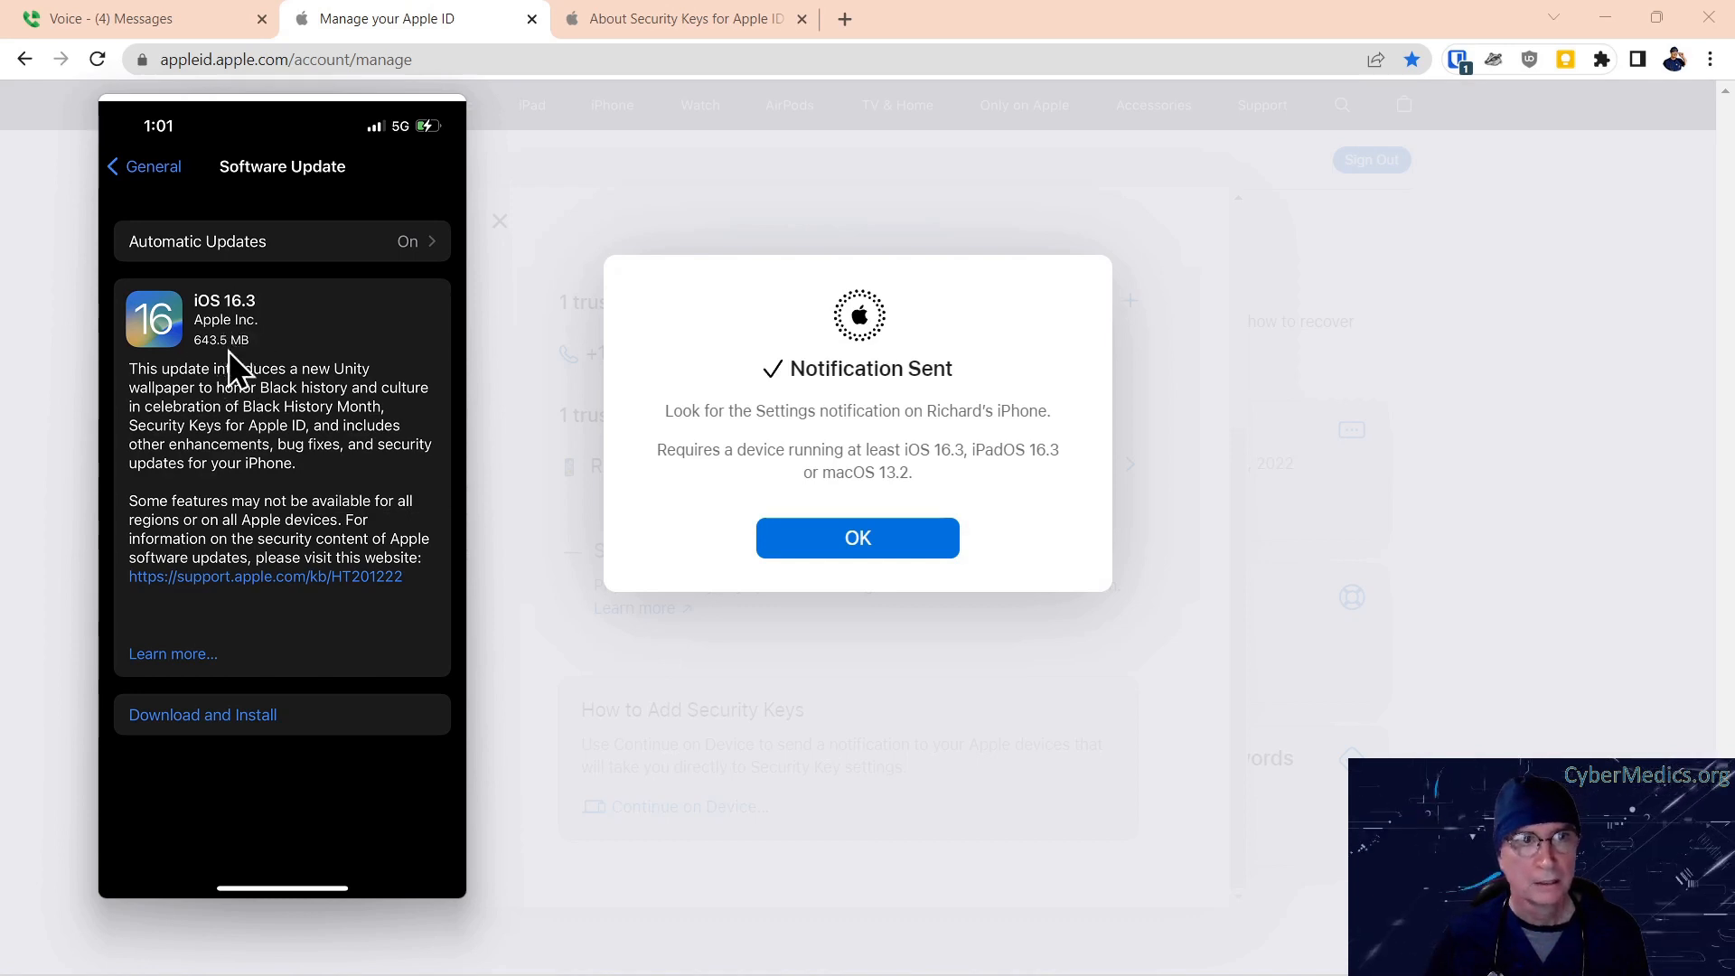
mouse_move(215, 403)
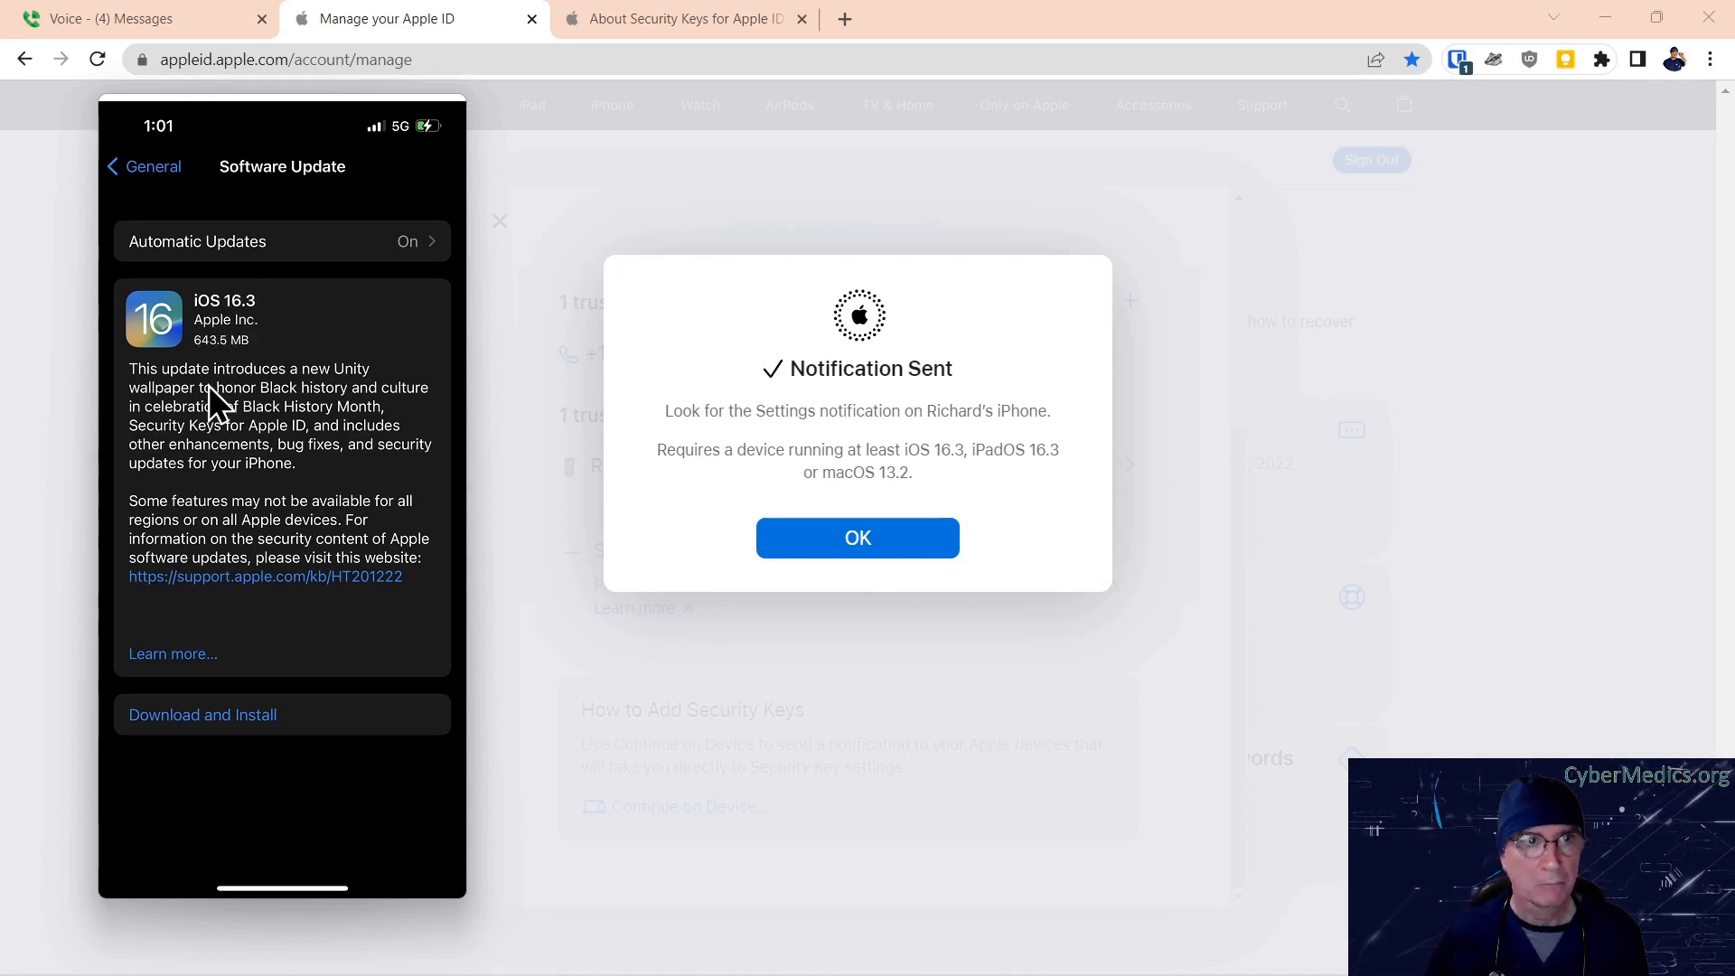
mouse_move(275, 731)
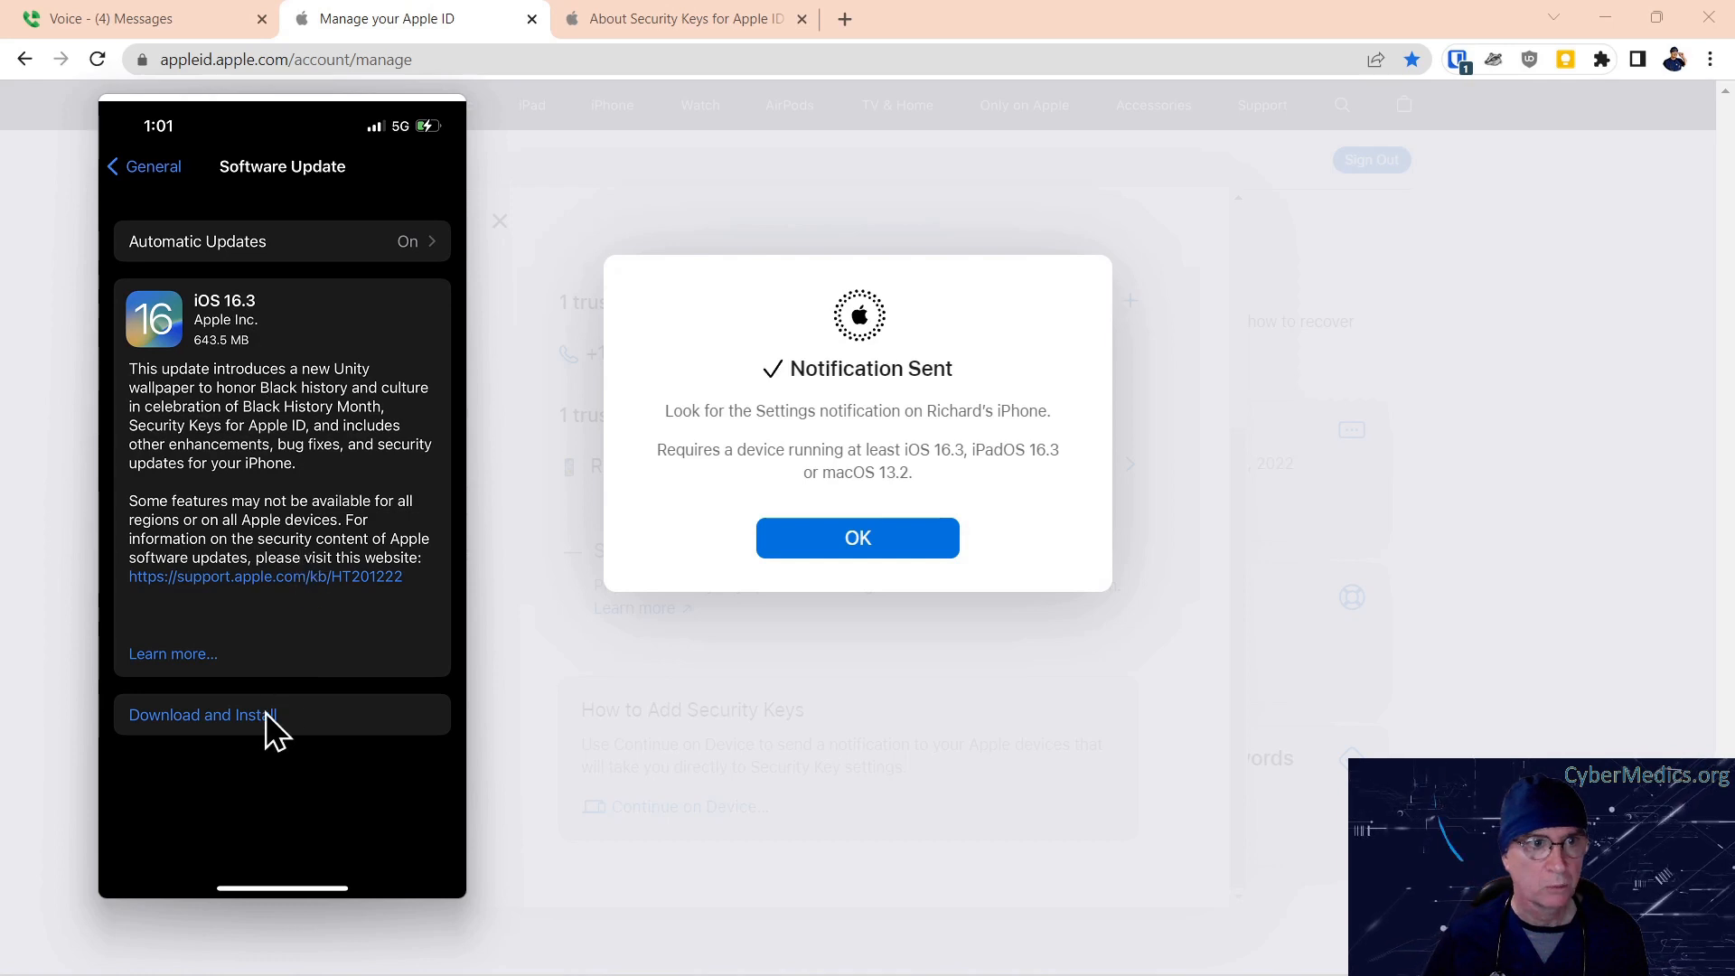
left_click(203, 714)
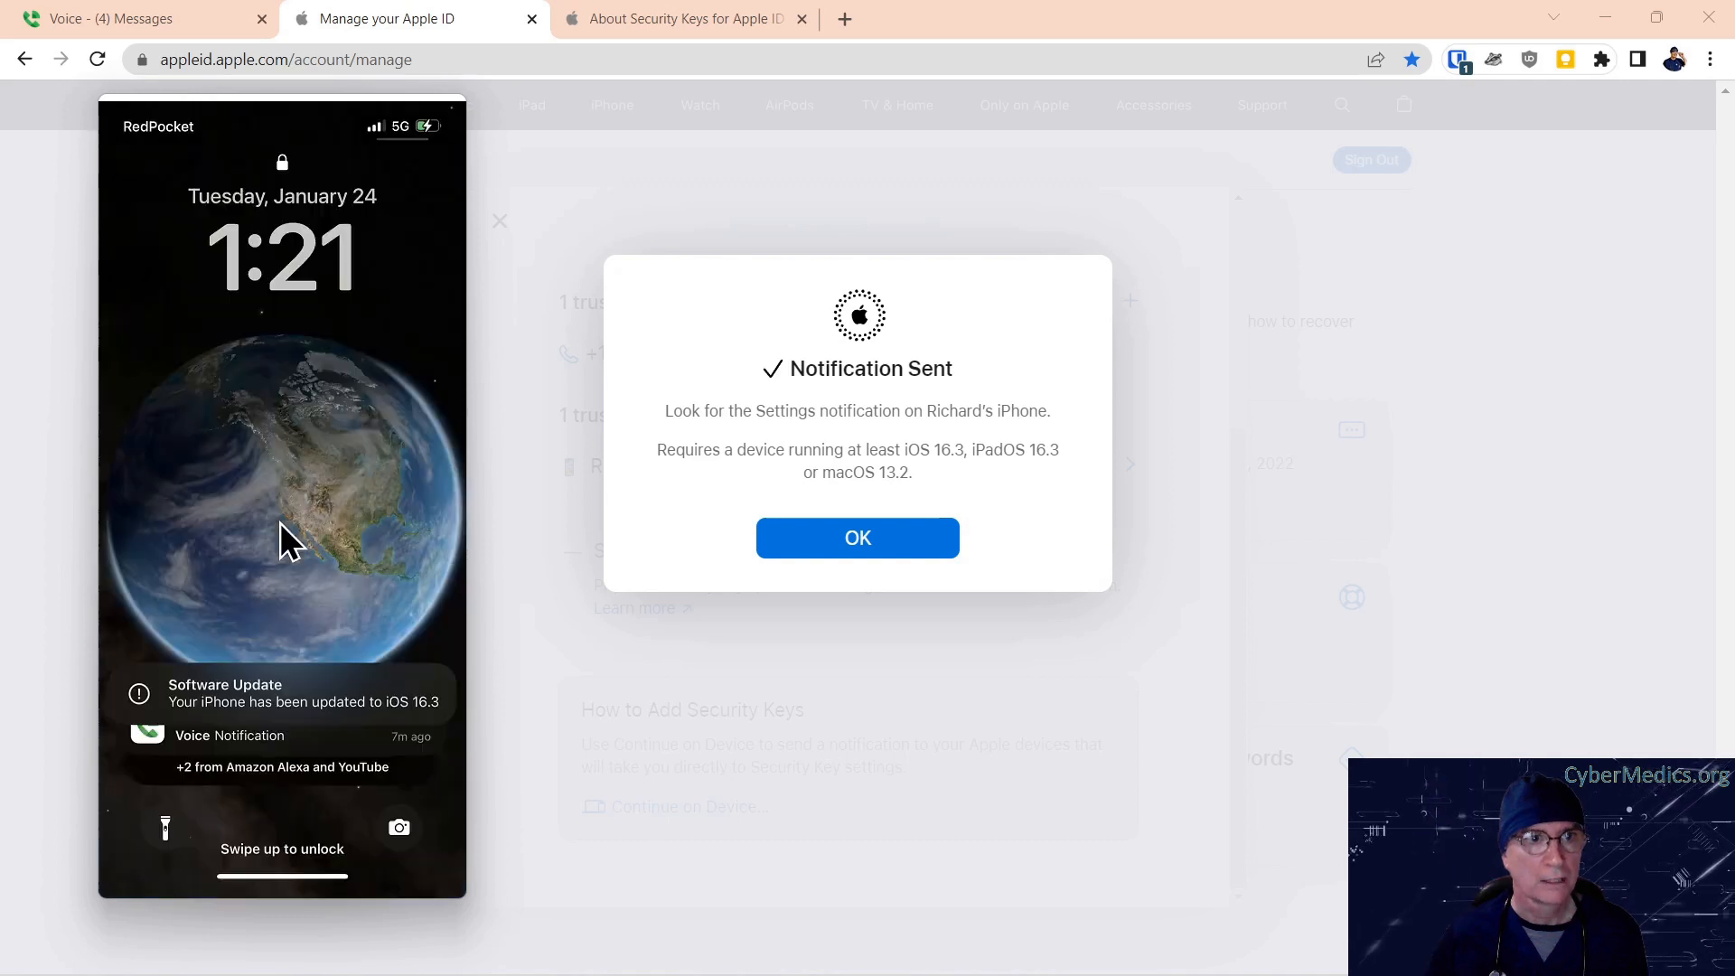
mouse_move(298, 636)
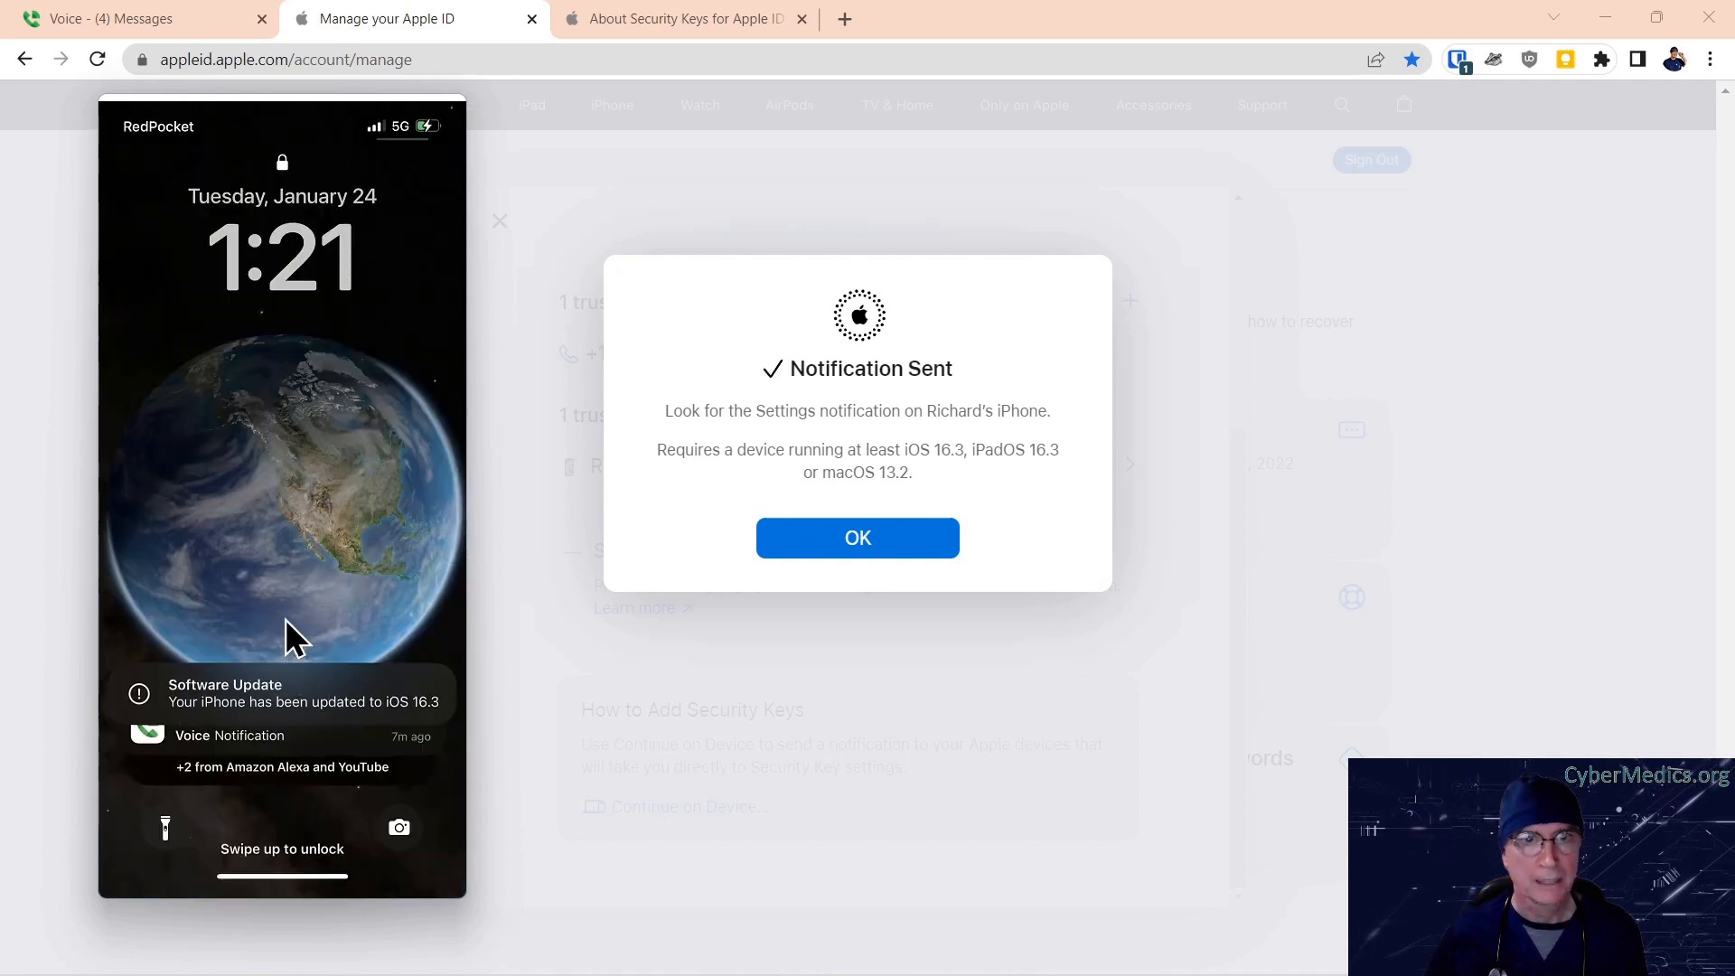
mouse_move(422, 752)
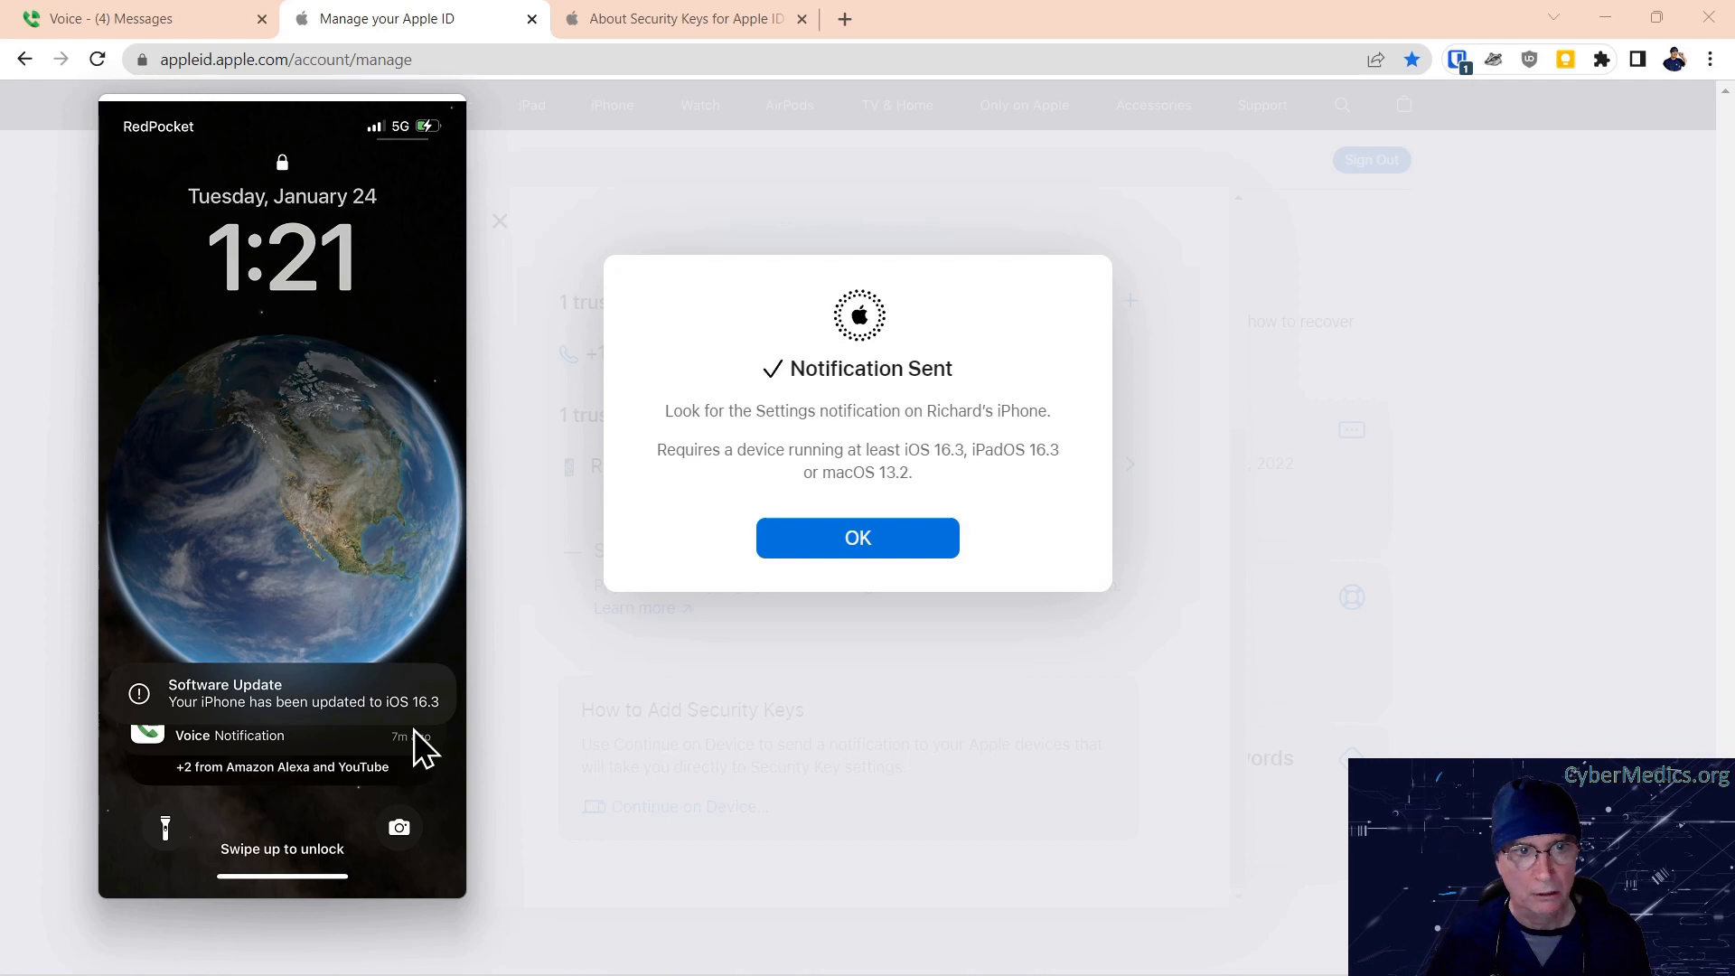
mouse_move(338, 427)
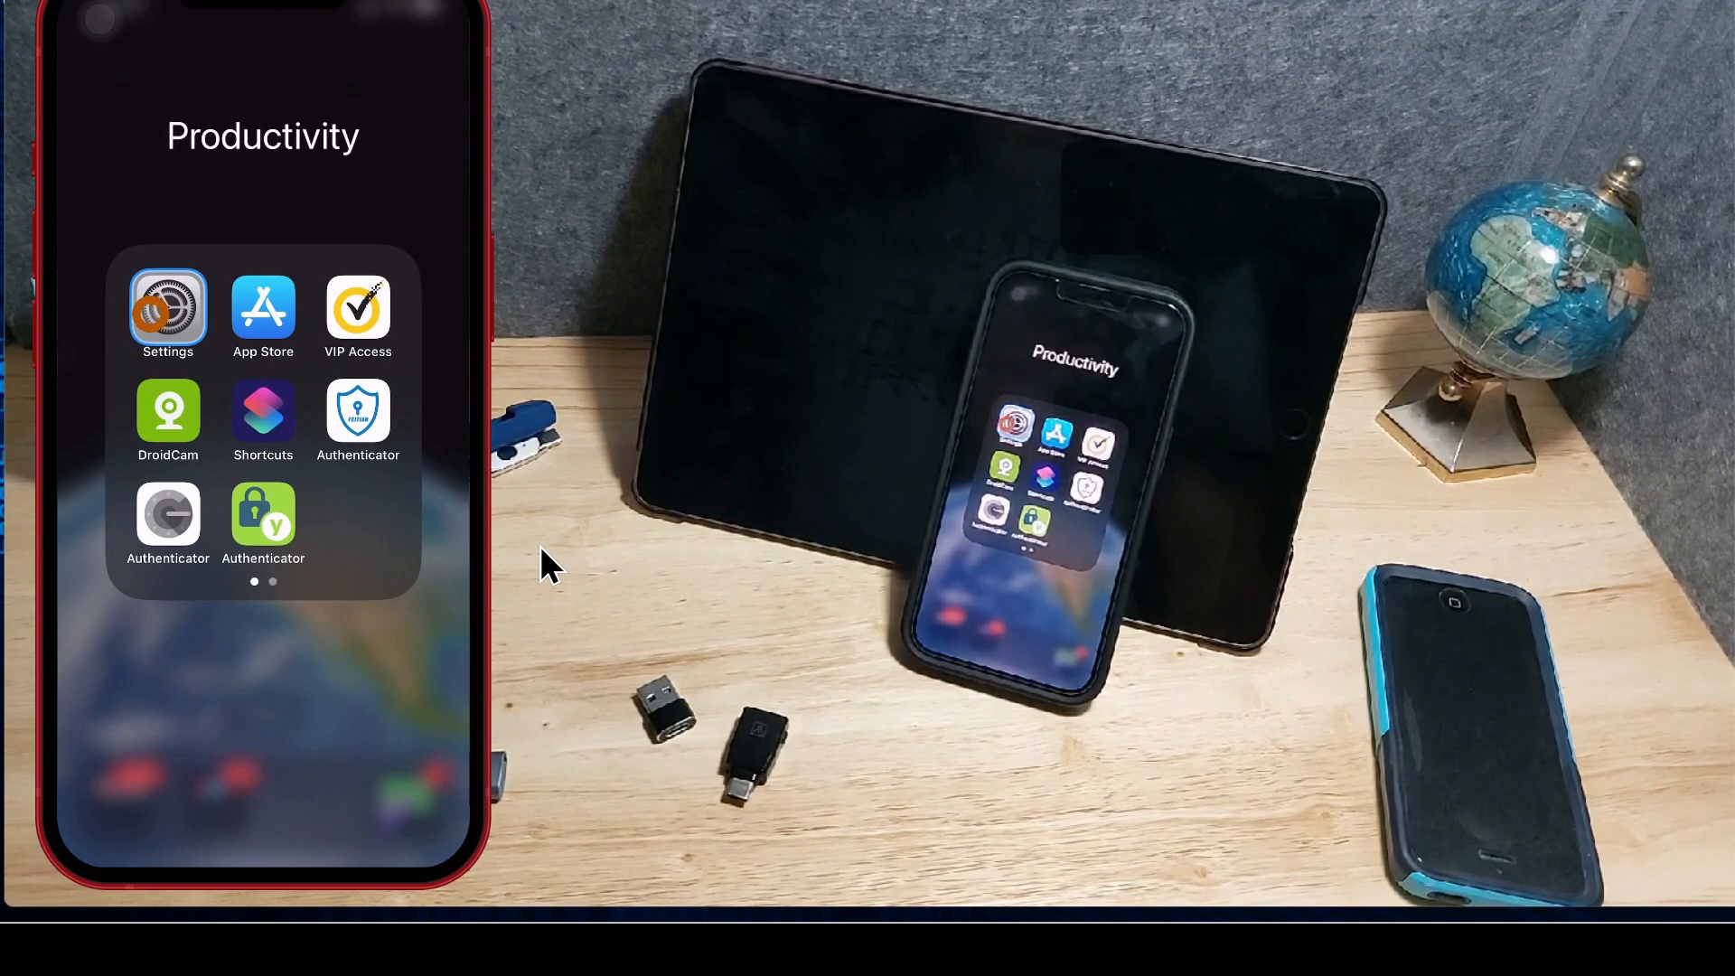
- Reach the Security Keys introduction through Settings, Apple ID, Password & Security
left_click(166, 315)
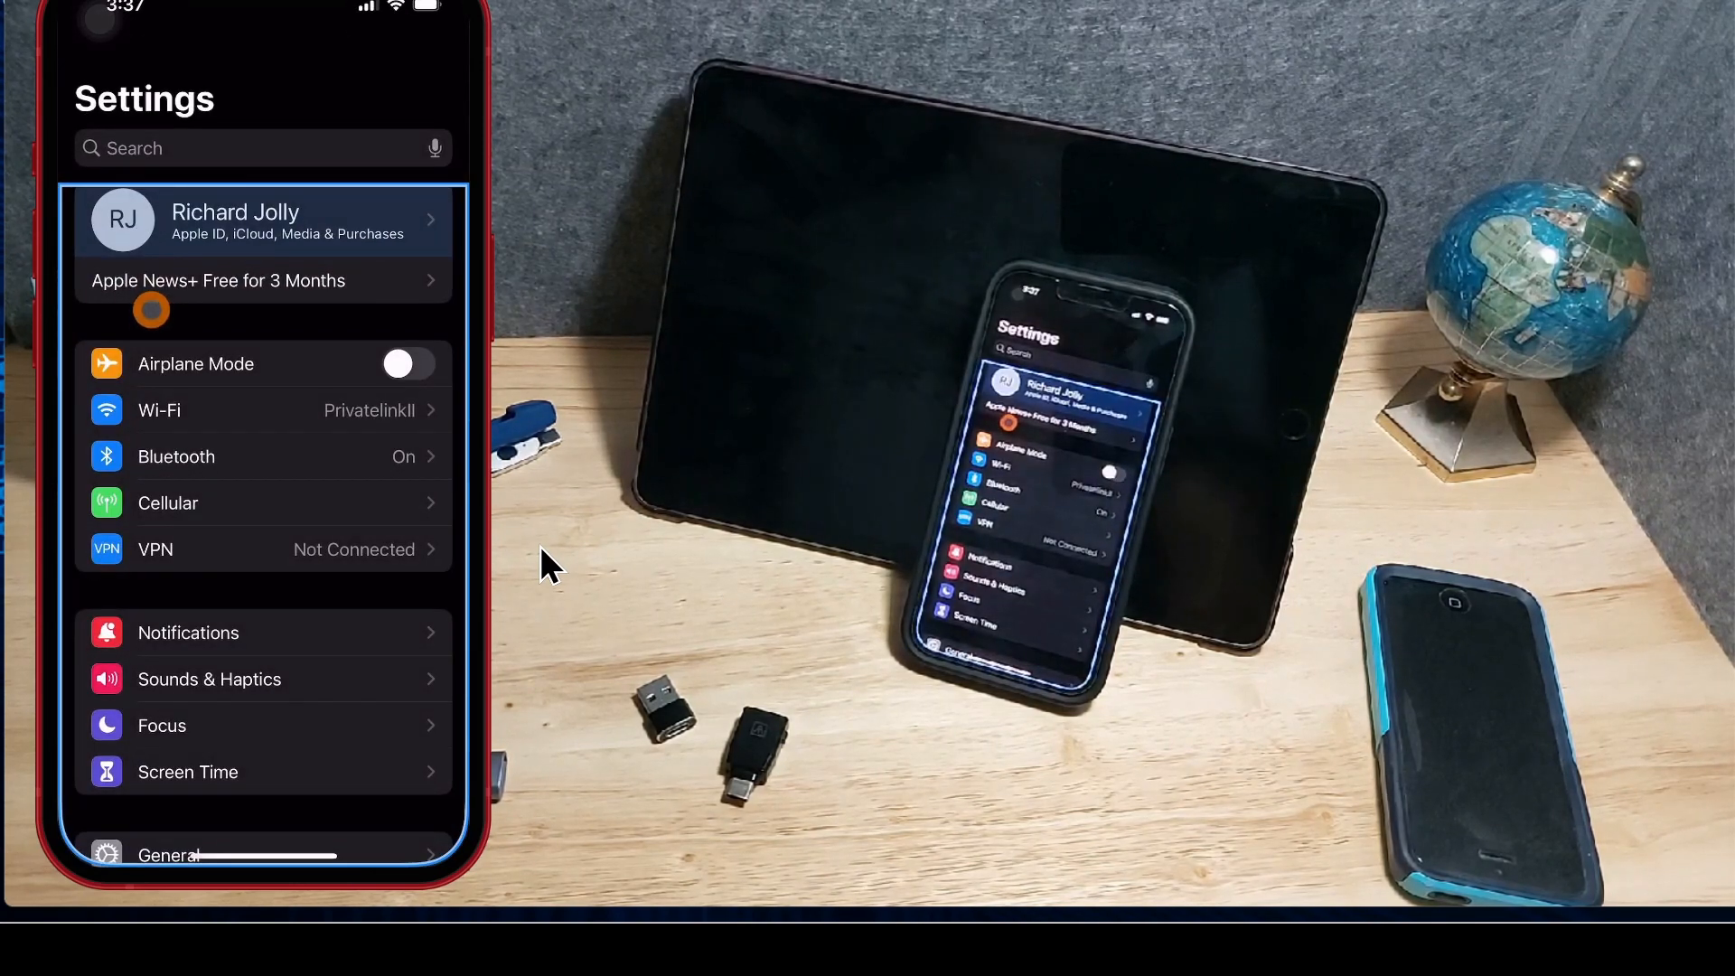
left_click(264, 221)
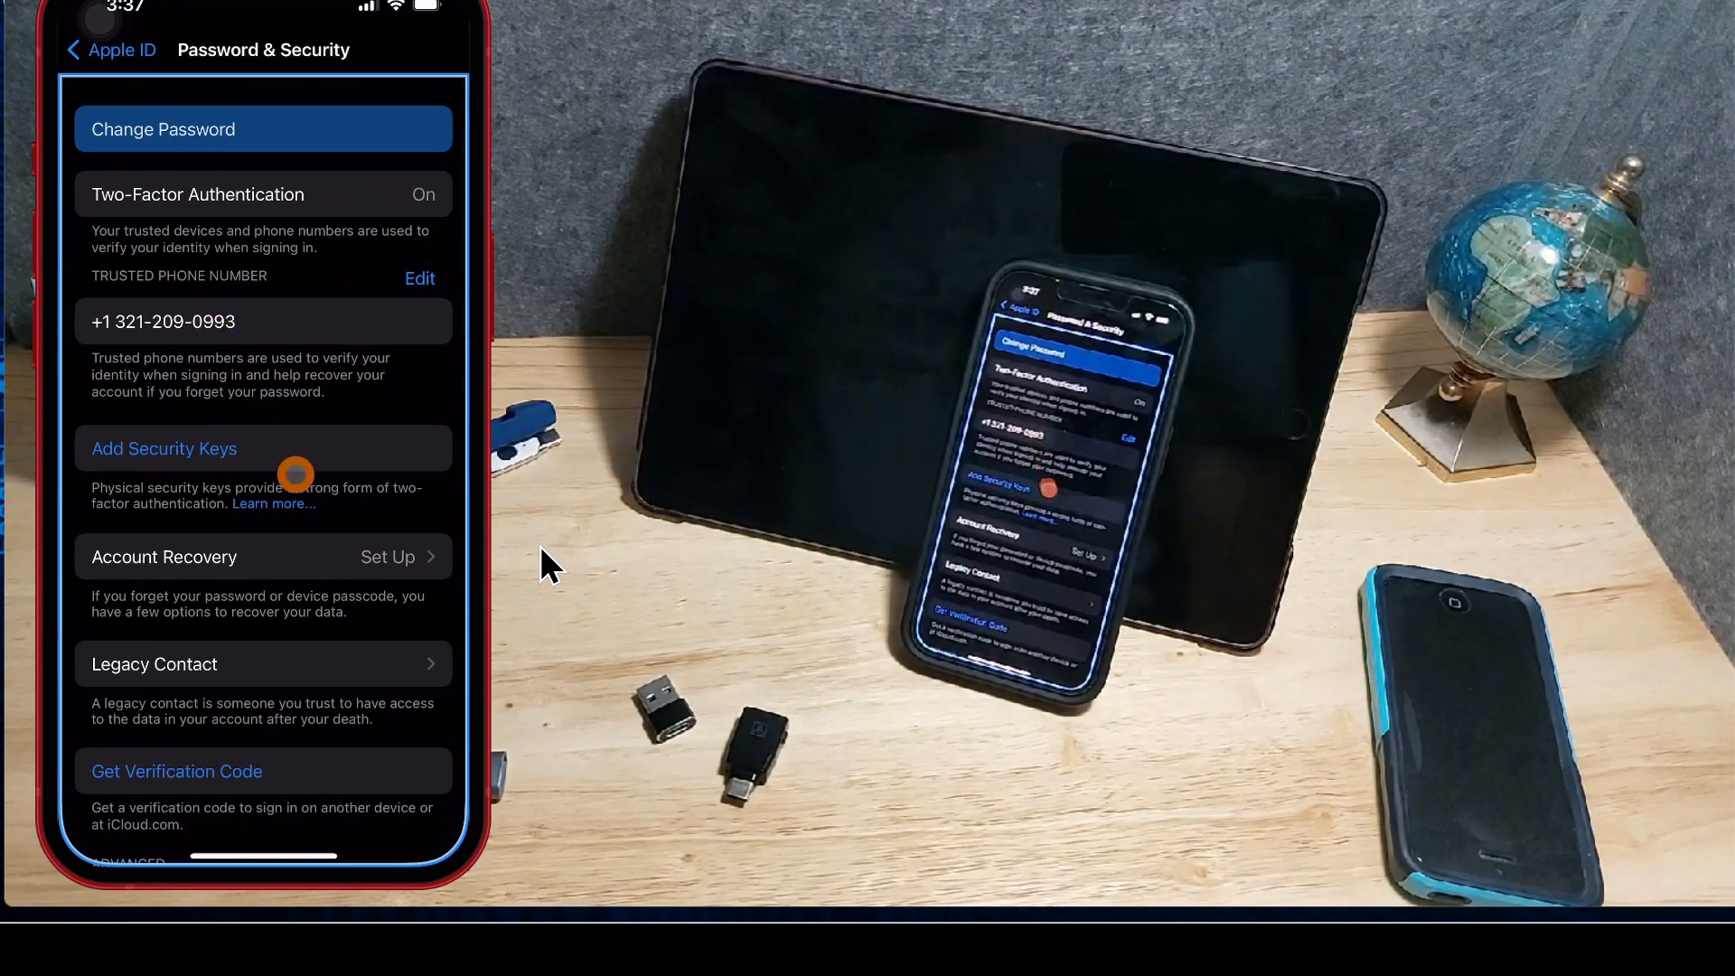
left_click(164, 448)
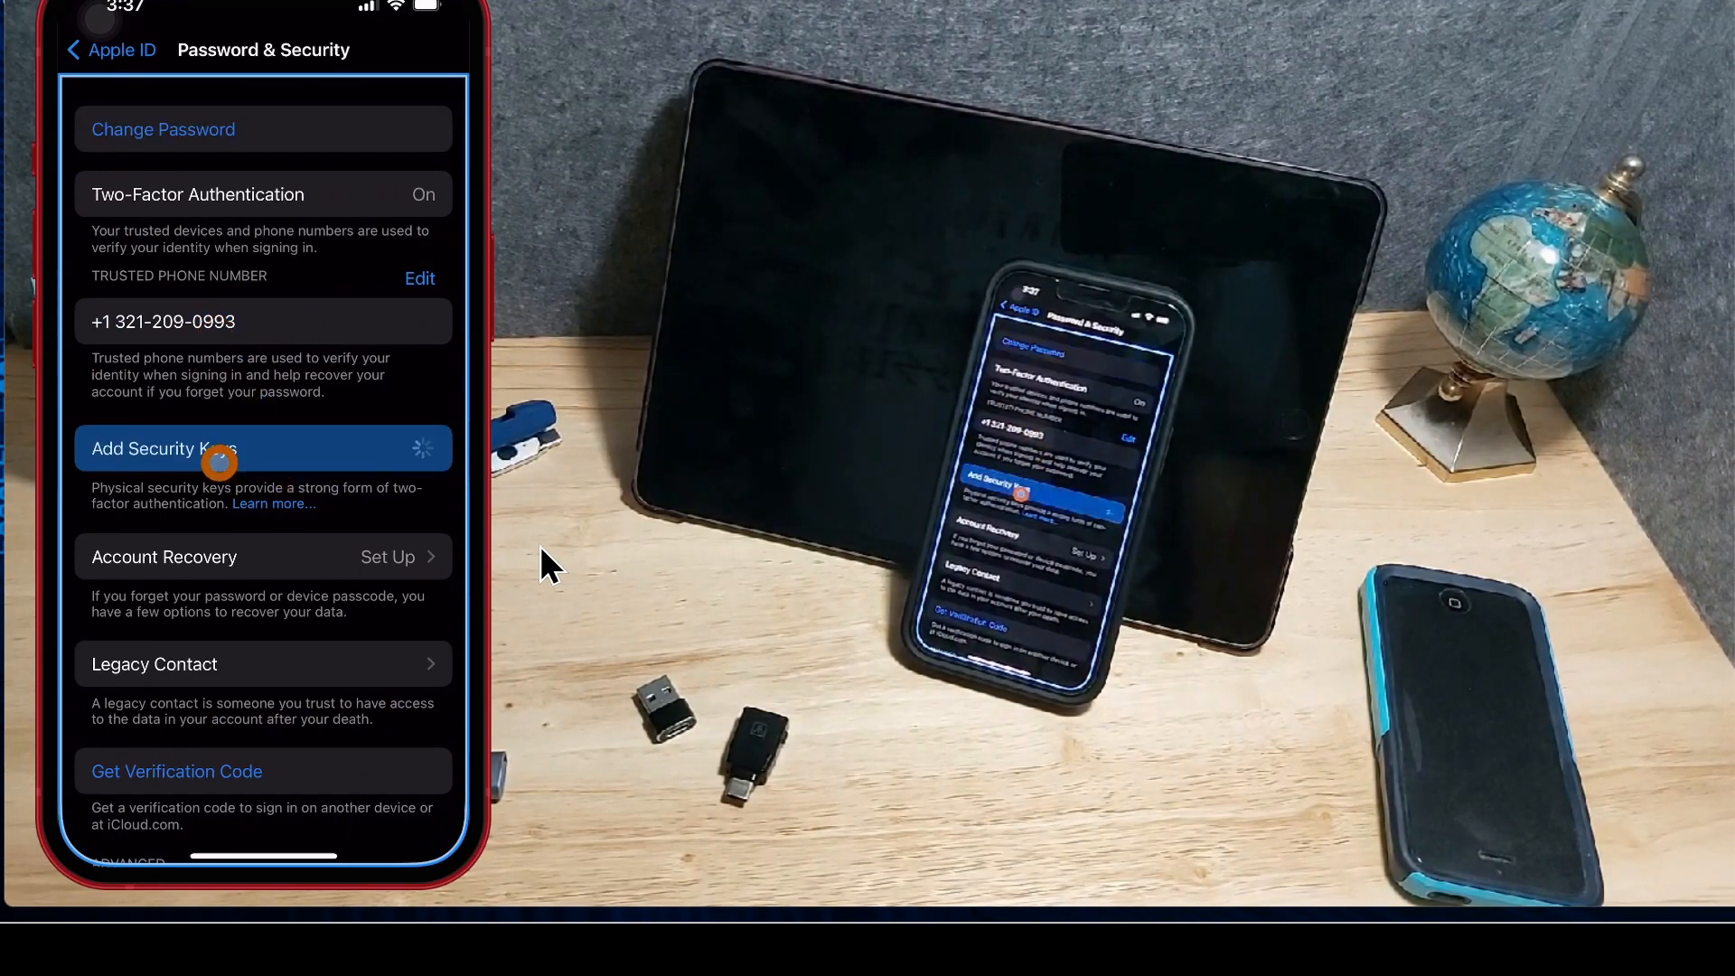
left_click(165, 448)
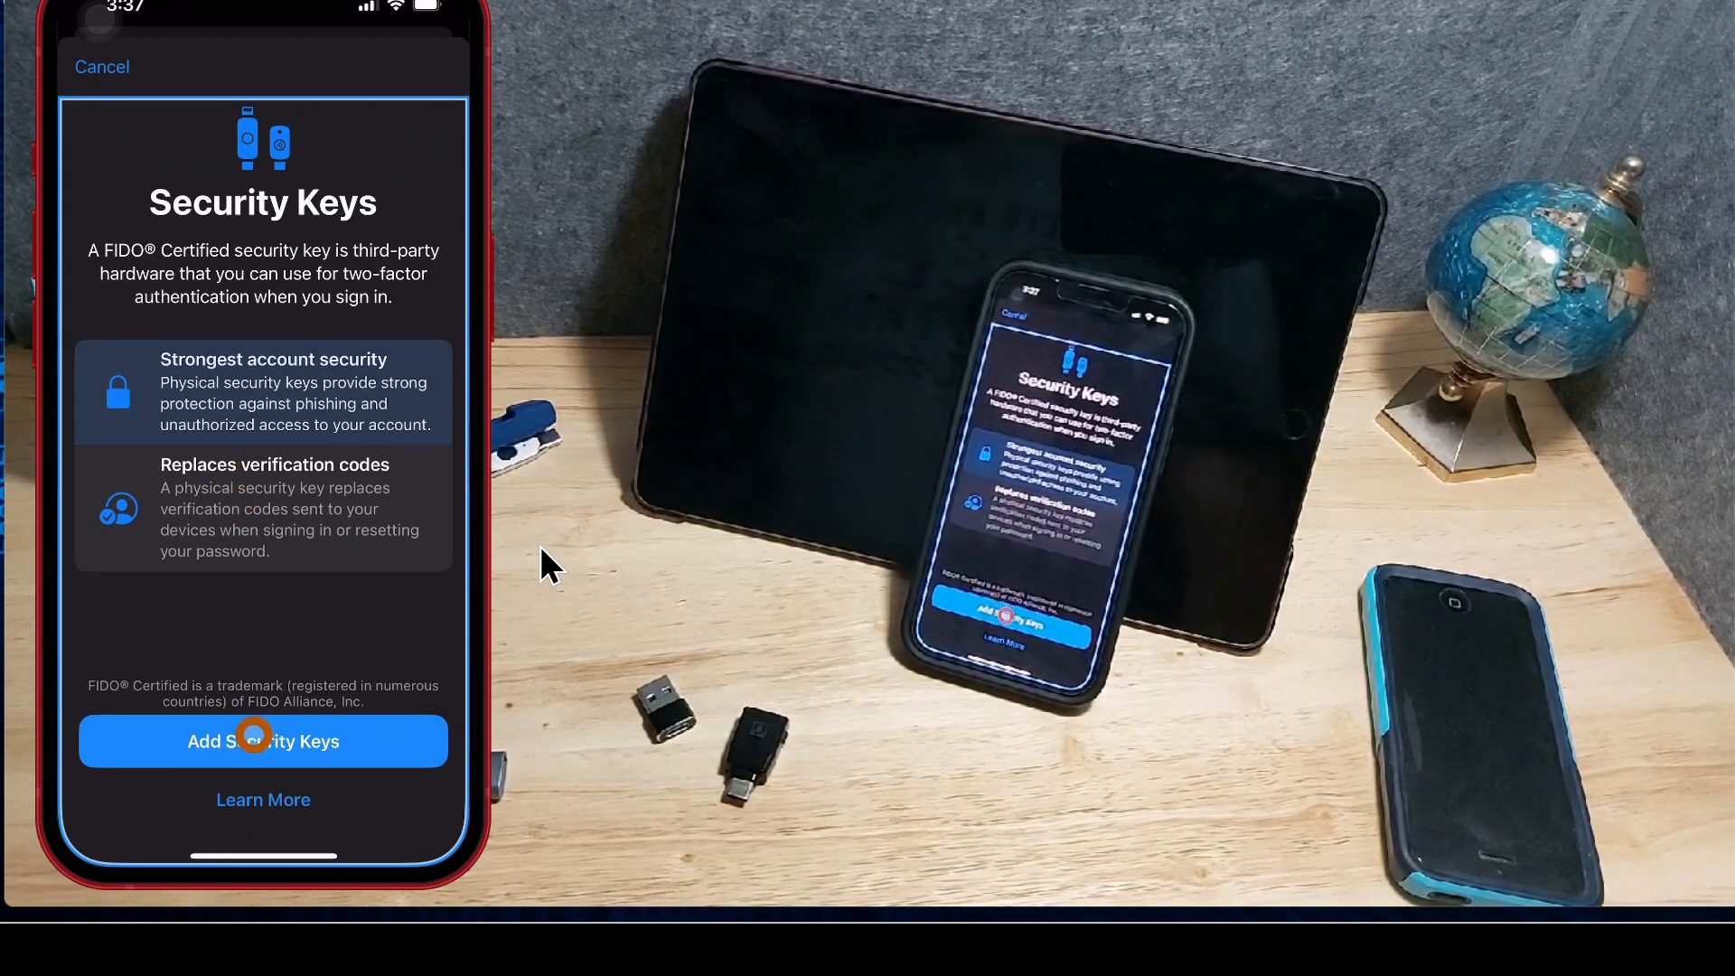
- Continue past the You Need Two Security Keys notice to adding the first key
left_click(262, 741)
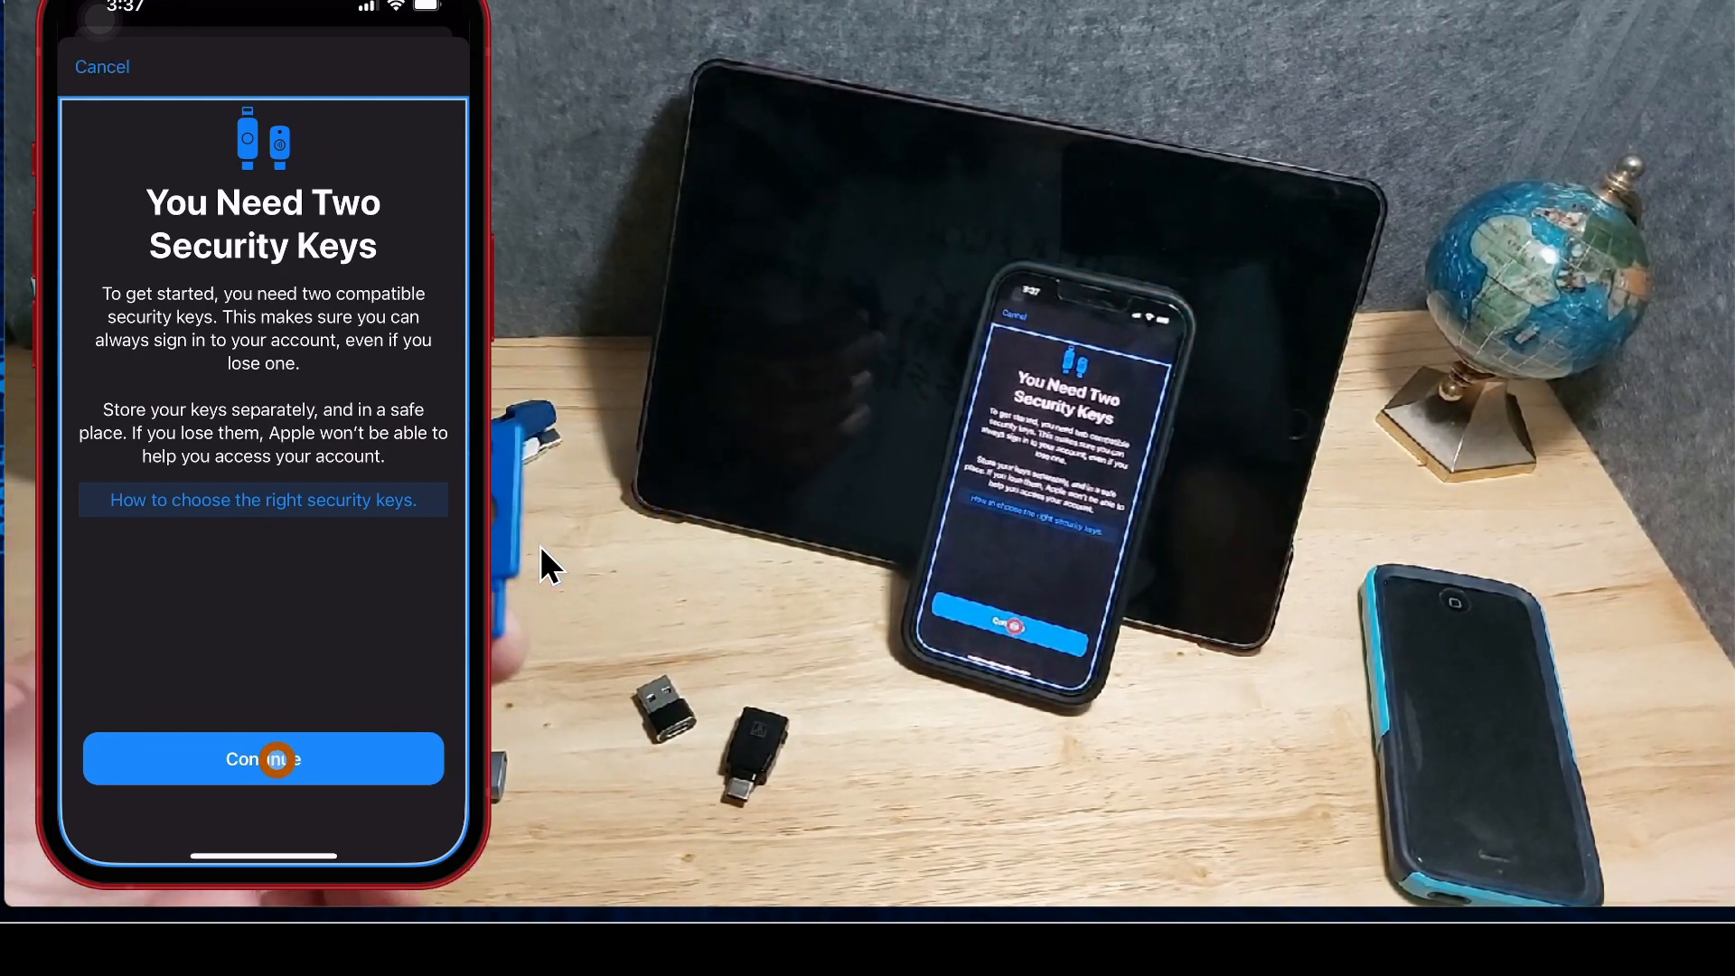
left_click(263, 757)
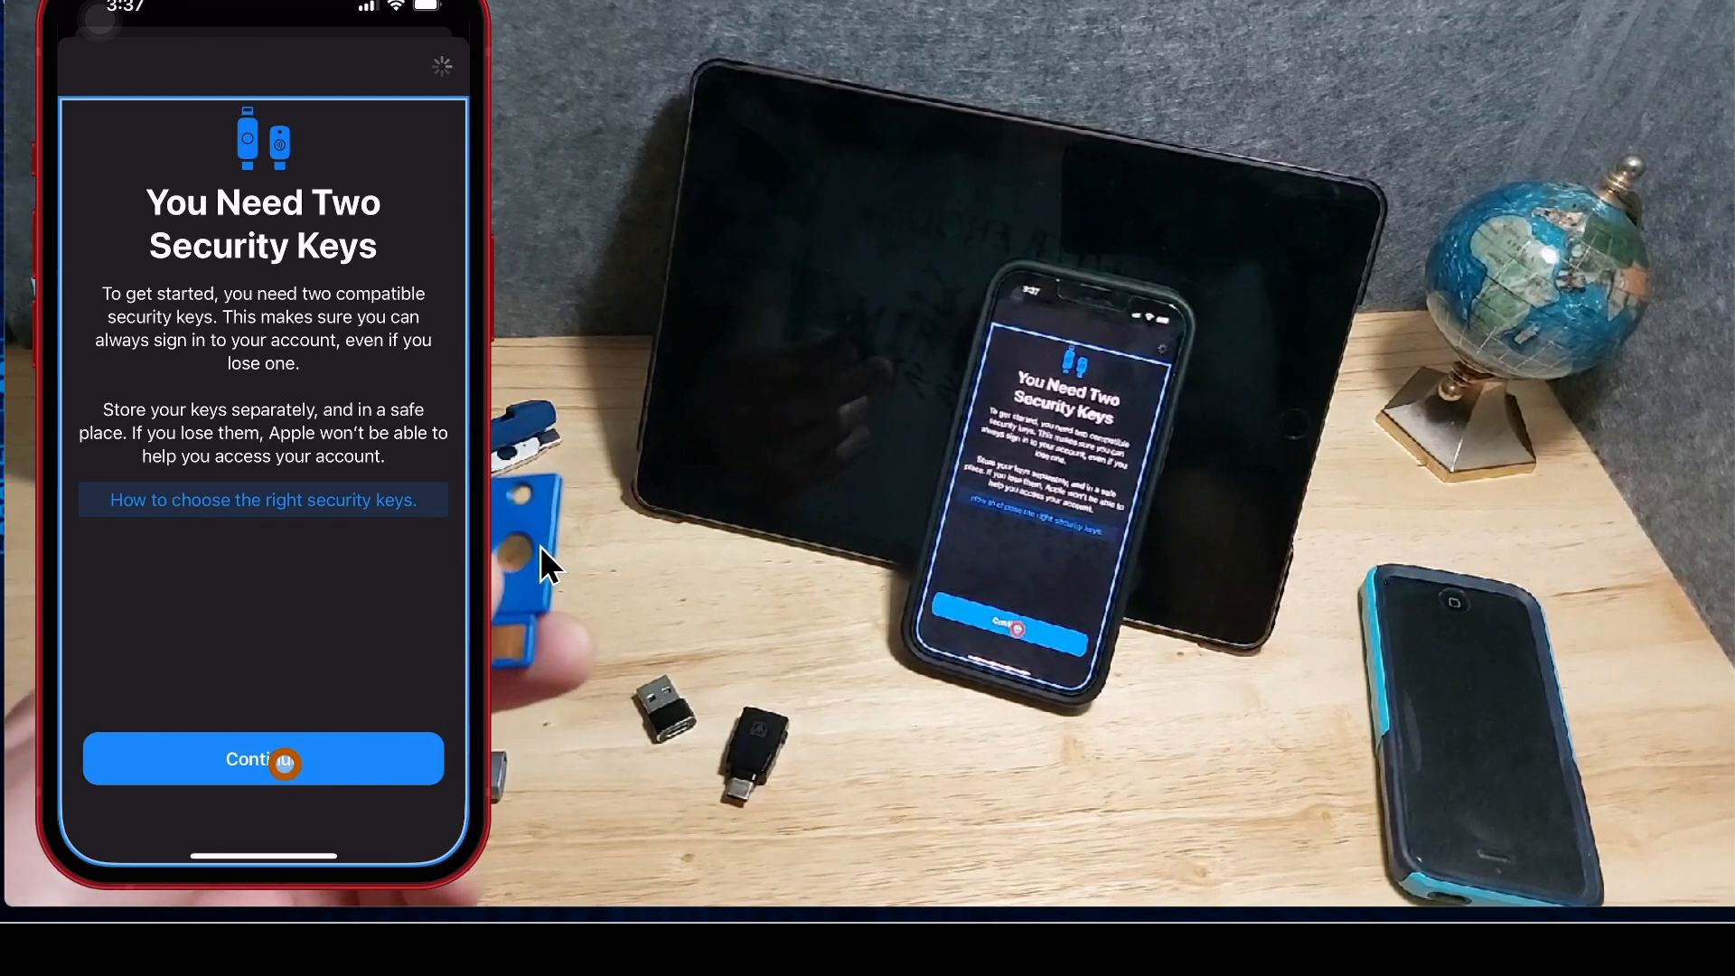
left_click(262, 759)
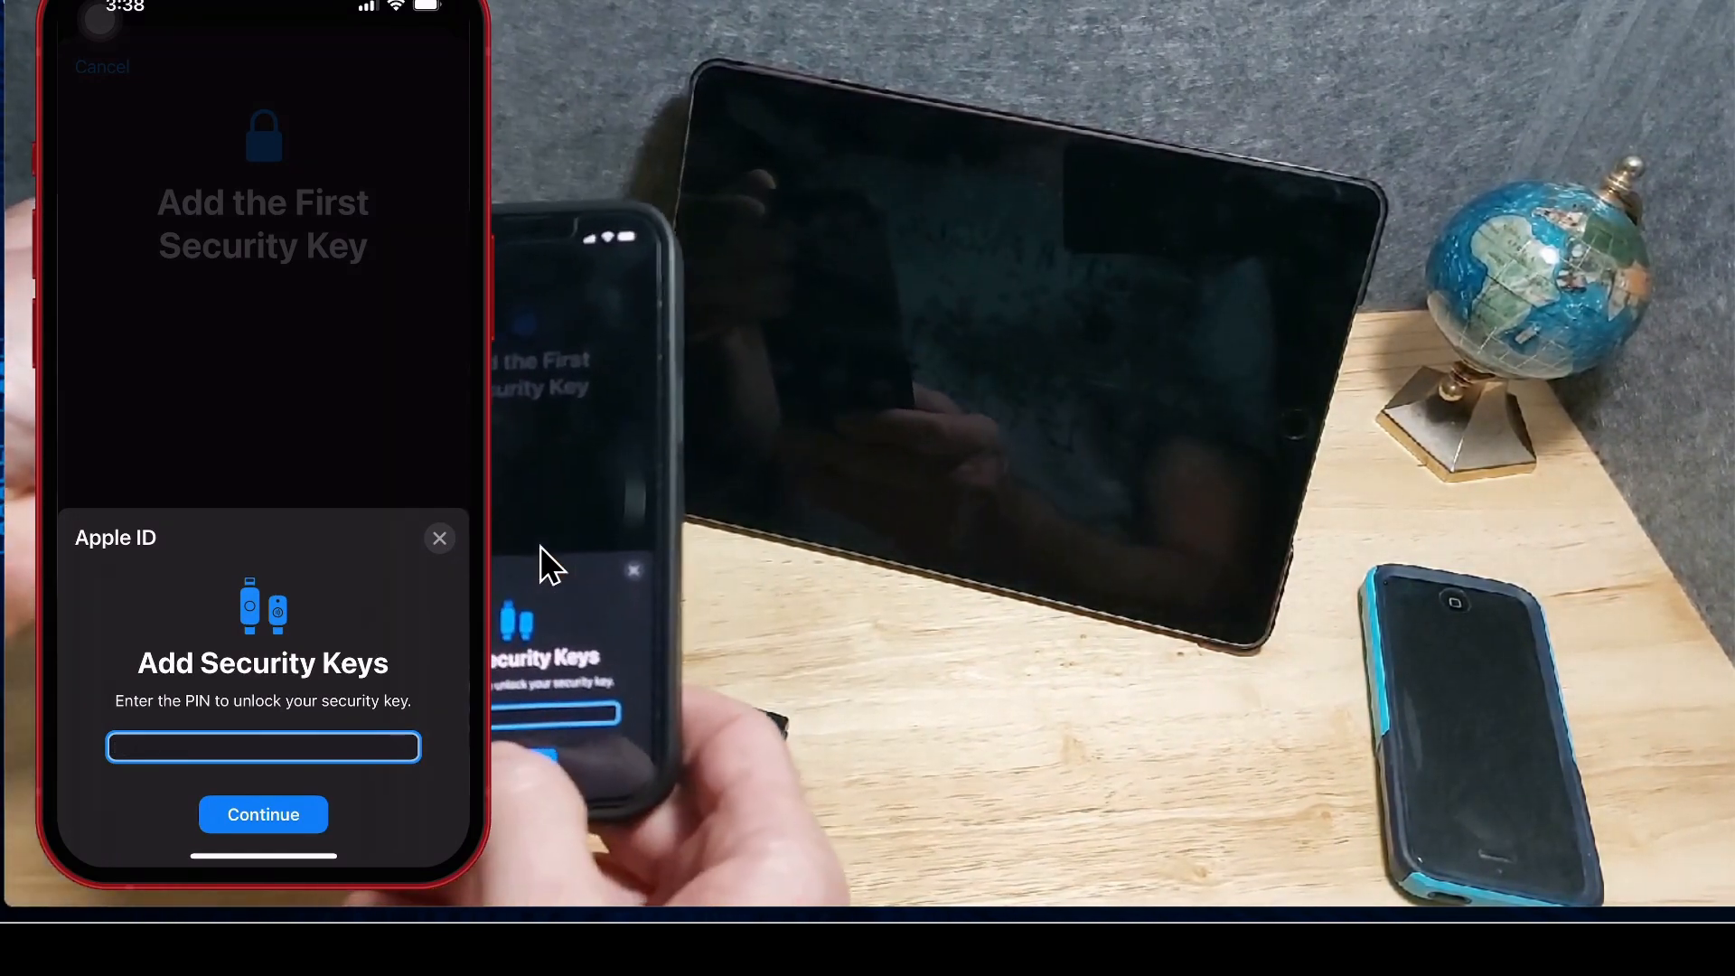
- Confirm the first key's PIN and register it as Yubico with NFC
left_click(263, 814)
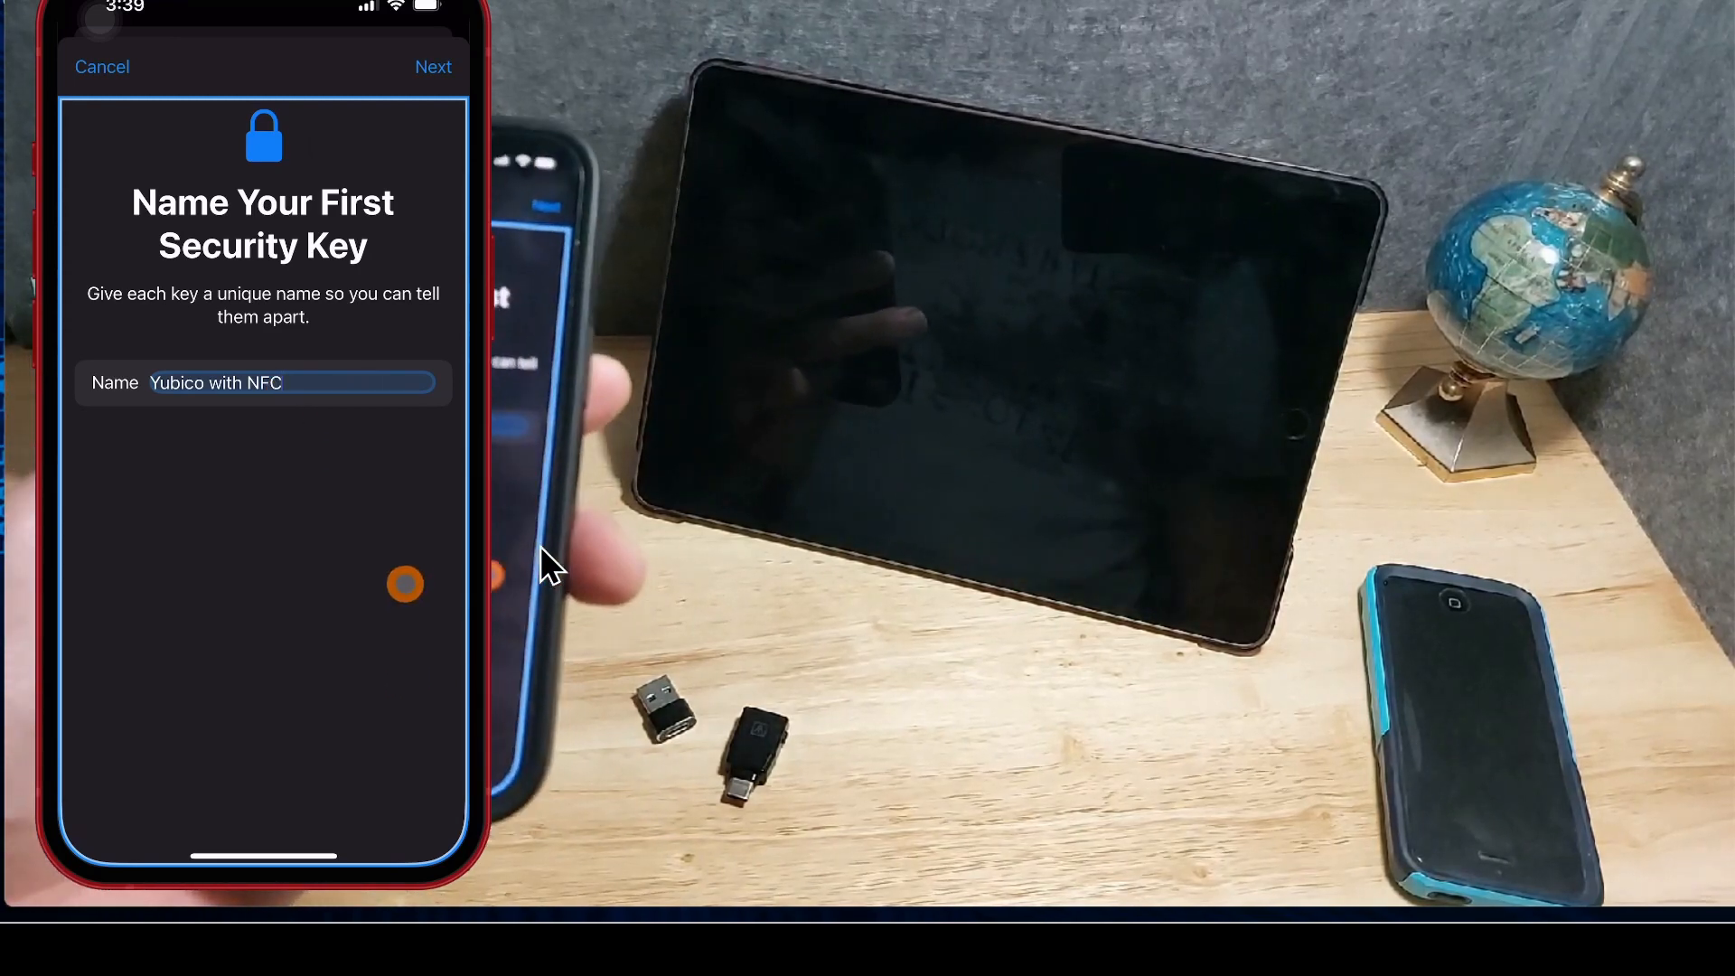
left_click(431, 67)
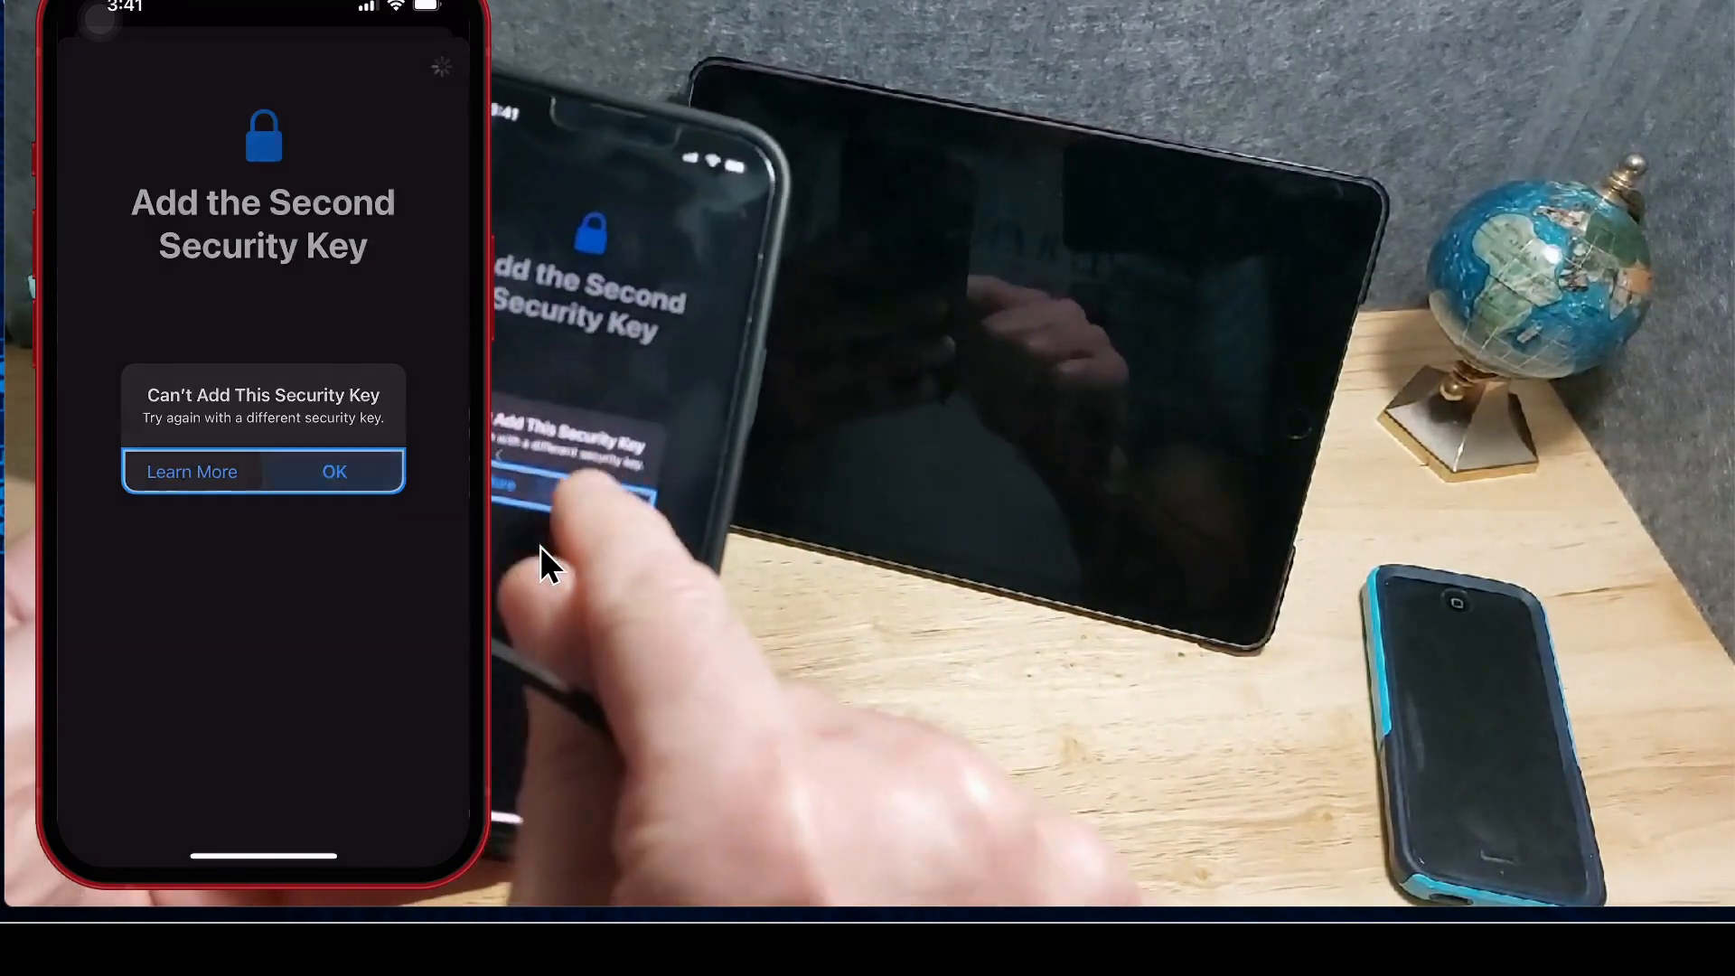
- Dismiss the can't-add error and register the second key as ATKey.Pro CTAP2.0
left_click(332, 471)
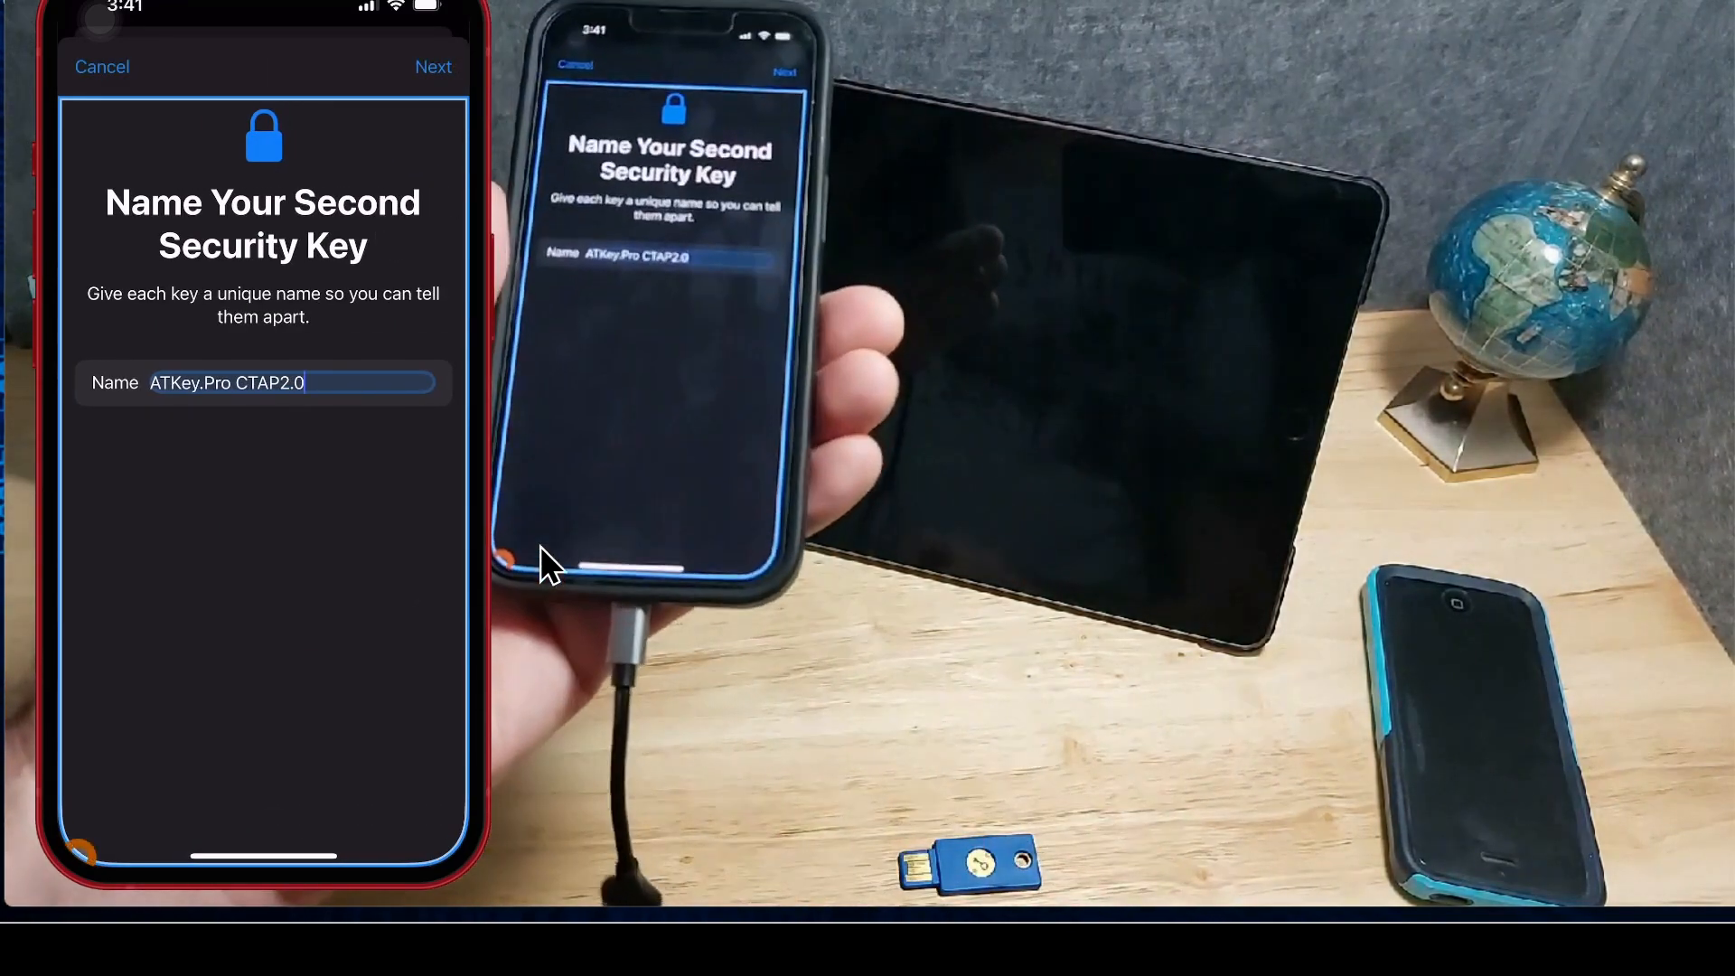
left_click(432, 67)
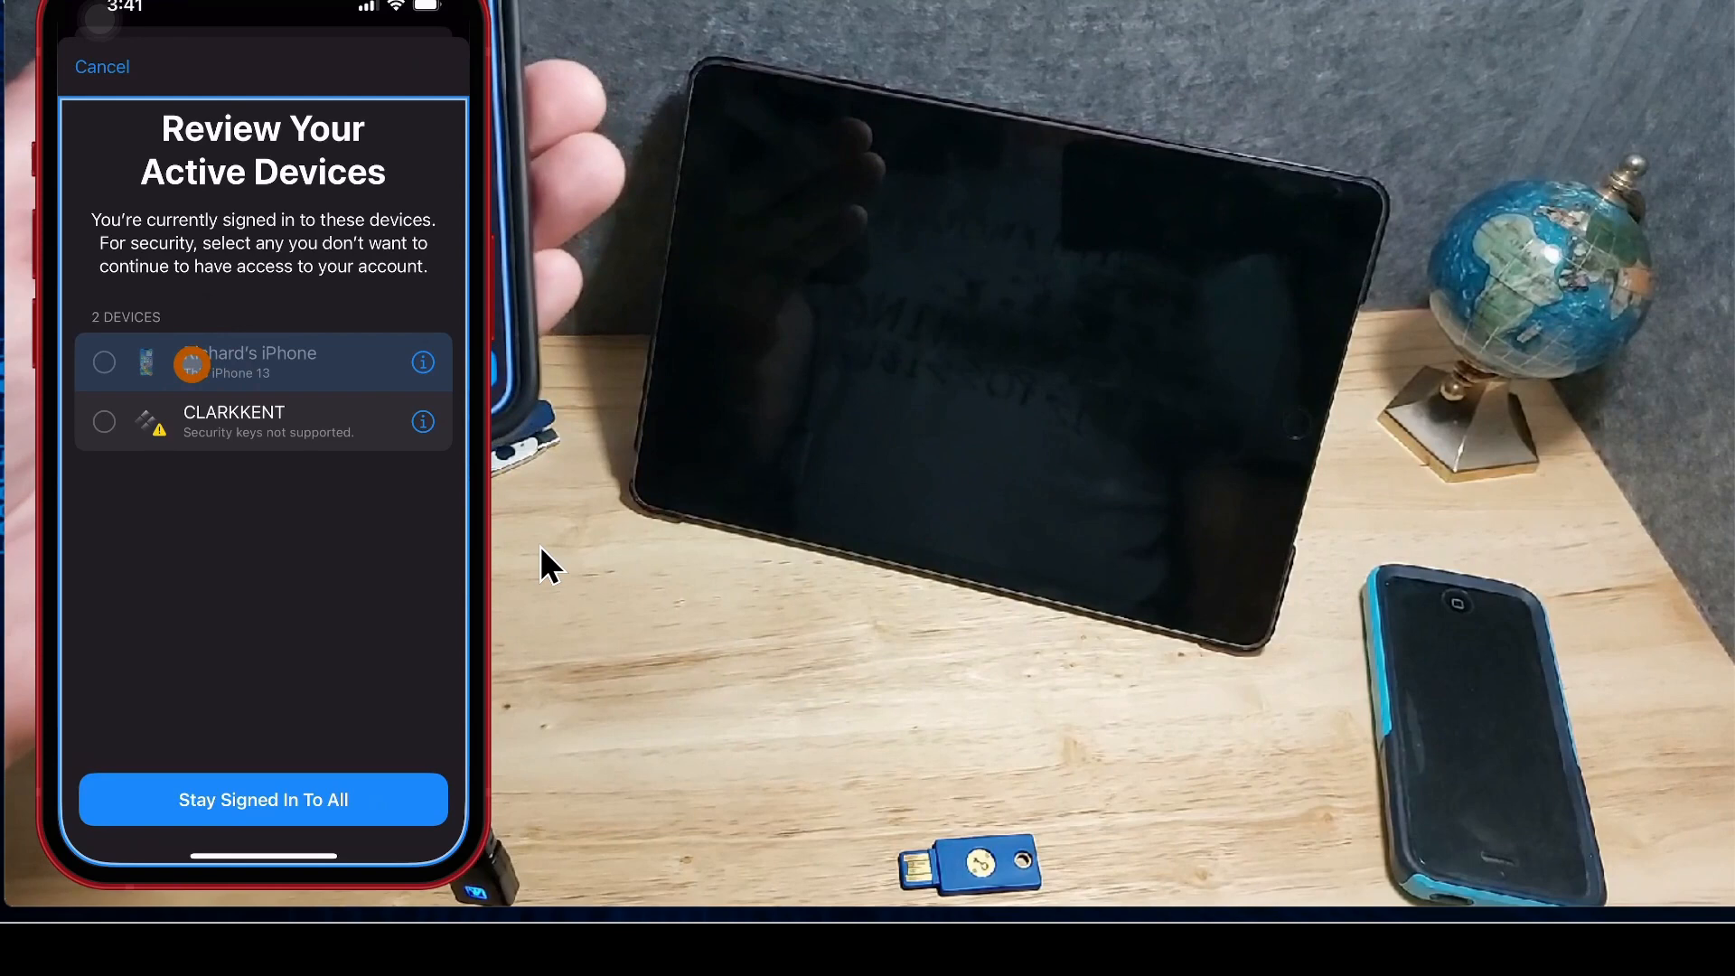
- Choose Stay Signed In To All and confirm Done so both security keys are added
left_click(108, 417)
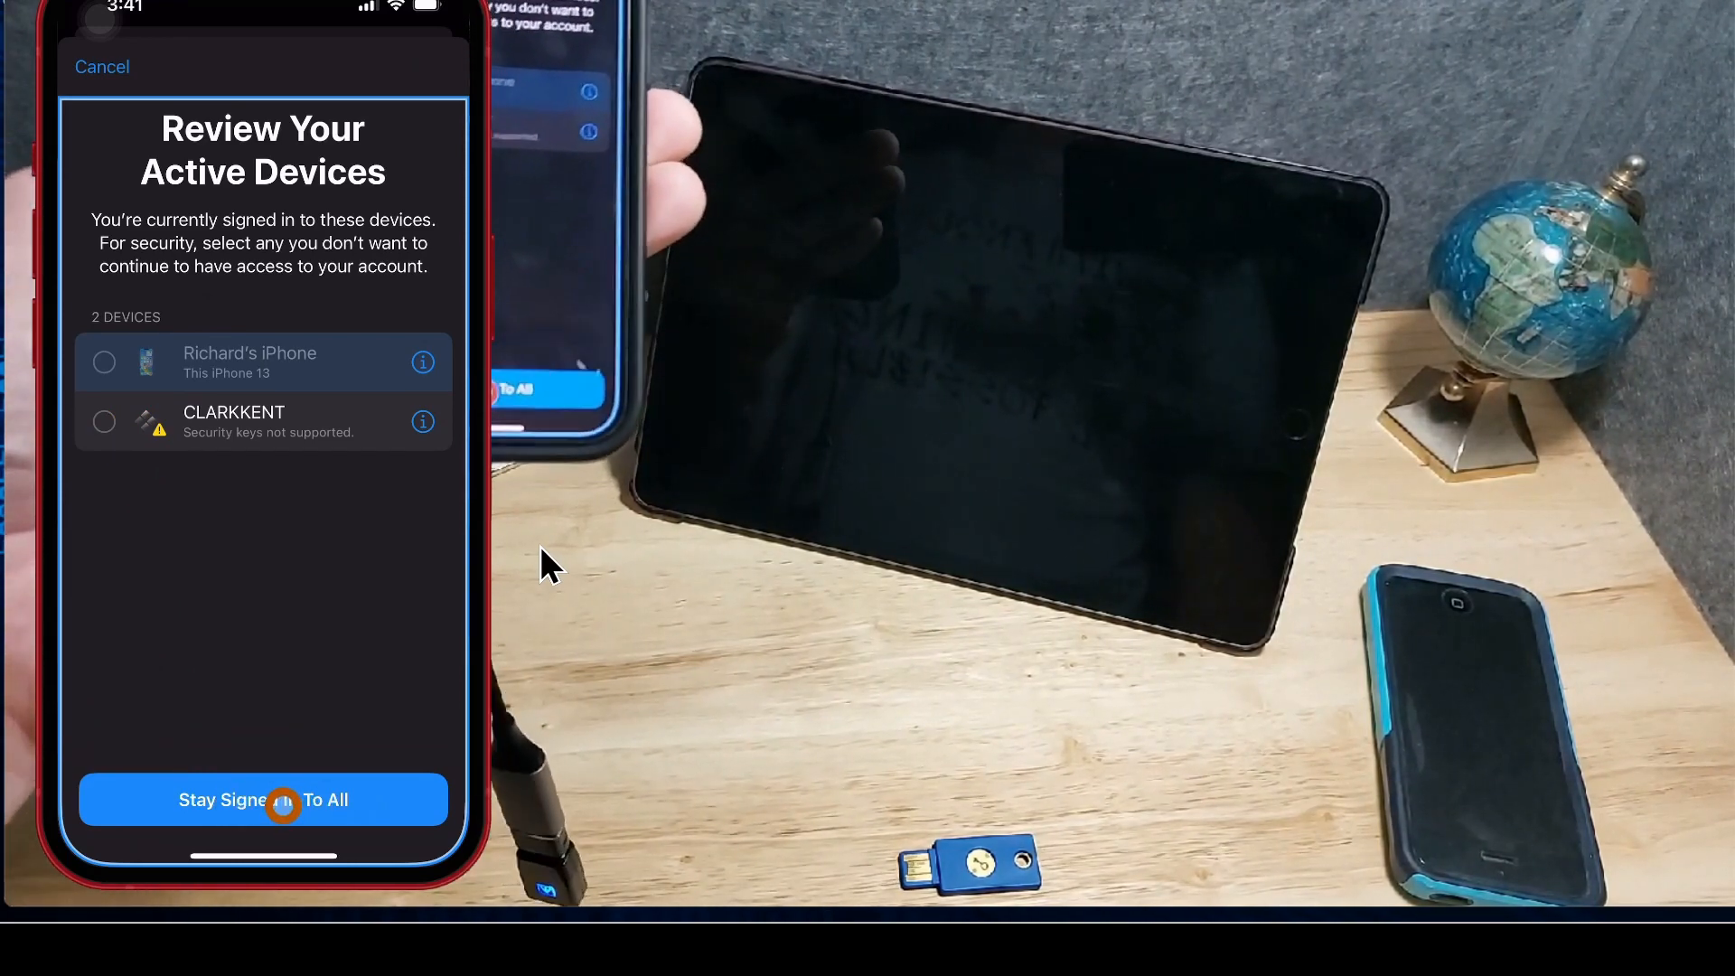
left_click(262, 799)
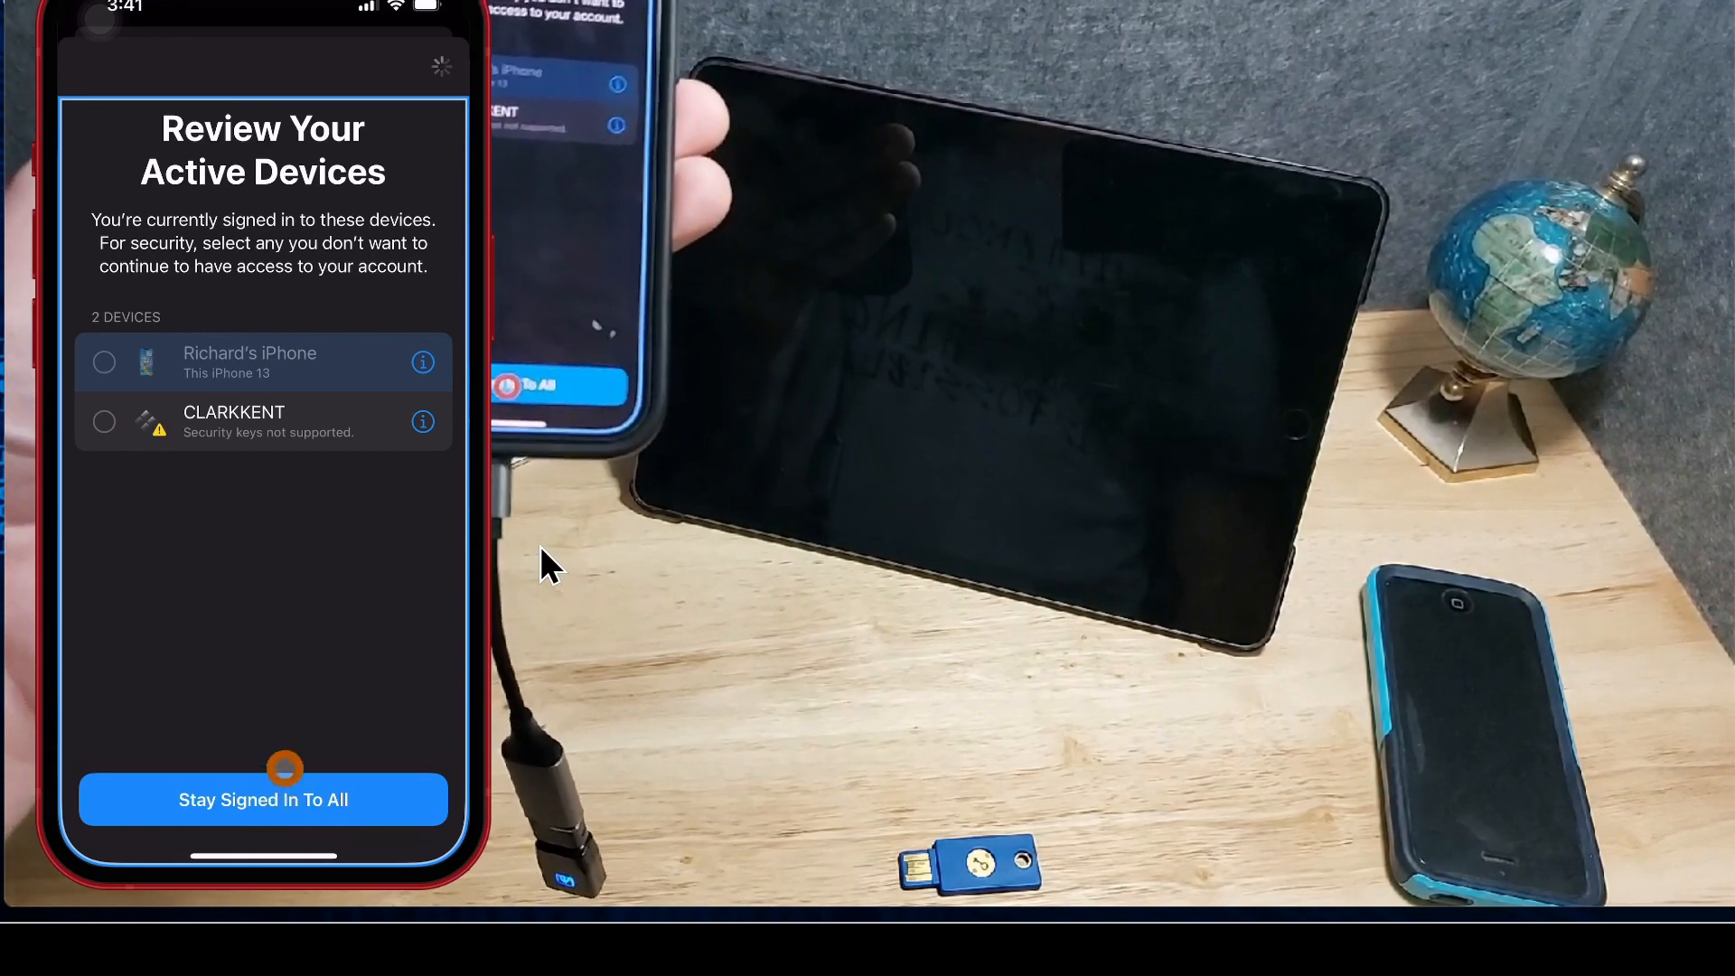
left_click(264, 799)
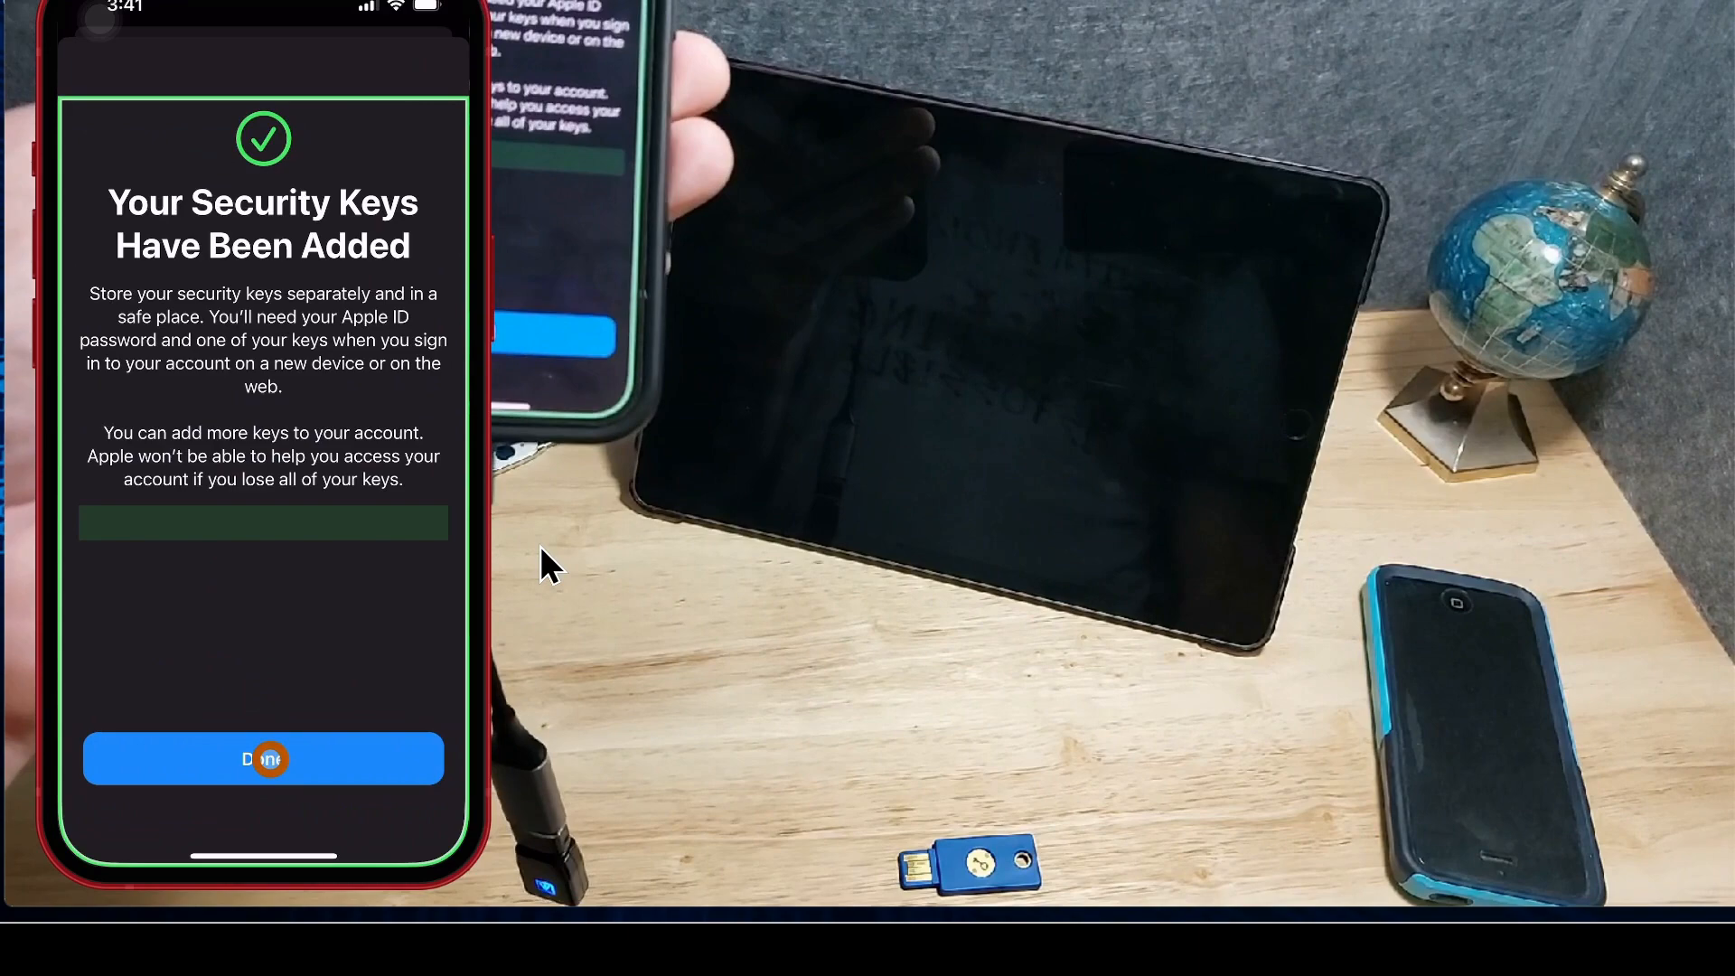
left_click(264, 757)
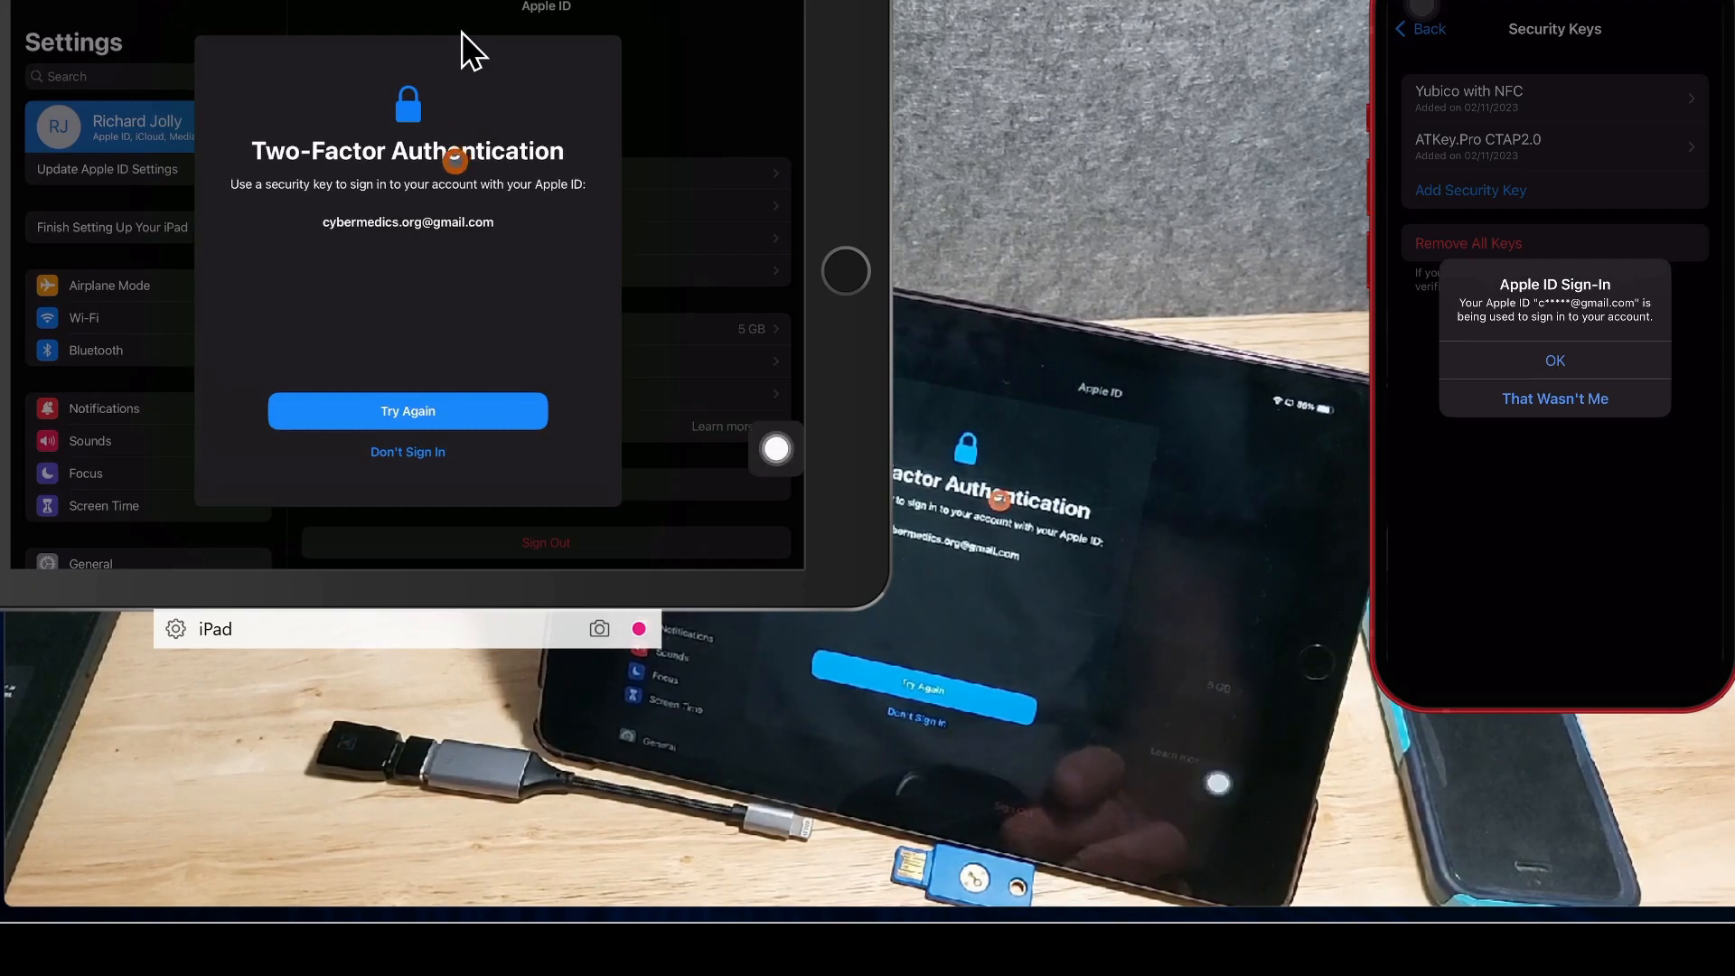
- Retry the iPad two-factor sign-in until the Use Your Security Key prompt appears
left_click(406, 410)
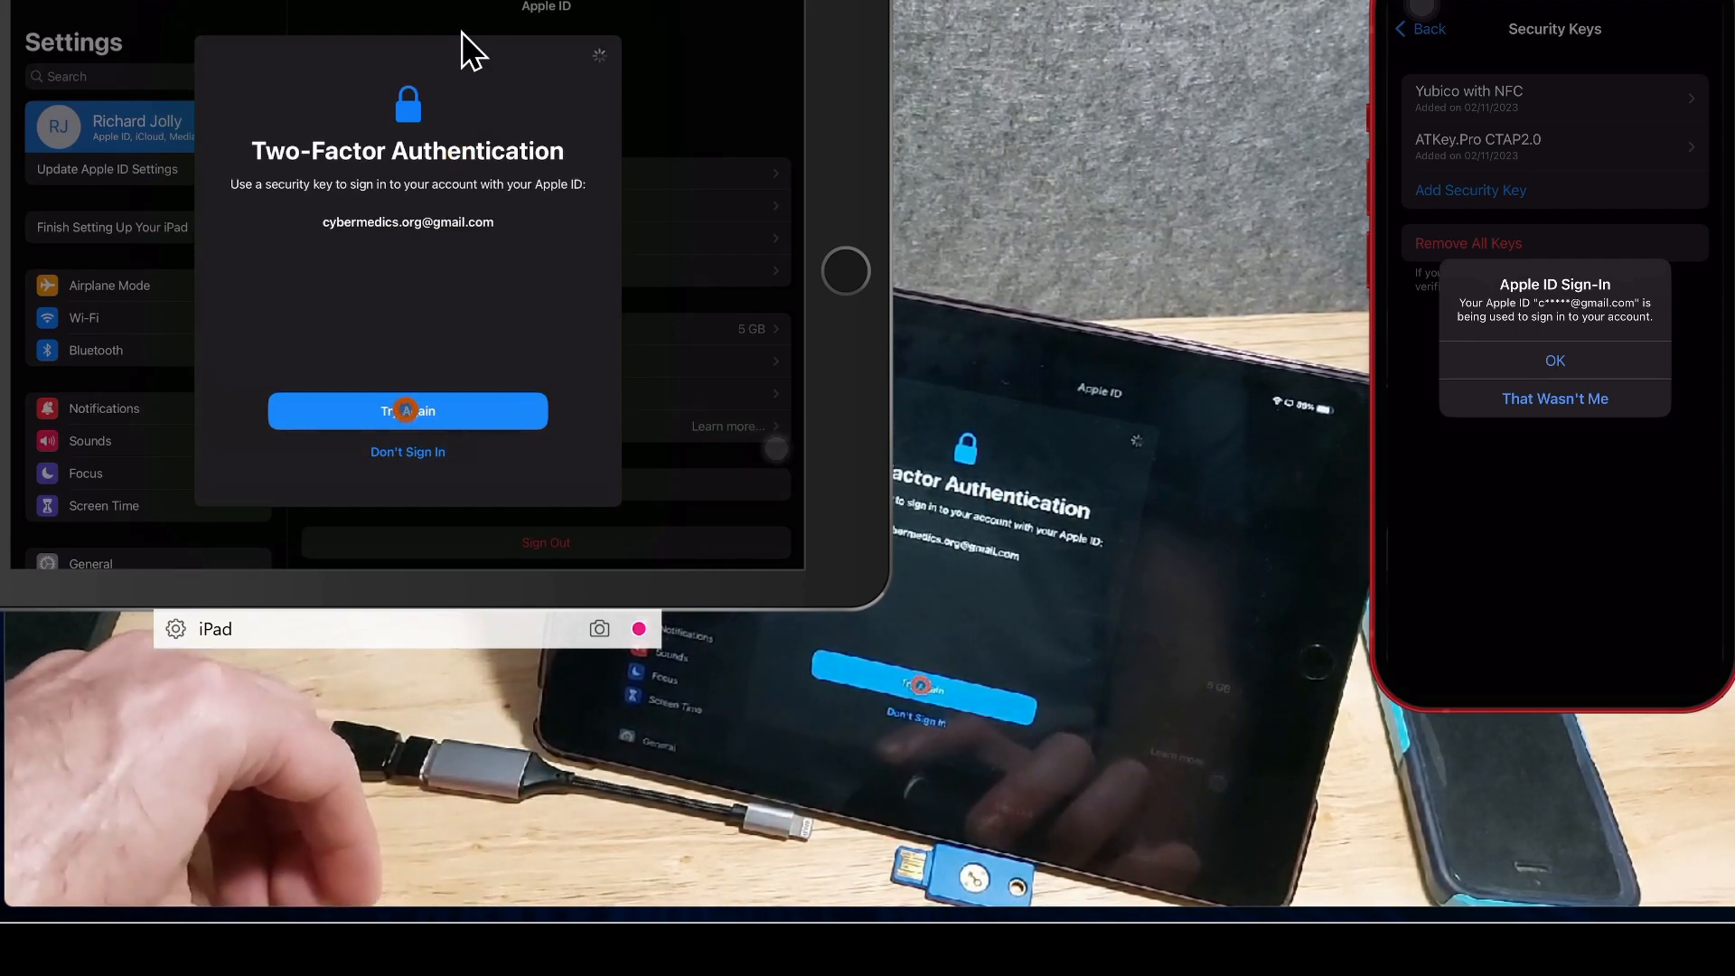
left_click(407, 410)
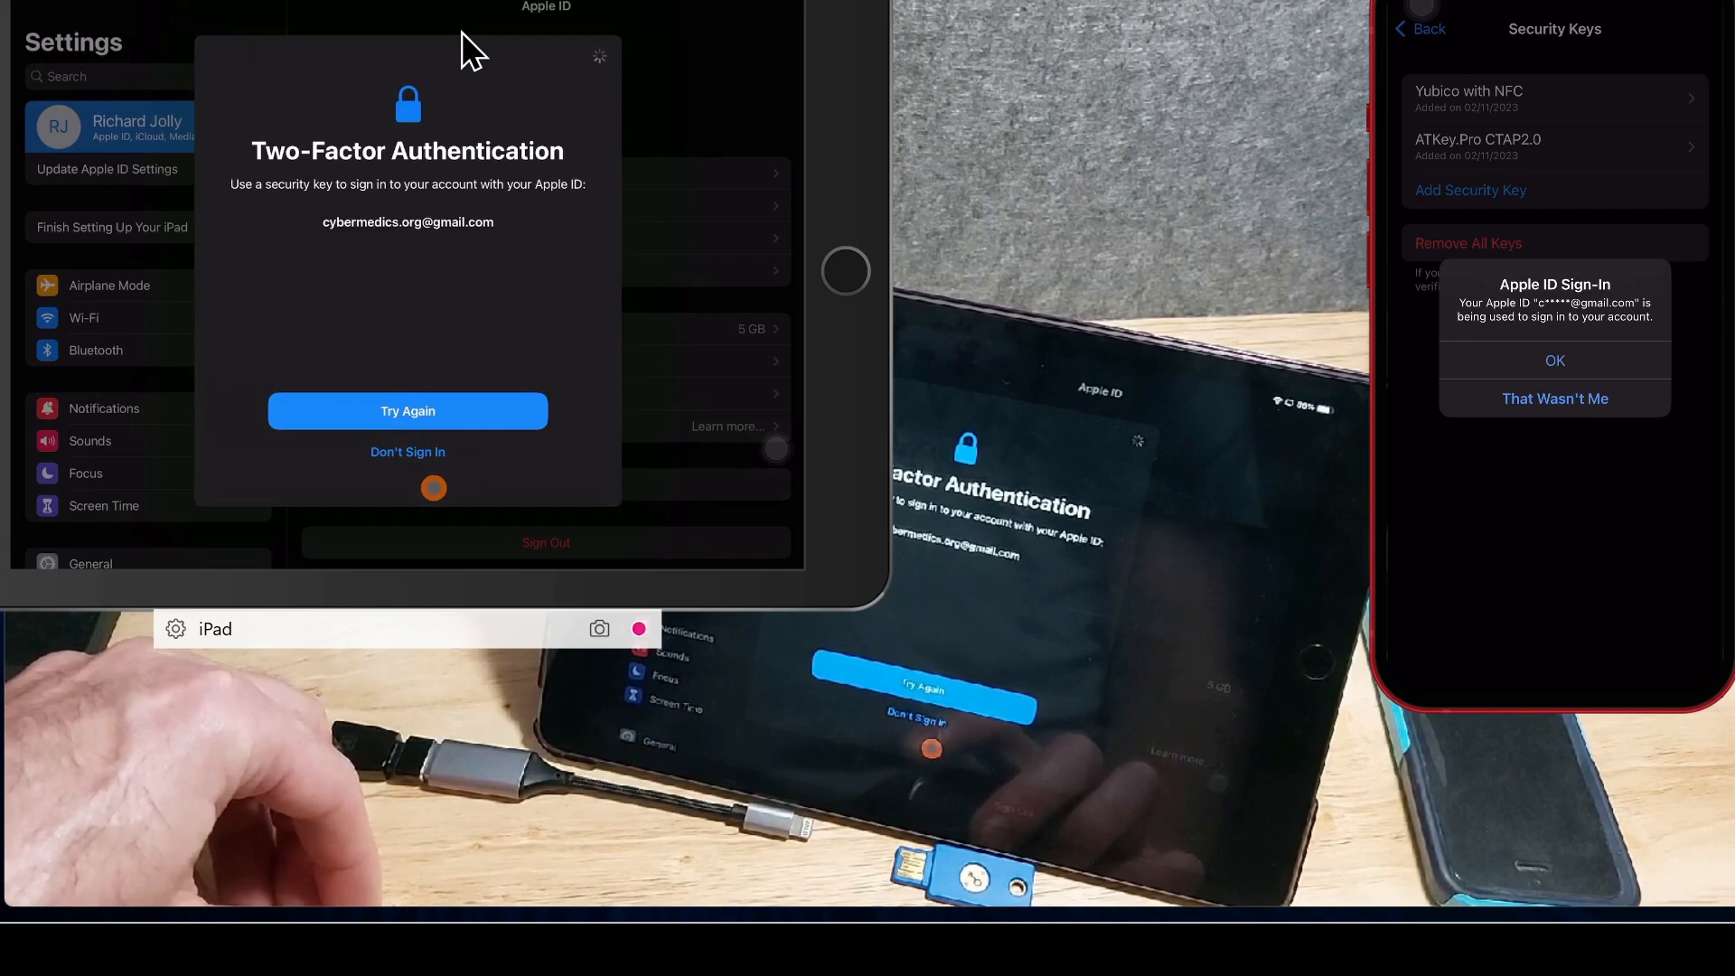
left_click(407, 410)
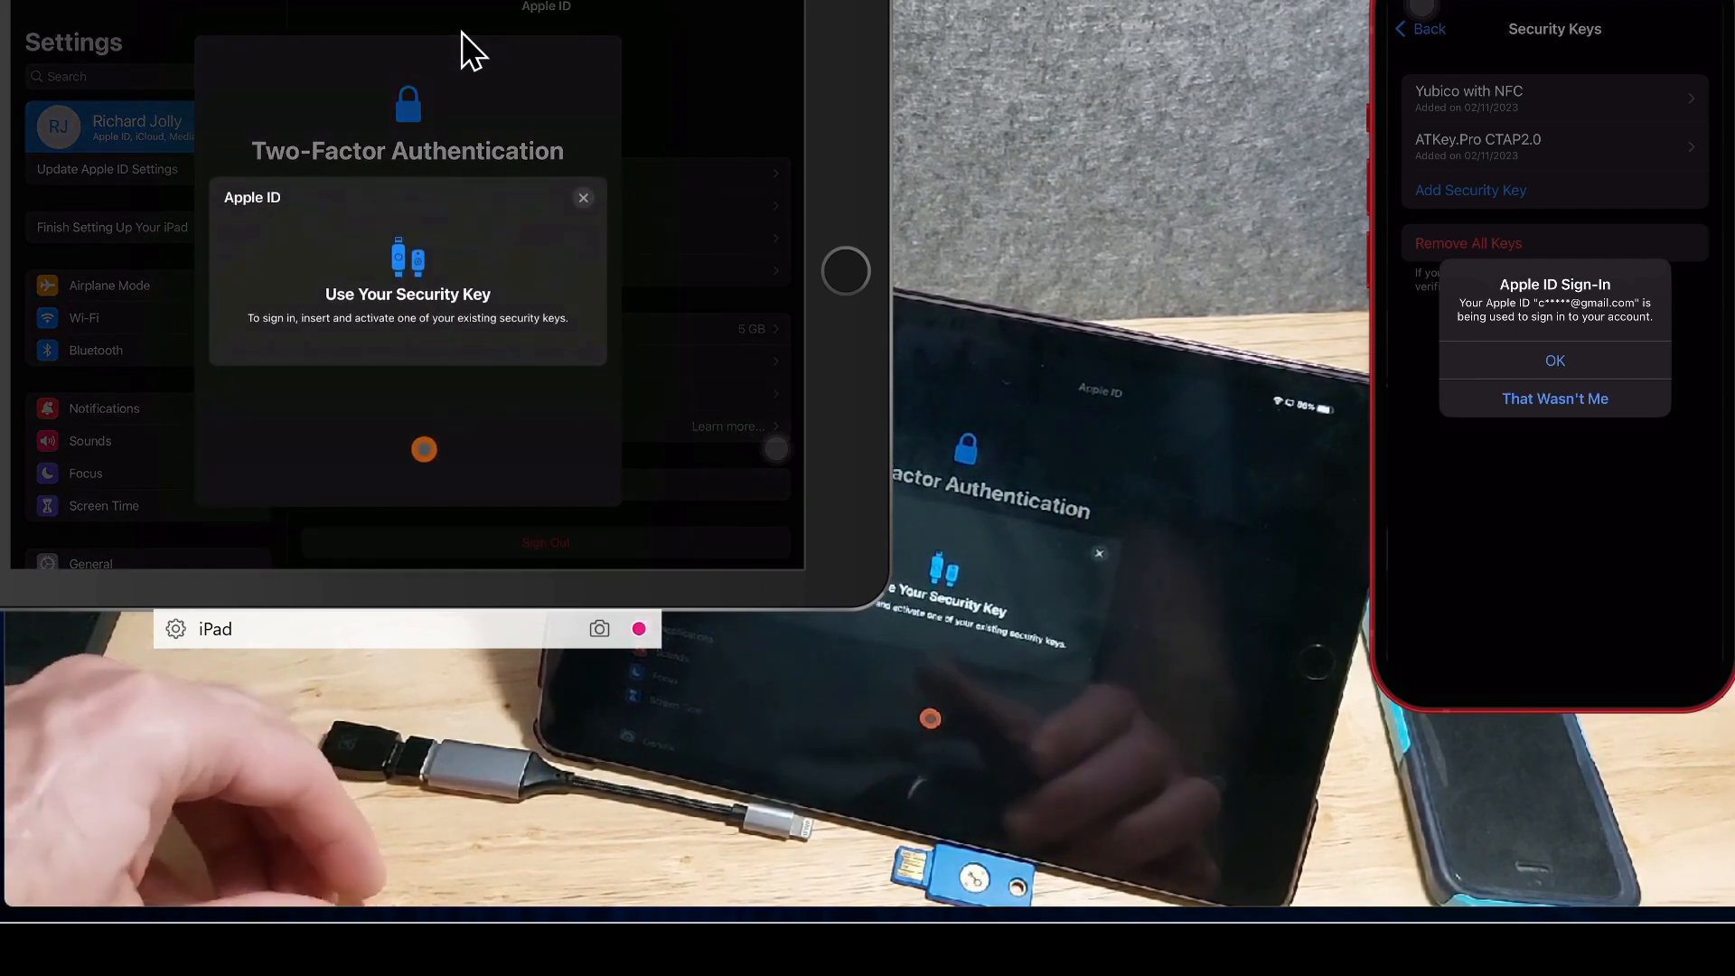